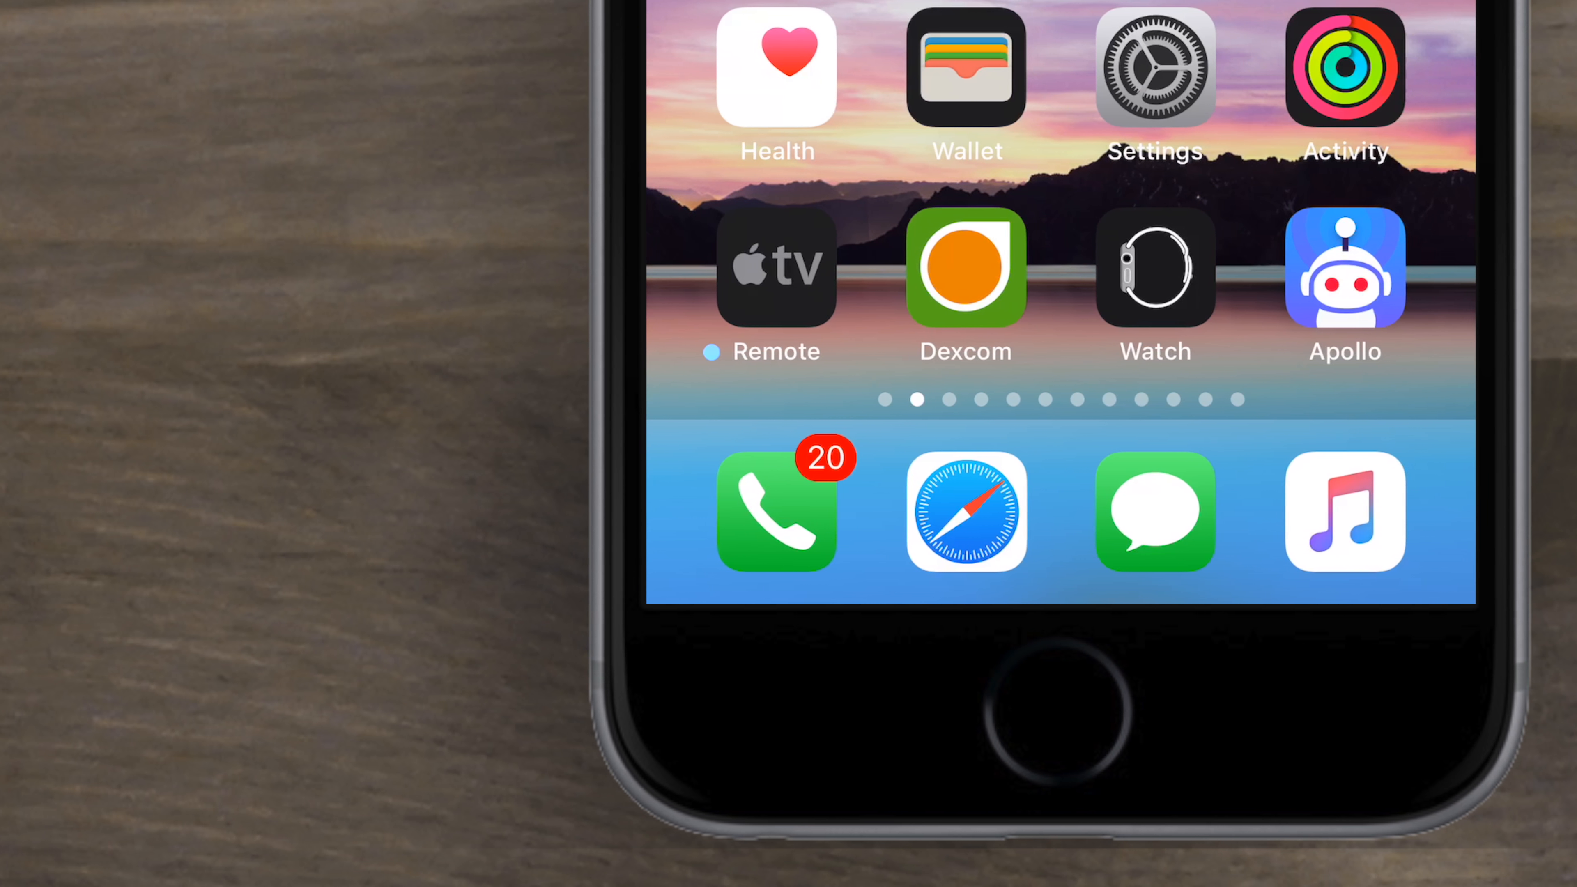
# Launch the Apollo Reddit app from the iOS Home Screen.
pyautogui.click(1345, 269)
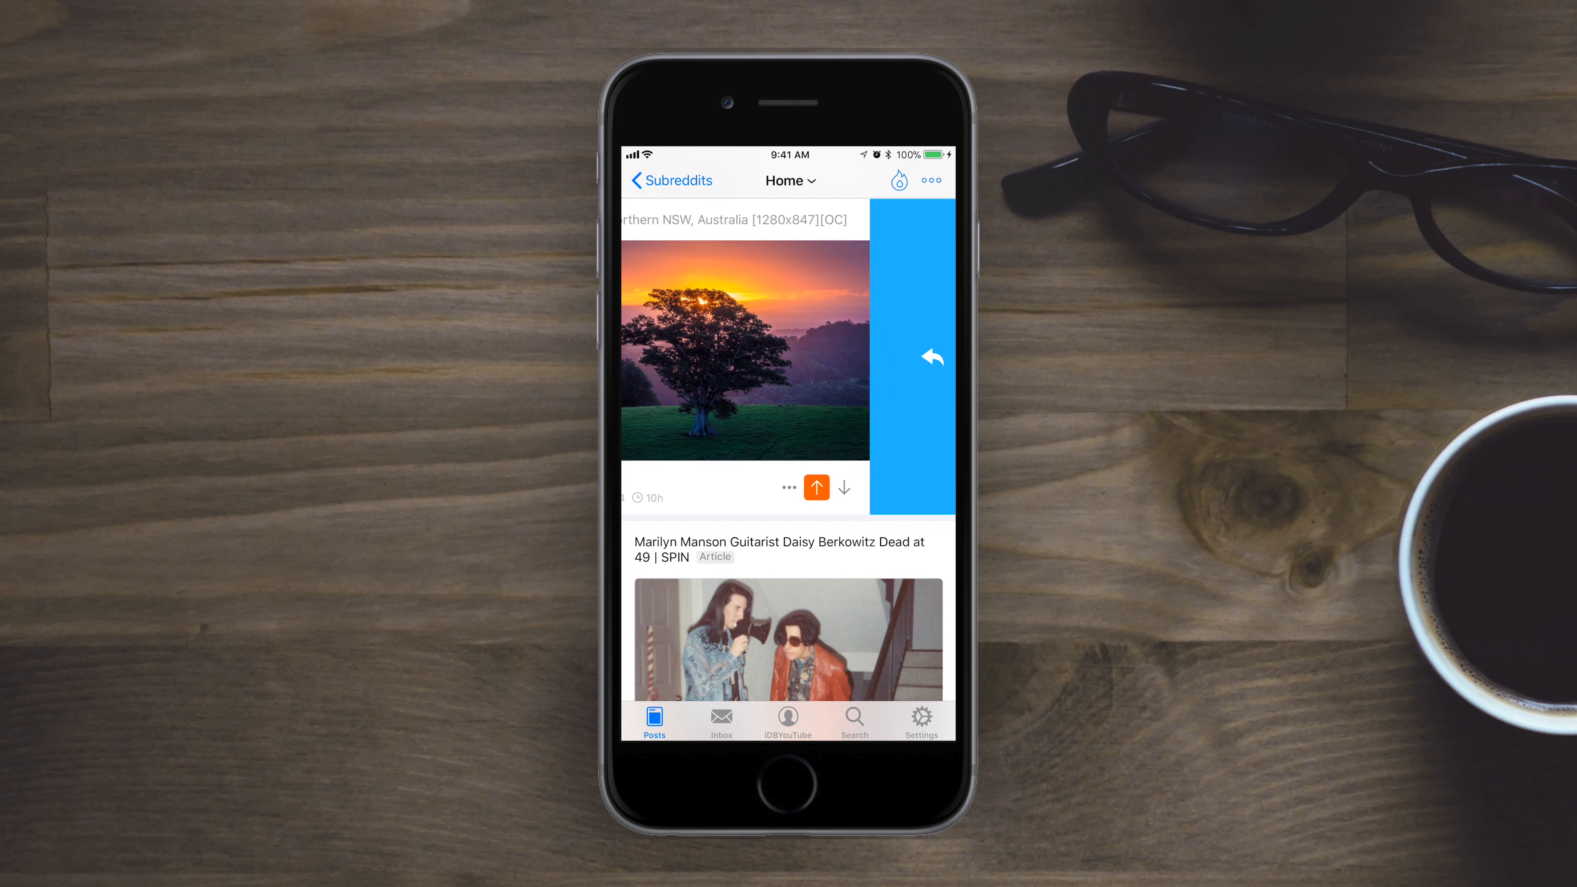
pyautogui.click(929, 355)
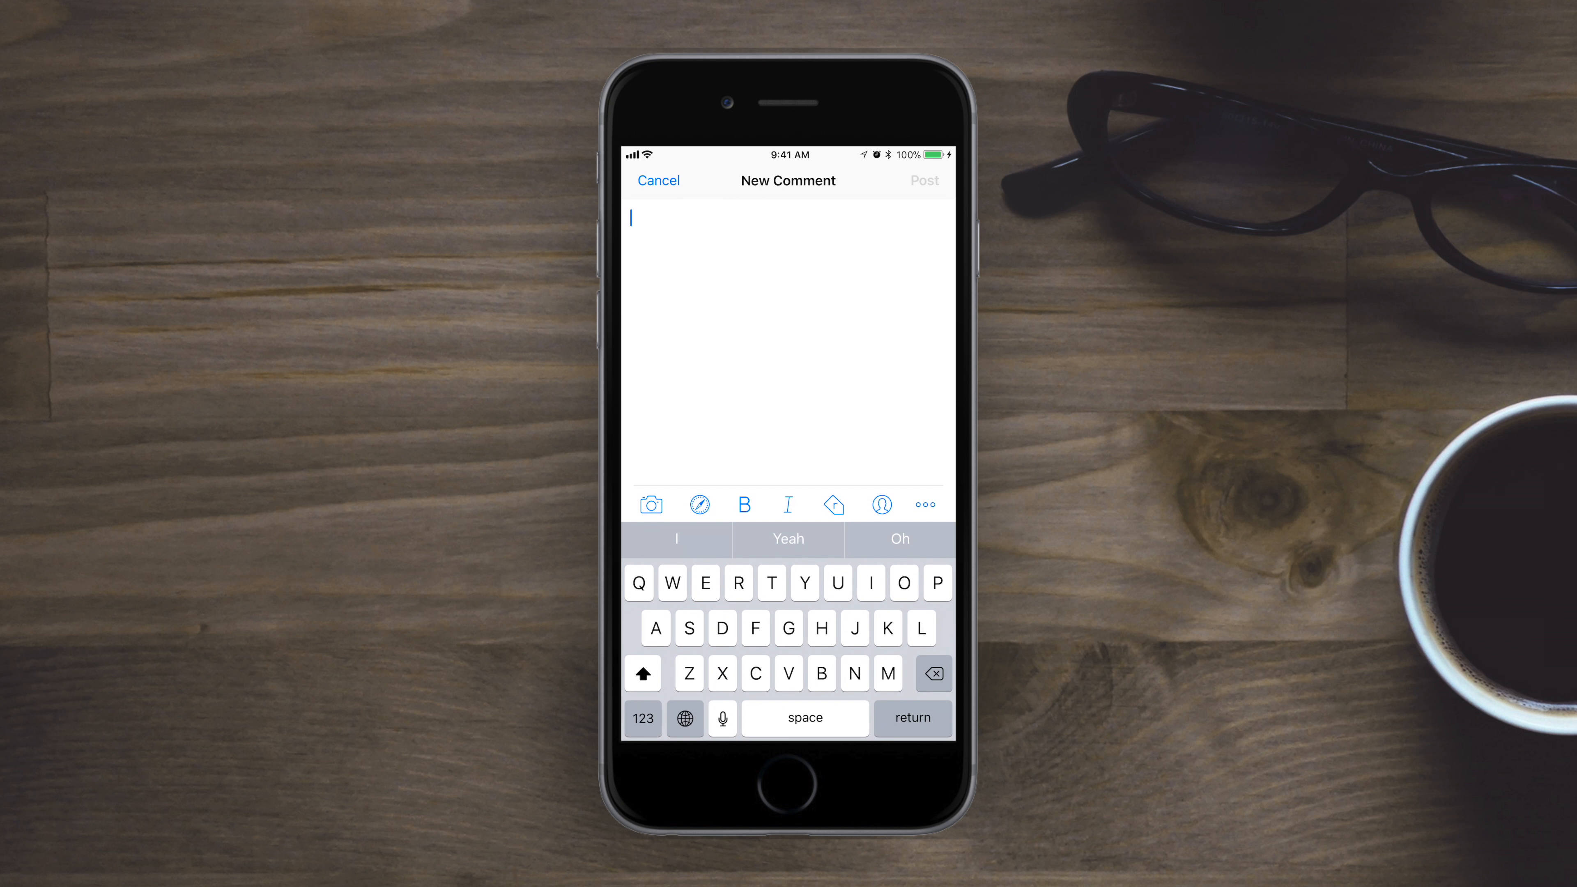
pyautogui.click(659, 181)
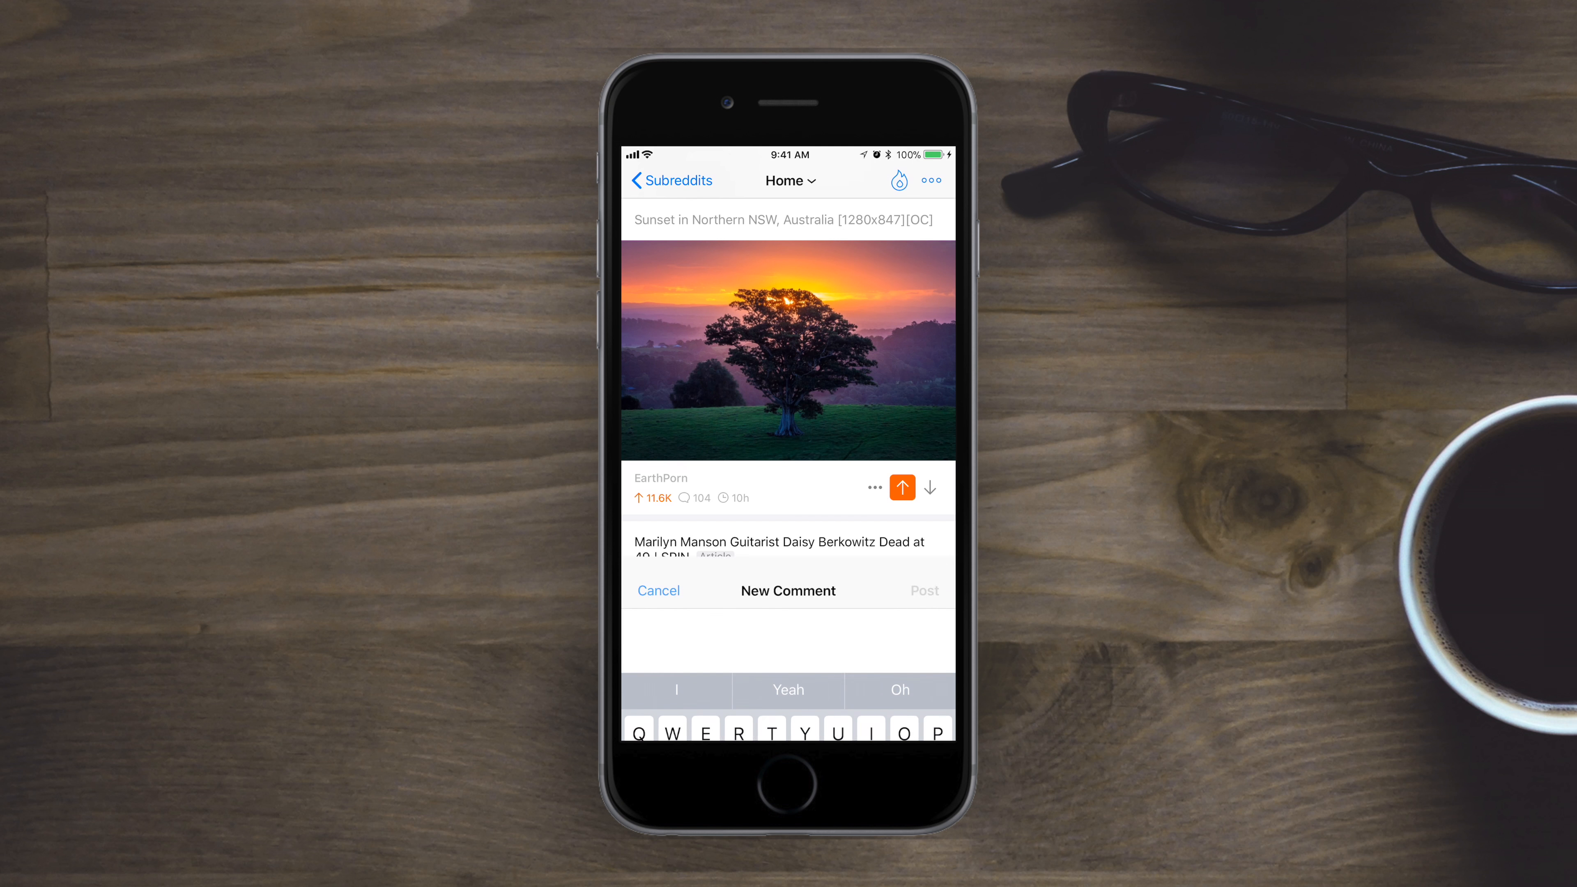
pyautogui.click(658, 591)
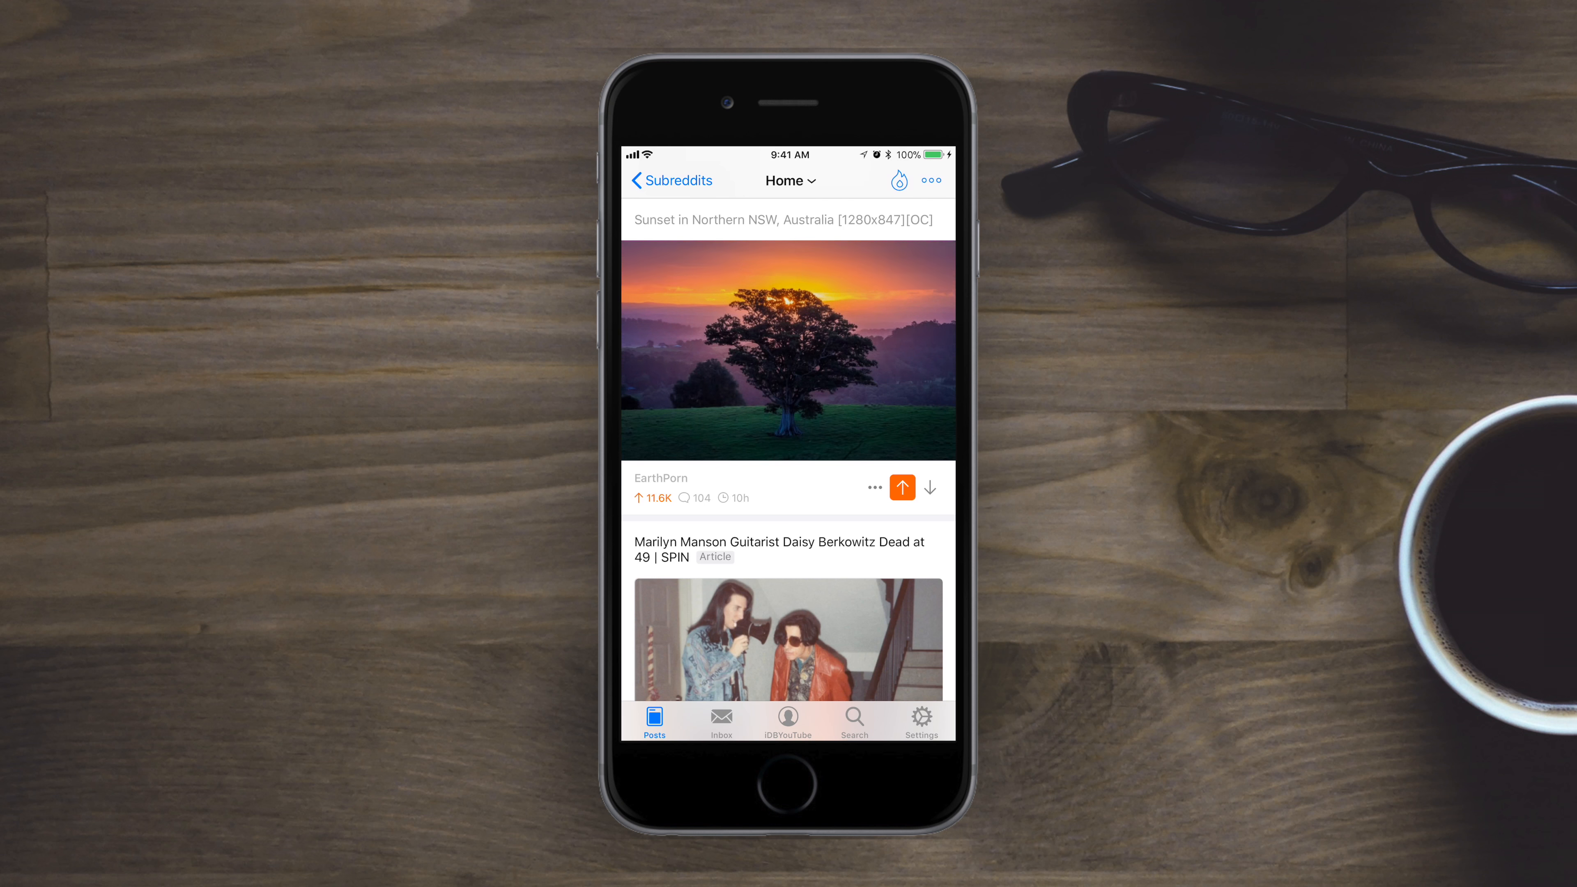
pyautogui.click(874, 487)
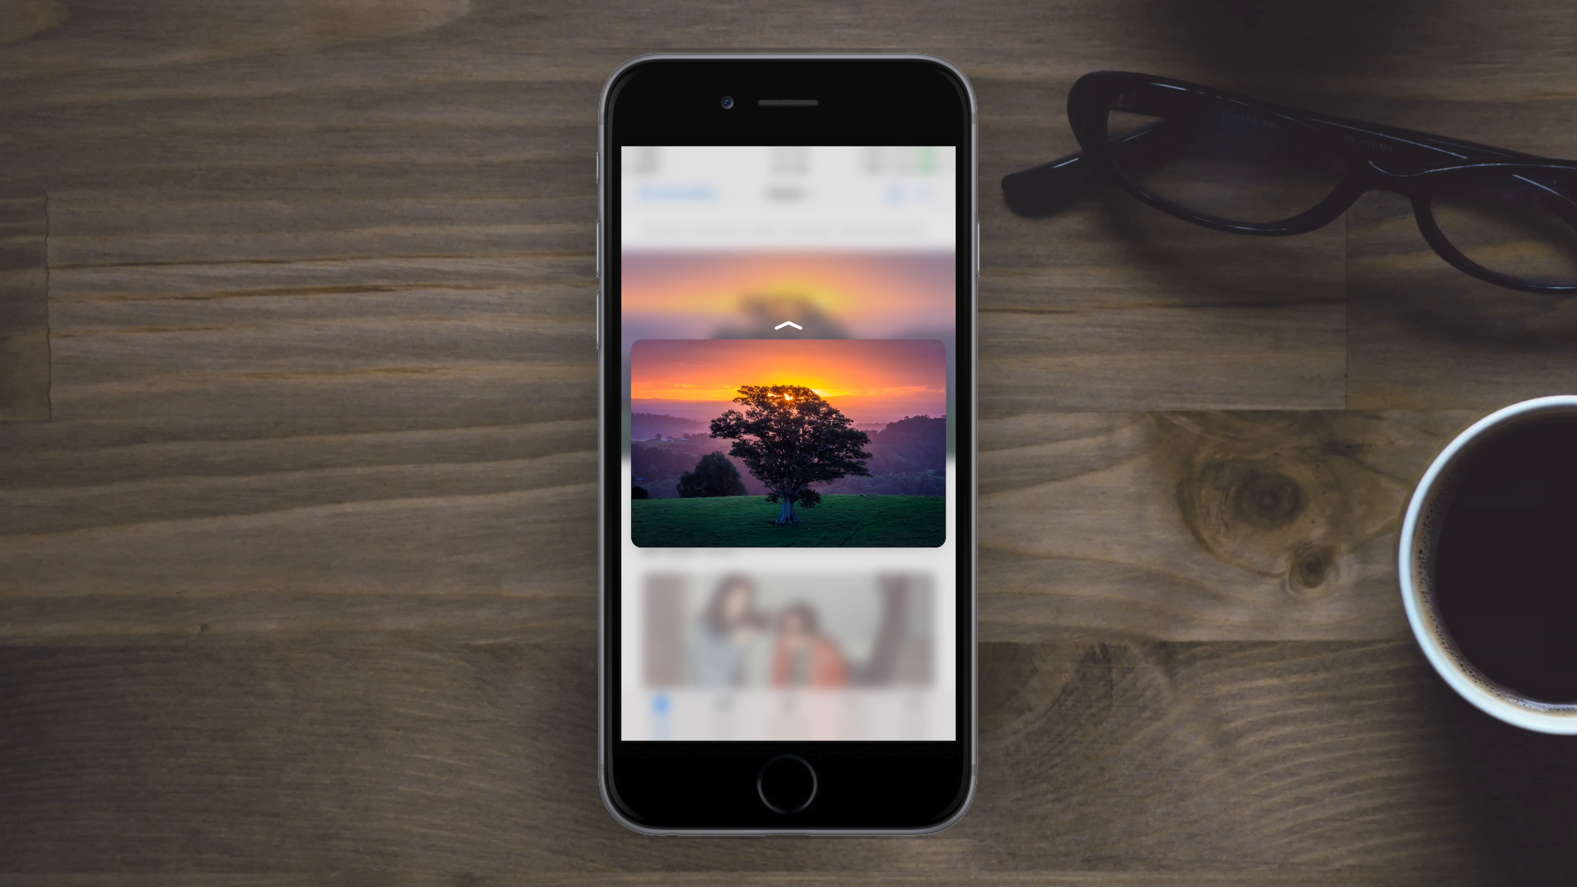
# Preview the Northern NSW sunset post's comments and pop into its 104-comment thread.
pyautogui.click(789, 403)
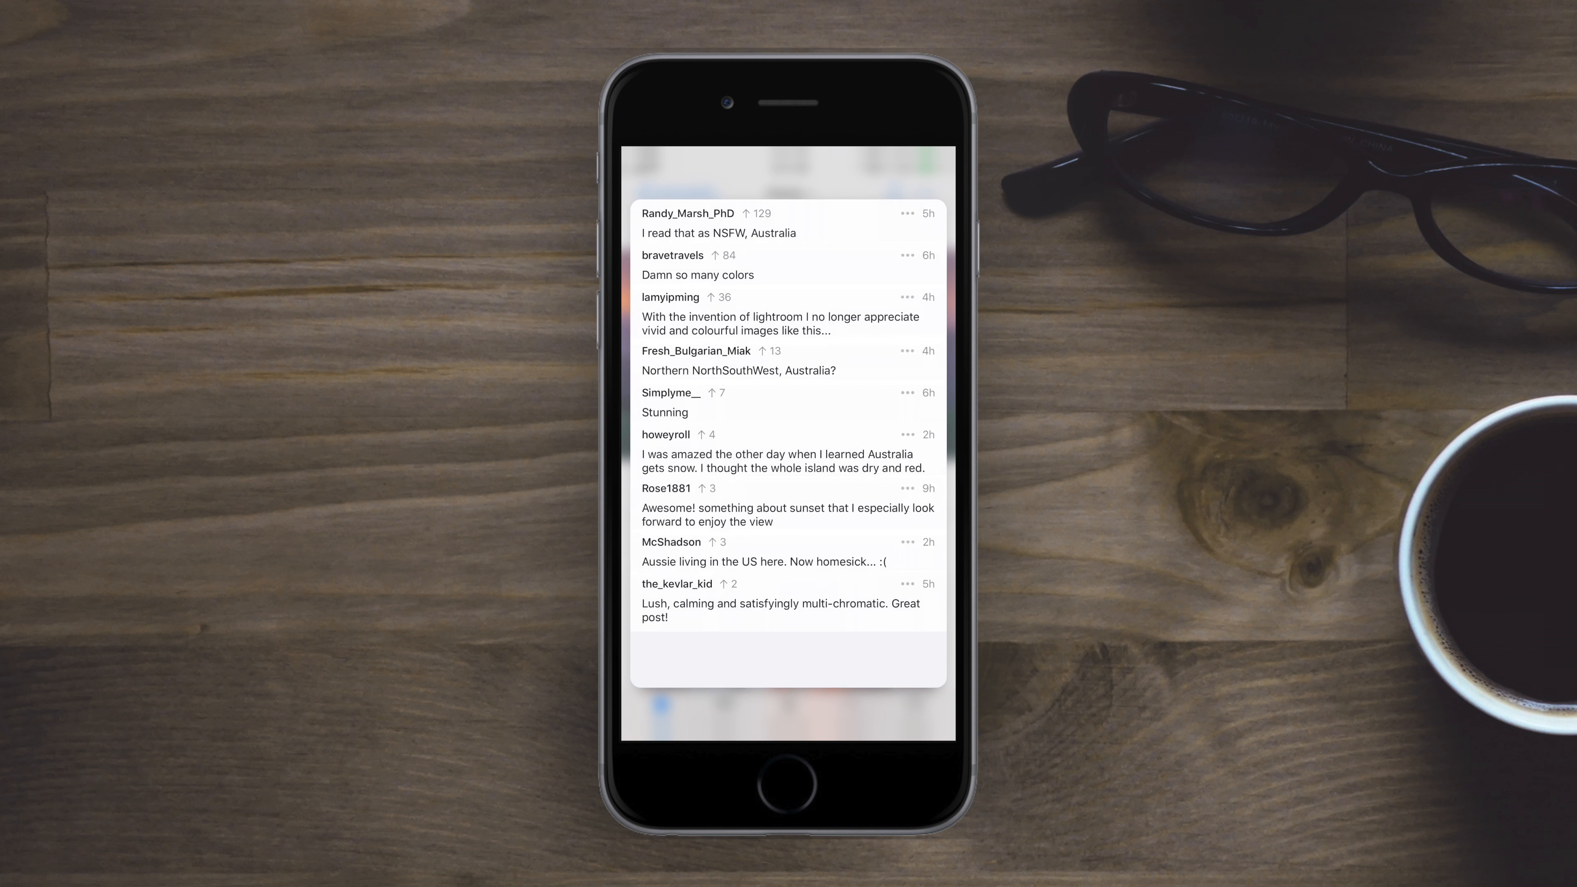
pyautogui.scroll(-3)
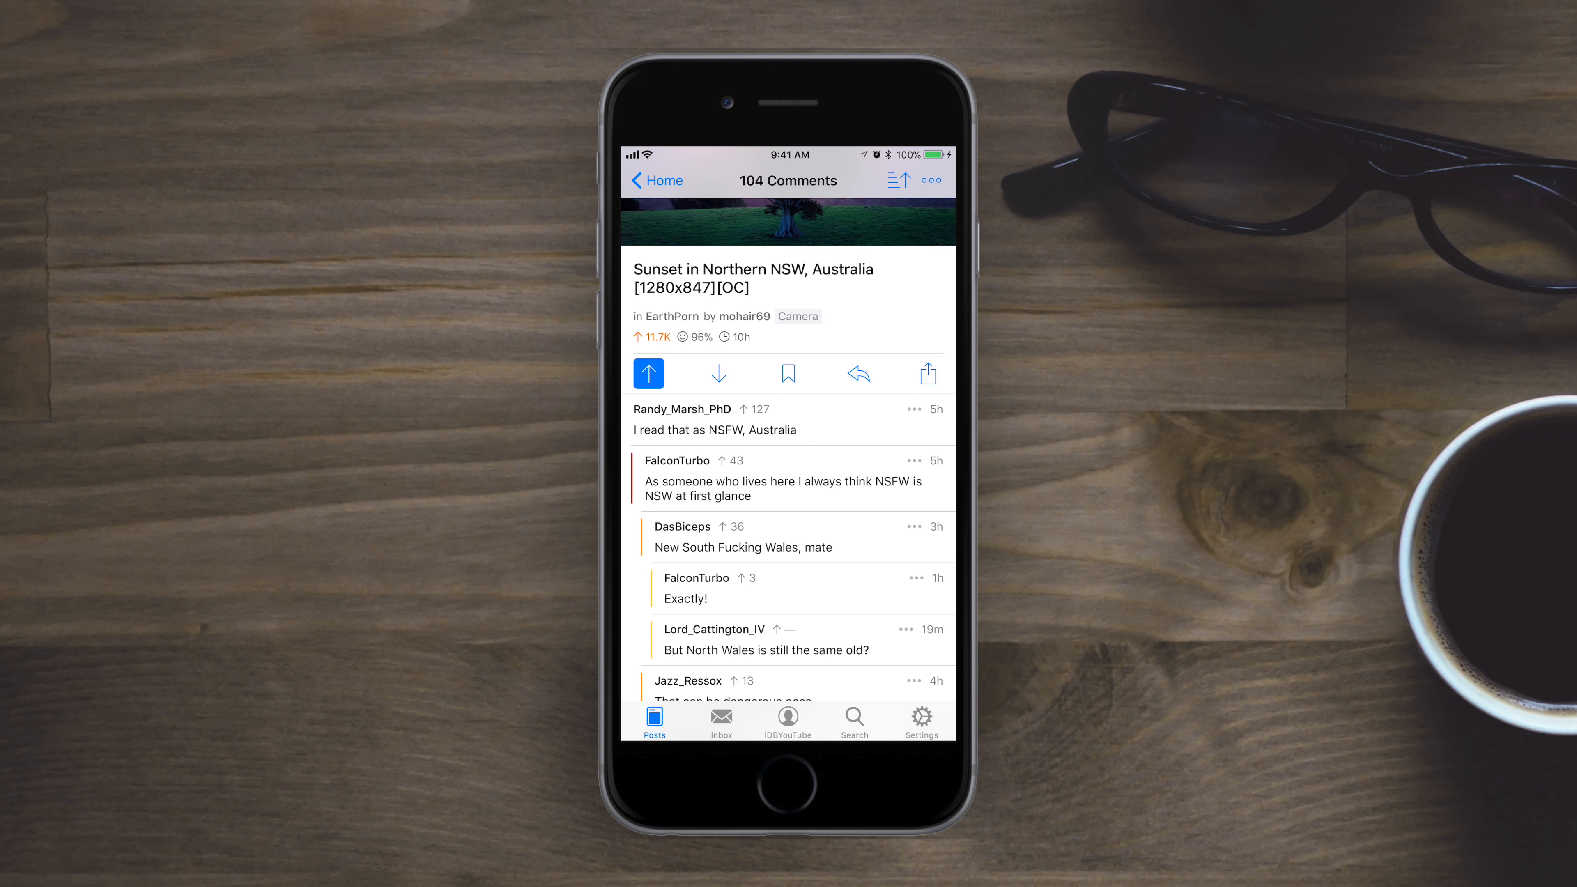
pyautogui.click(676, 461)
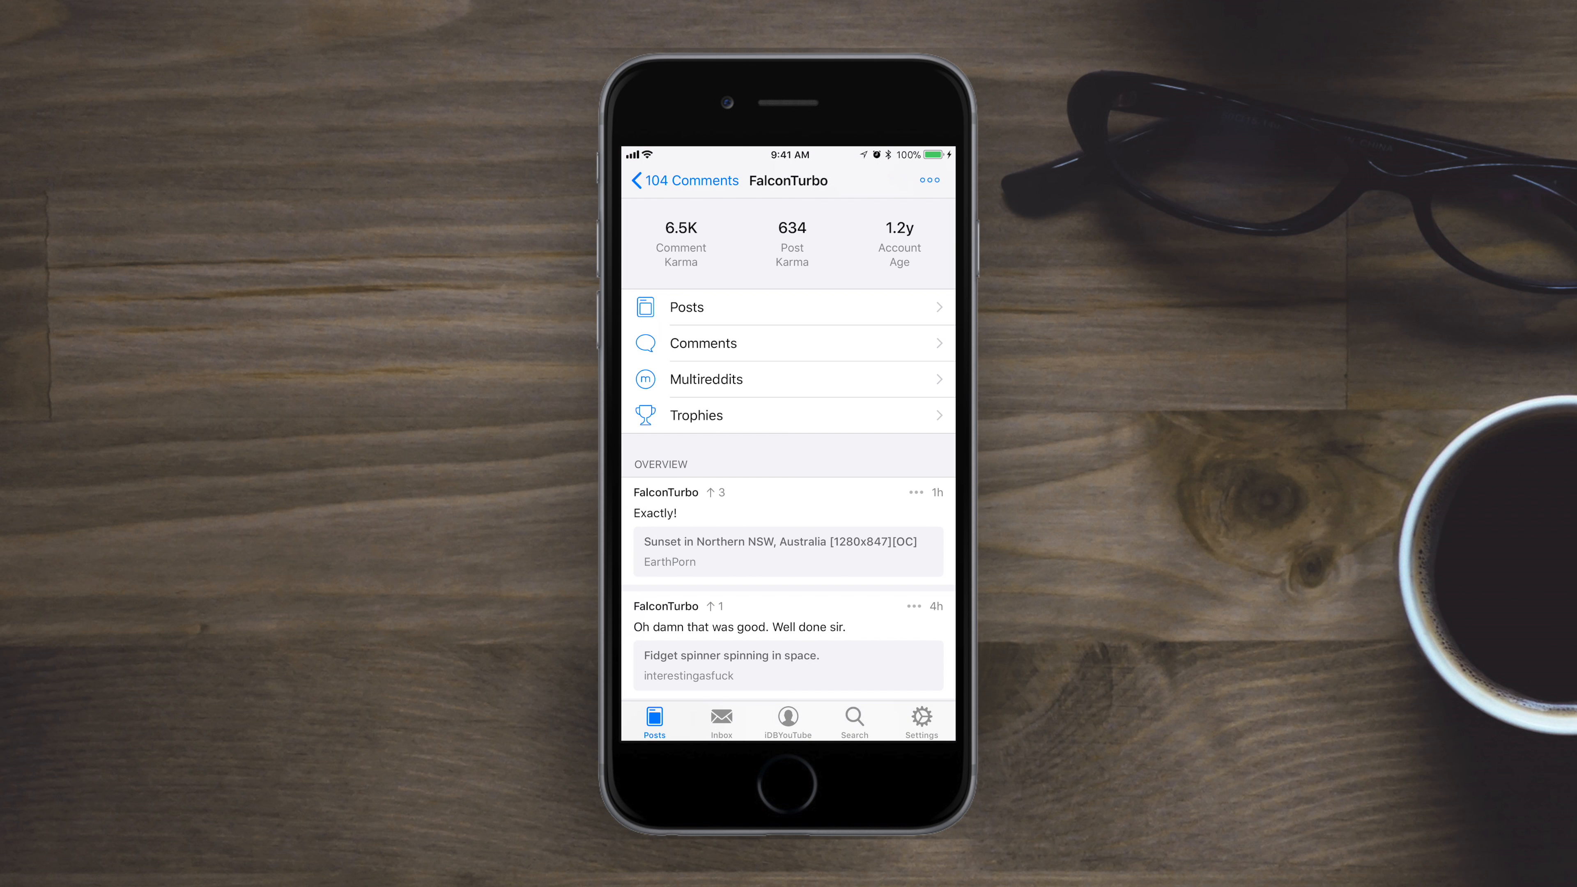
pyautogui.click(784, 551)
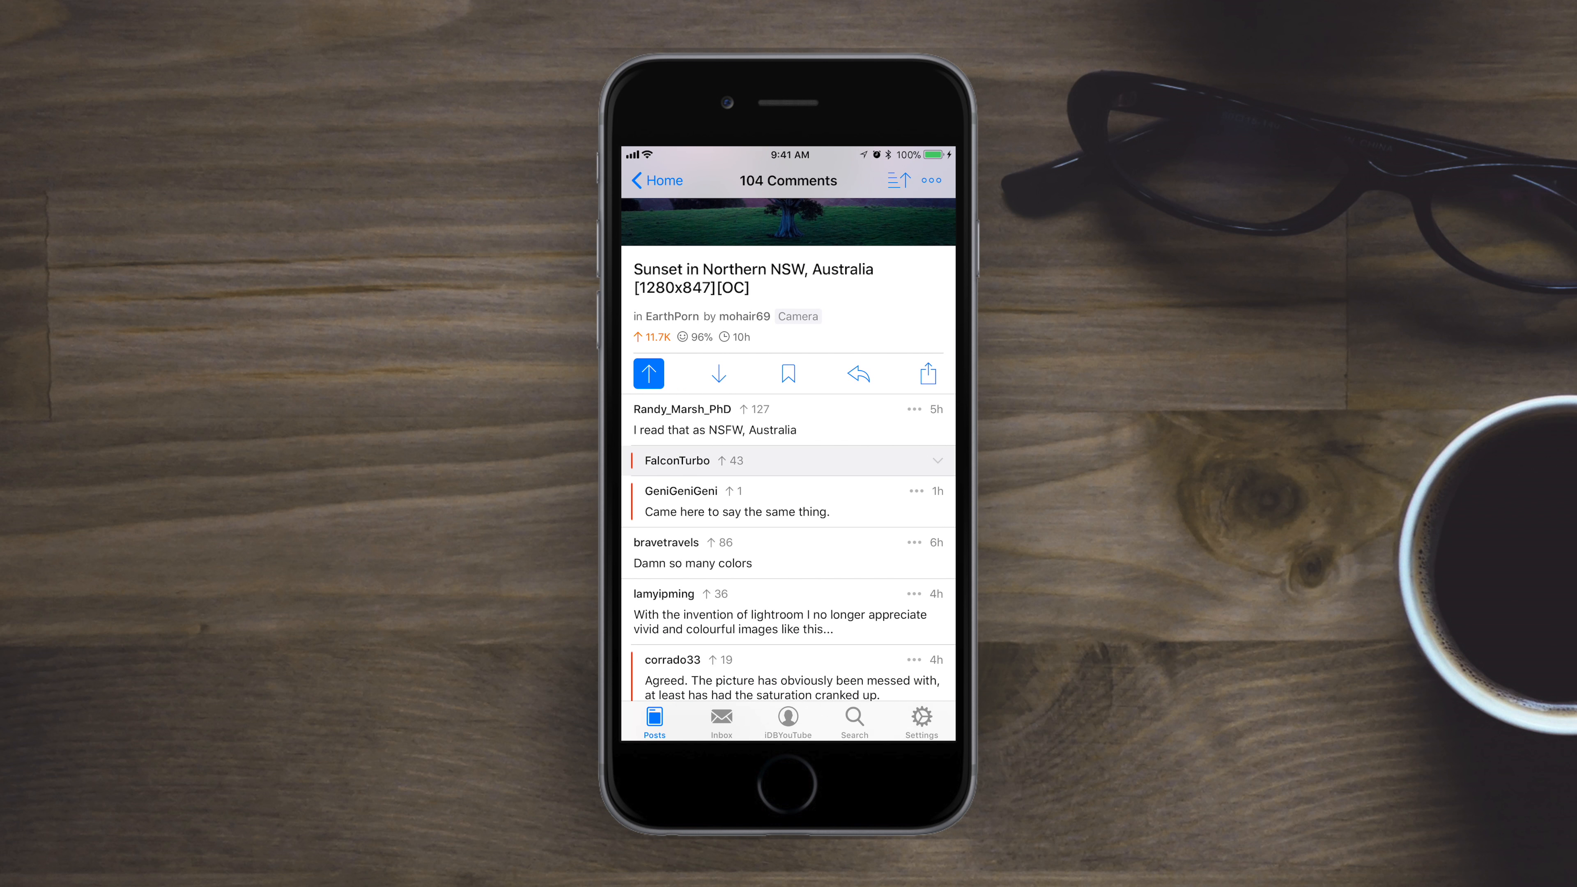
pyautogui.scroll(-3)
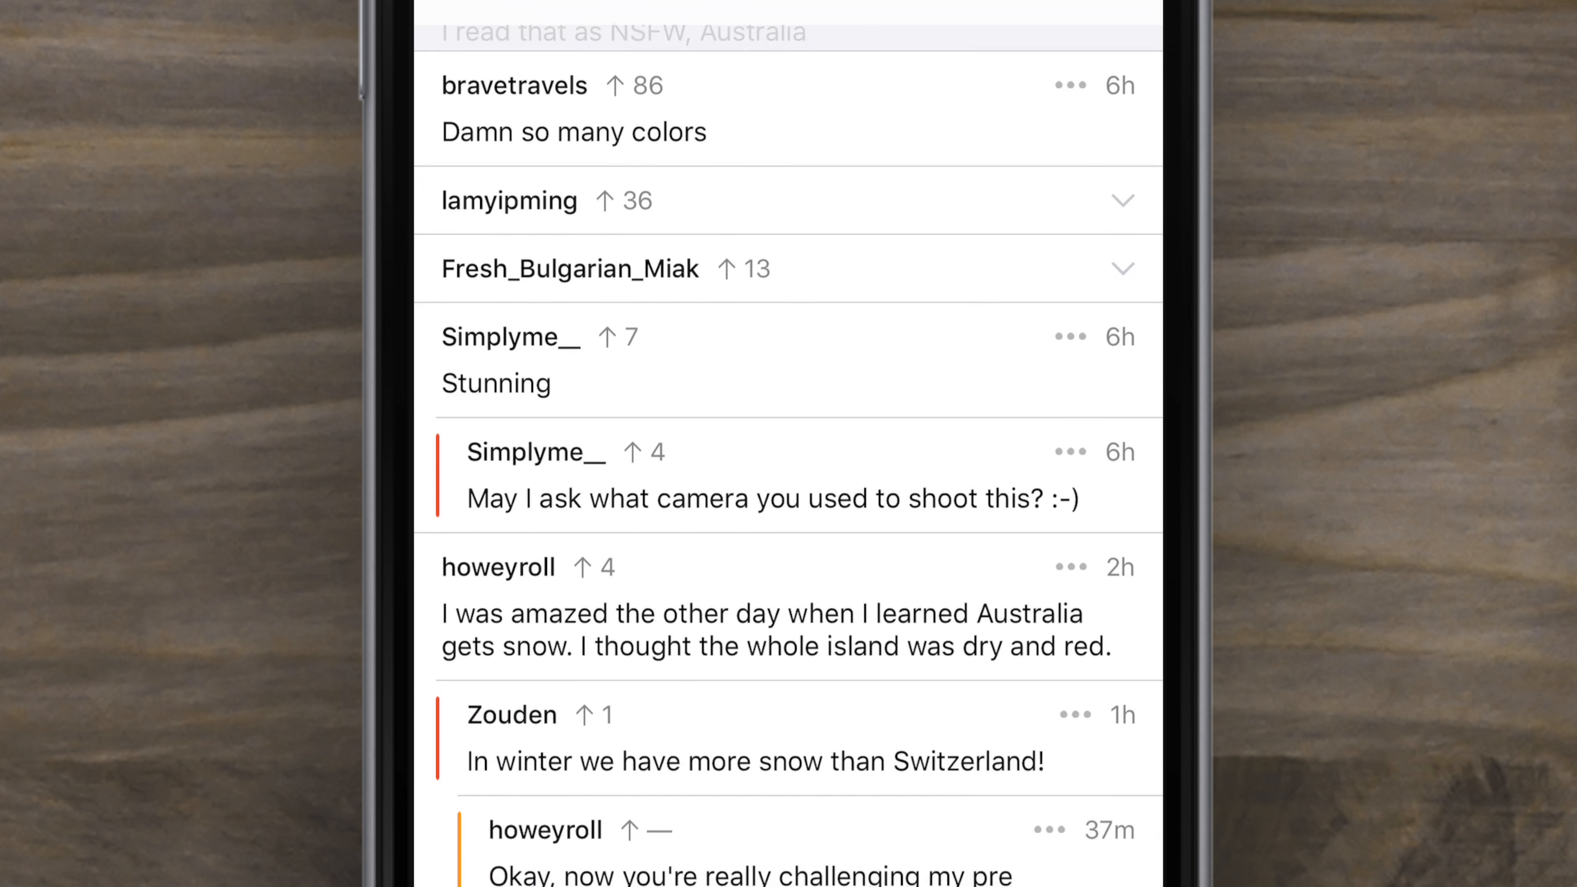
pyautogui.scroll(-3)
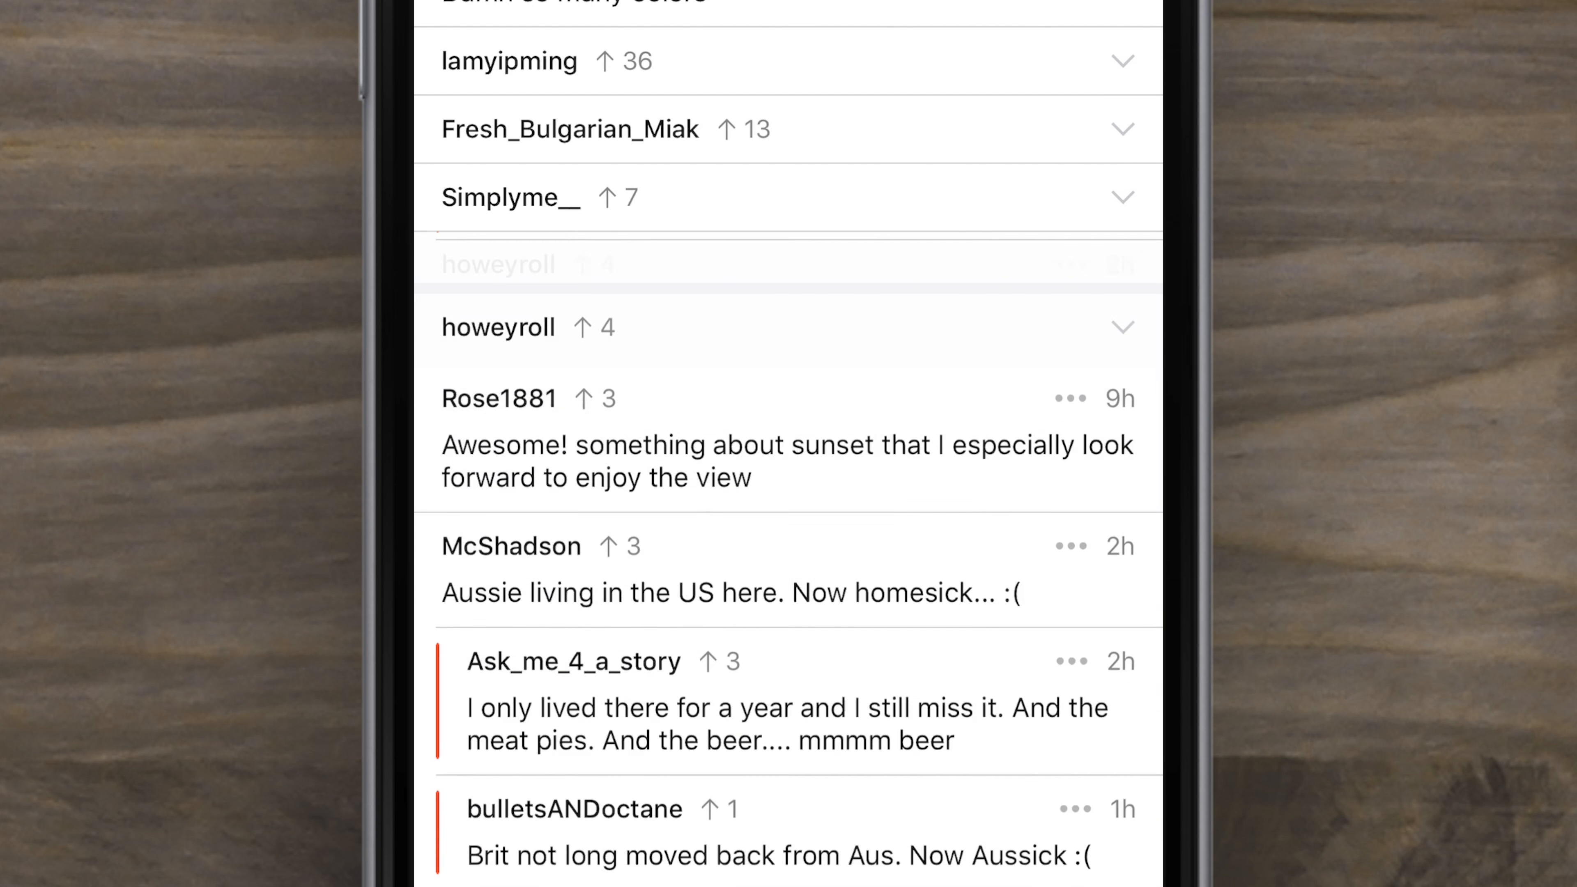
pyautogui.scroll(-3)
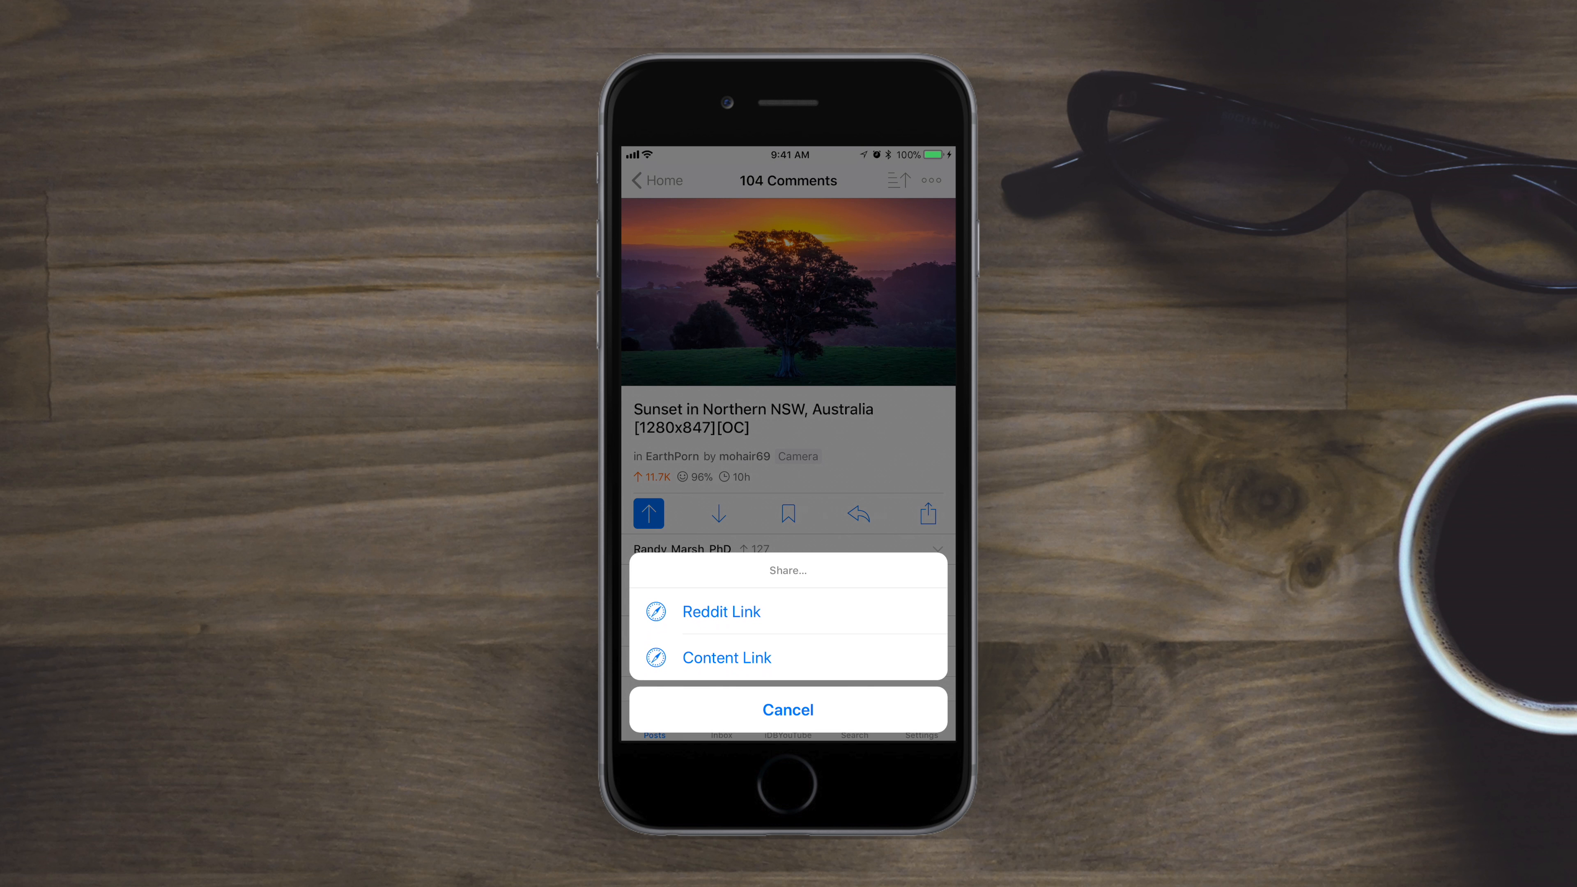
# Cancel the Share sheet, return to the Home feed and scrub through the From the shadows GIF.
pyautogui.click(788, 709)
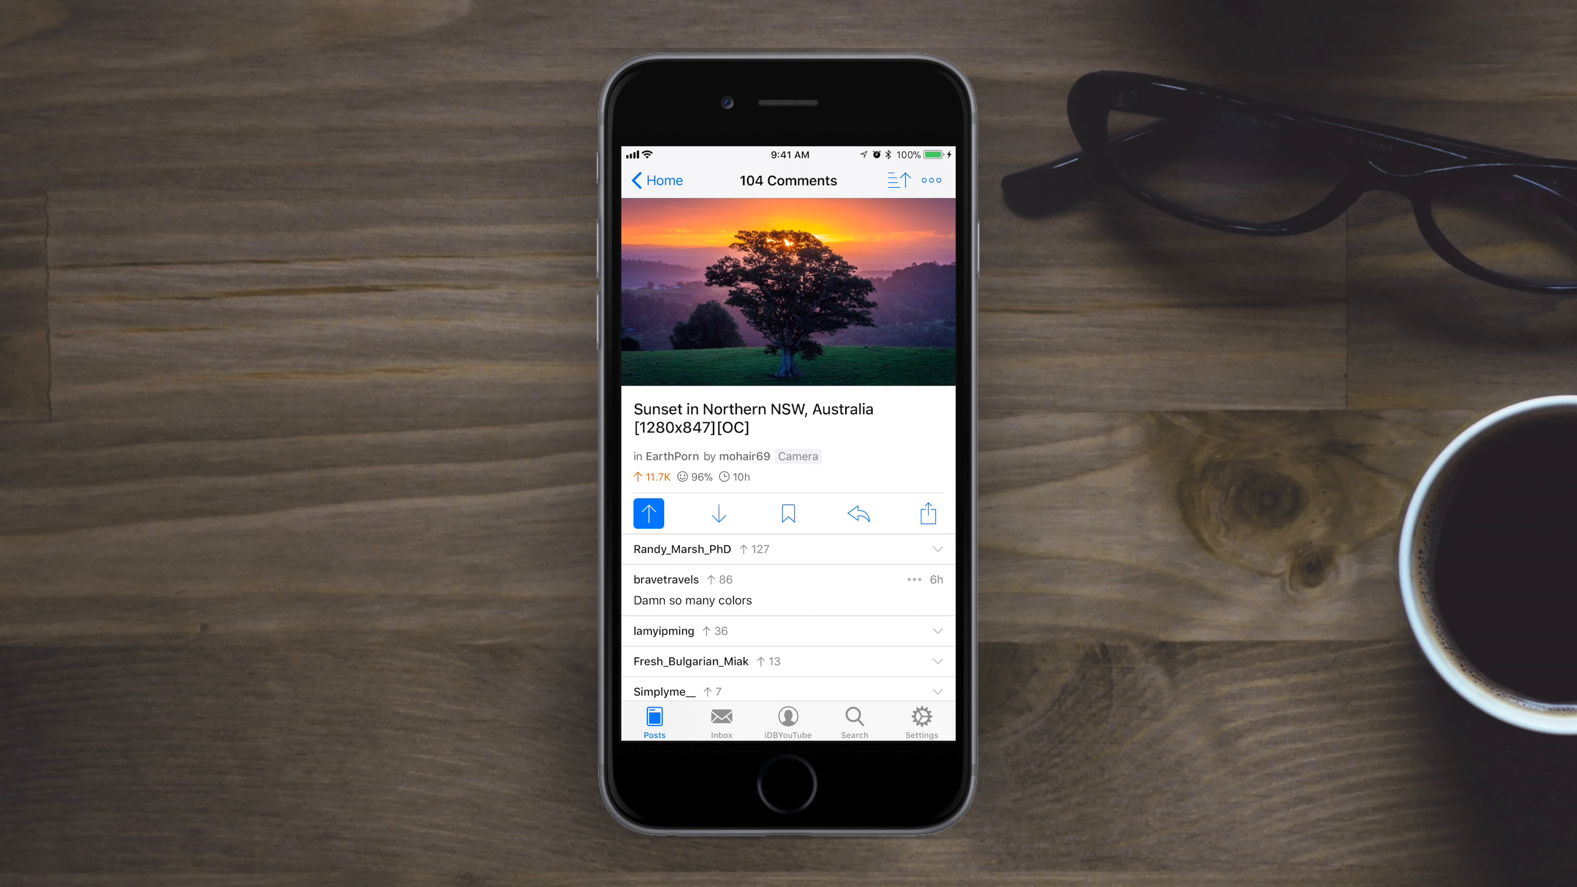
pyautogui.click(655, 181)
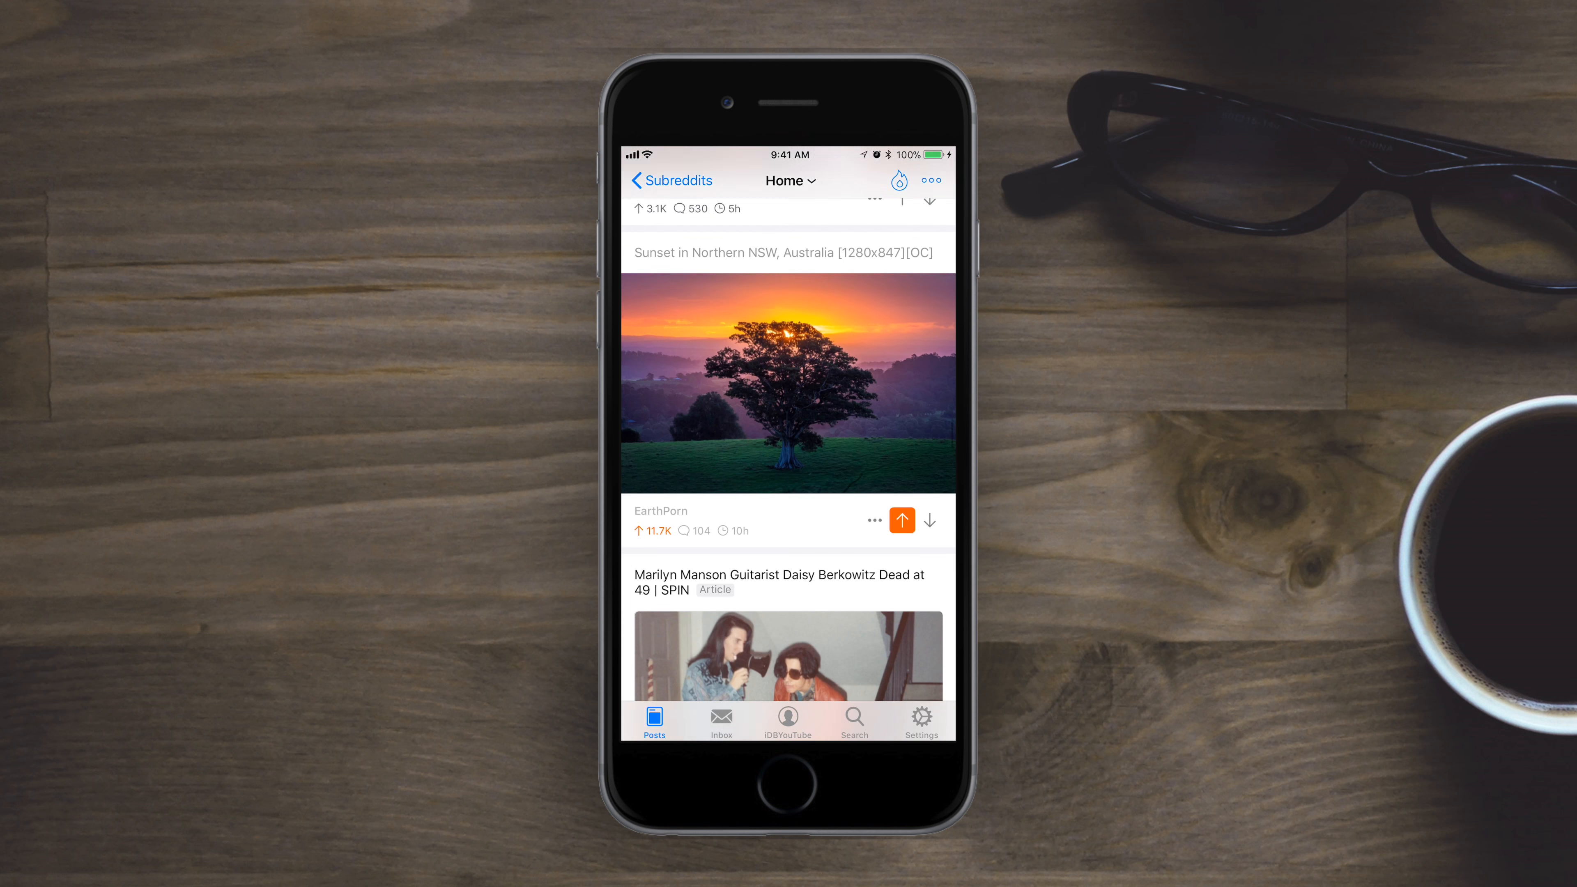
pyautogui.scroll(-3)
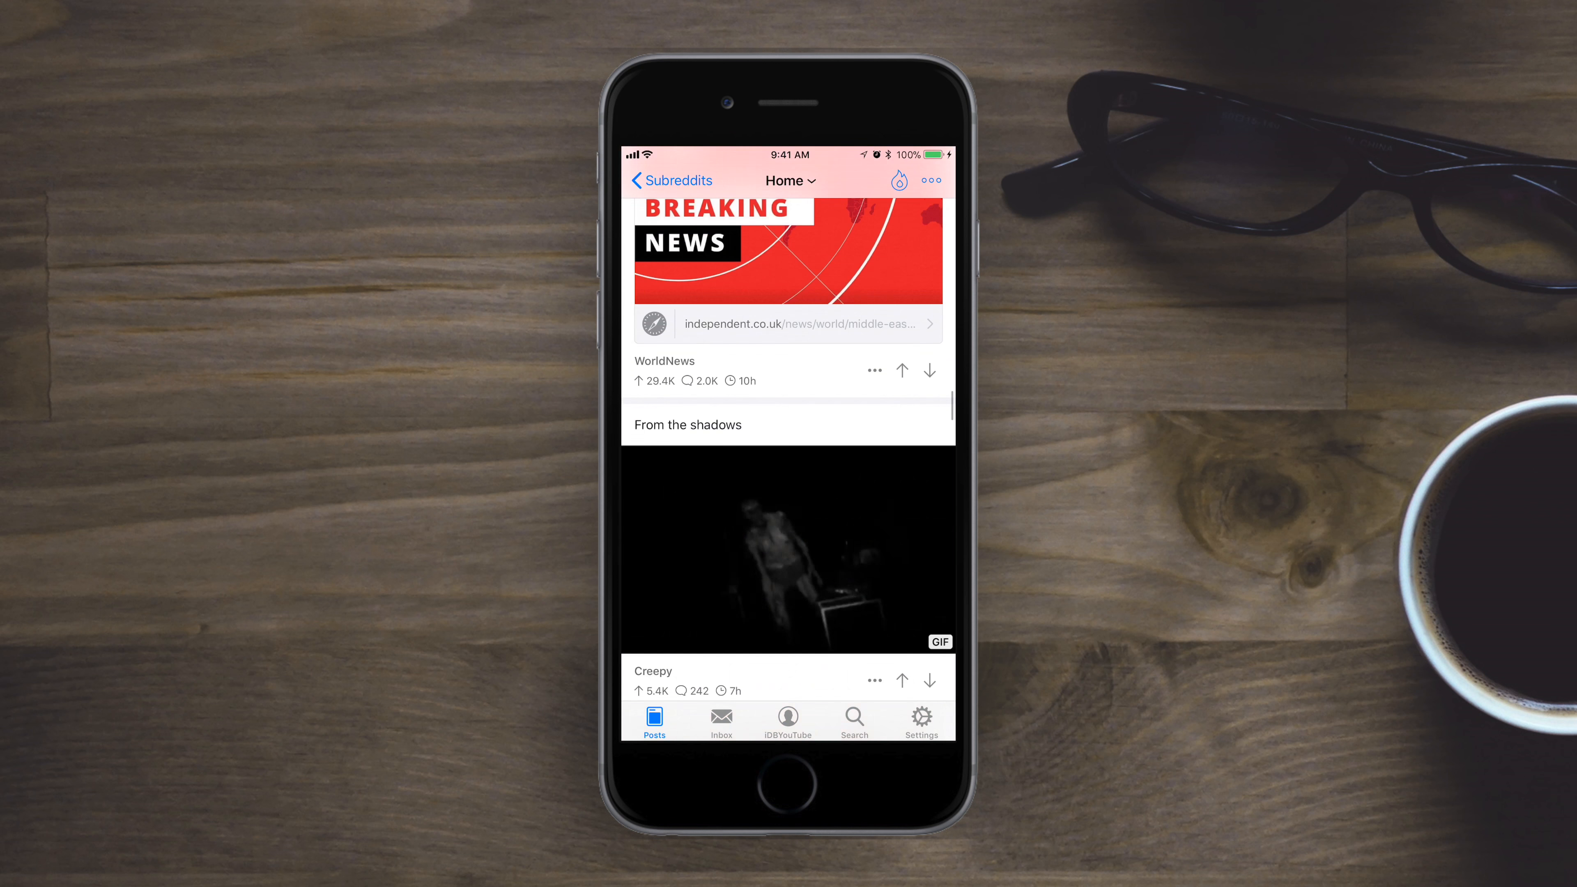
pyautogui.click(788, 180)
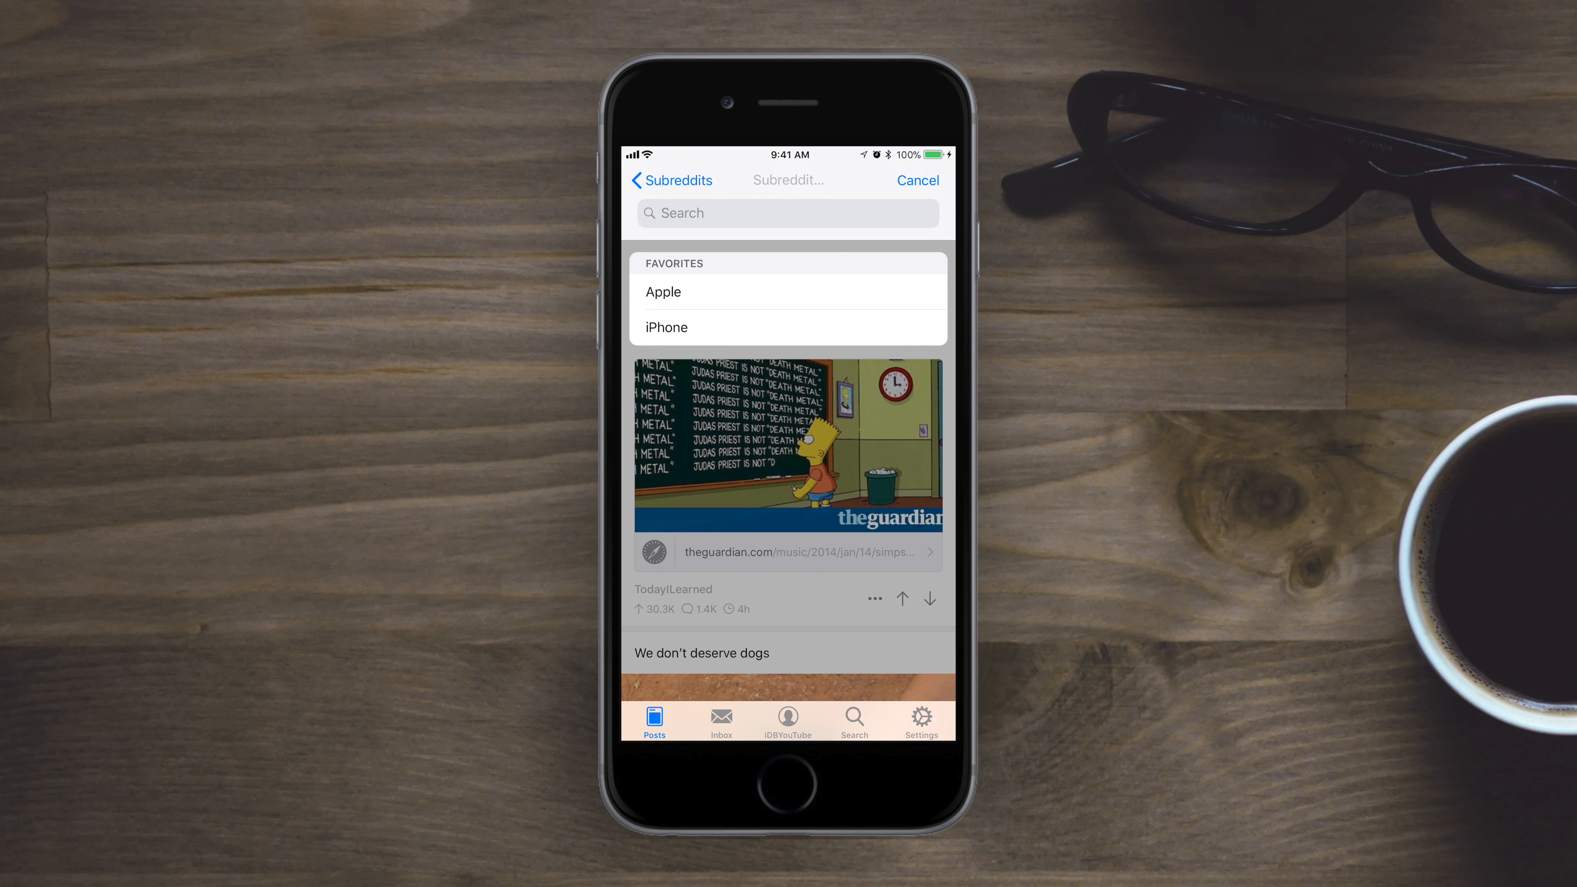
# Dismiss the subreddit picker, scroll the Popular feed to the NiceGuys post, then check the Inbox.
pyautogui.click(916, 180)
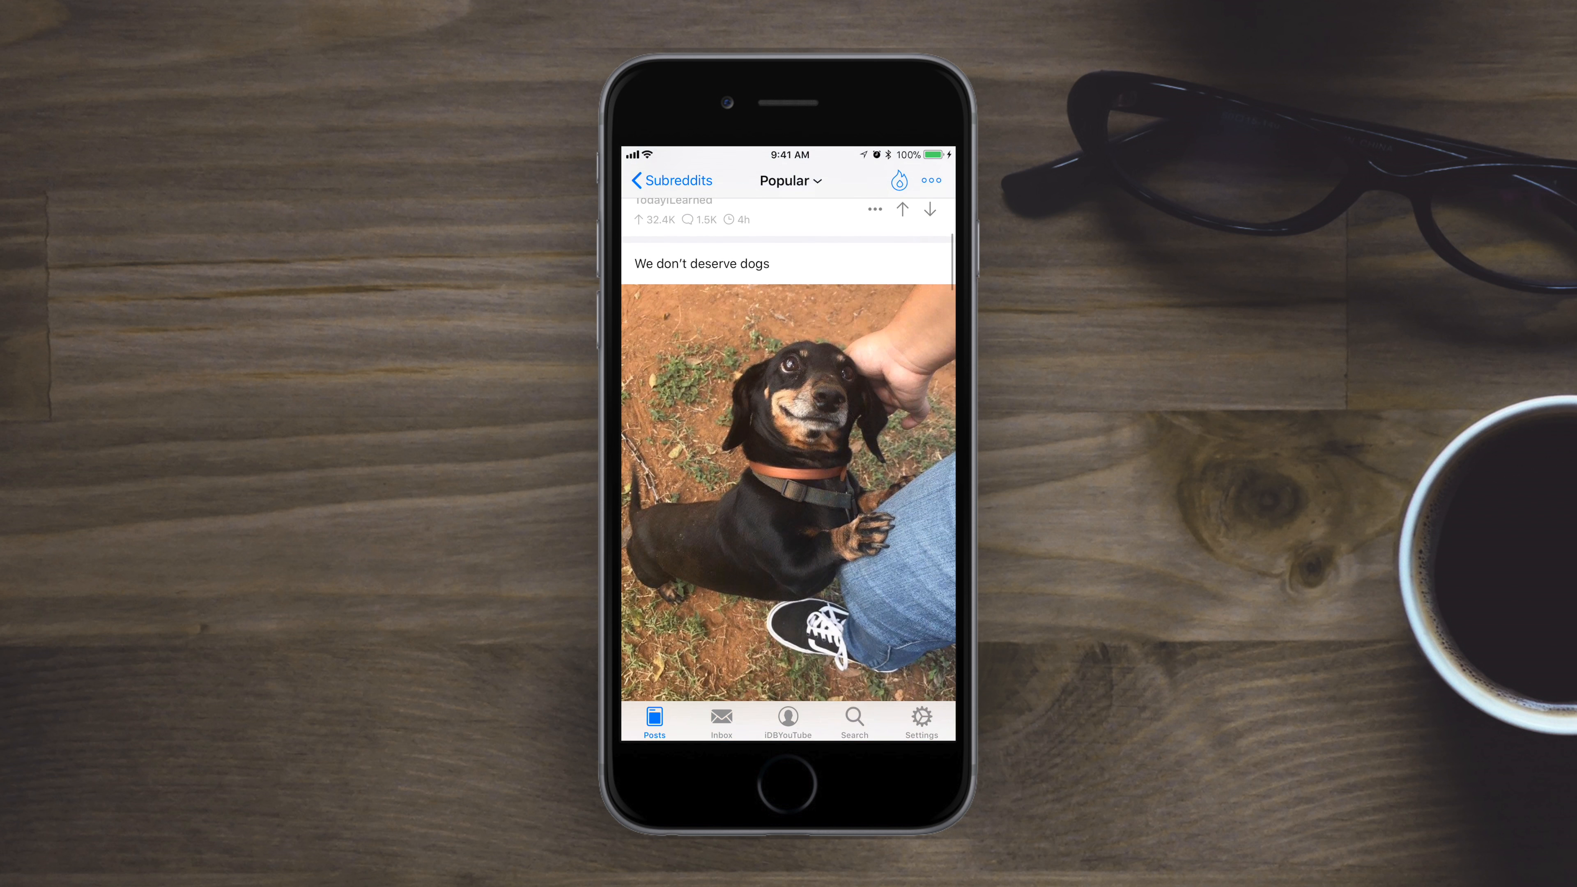
pyautogui.scroll(-3)
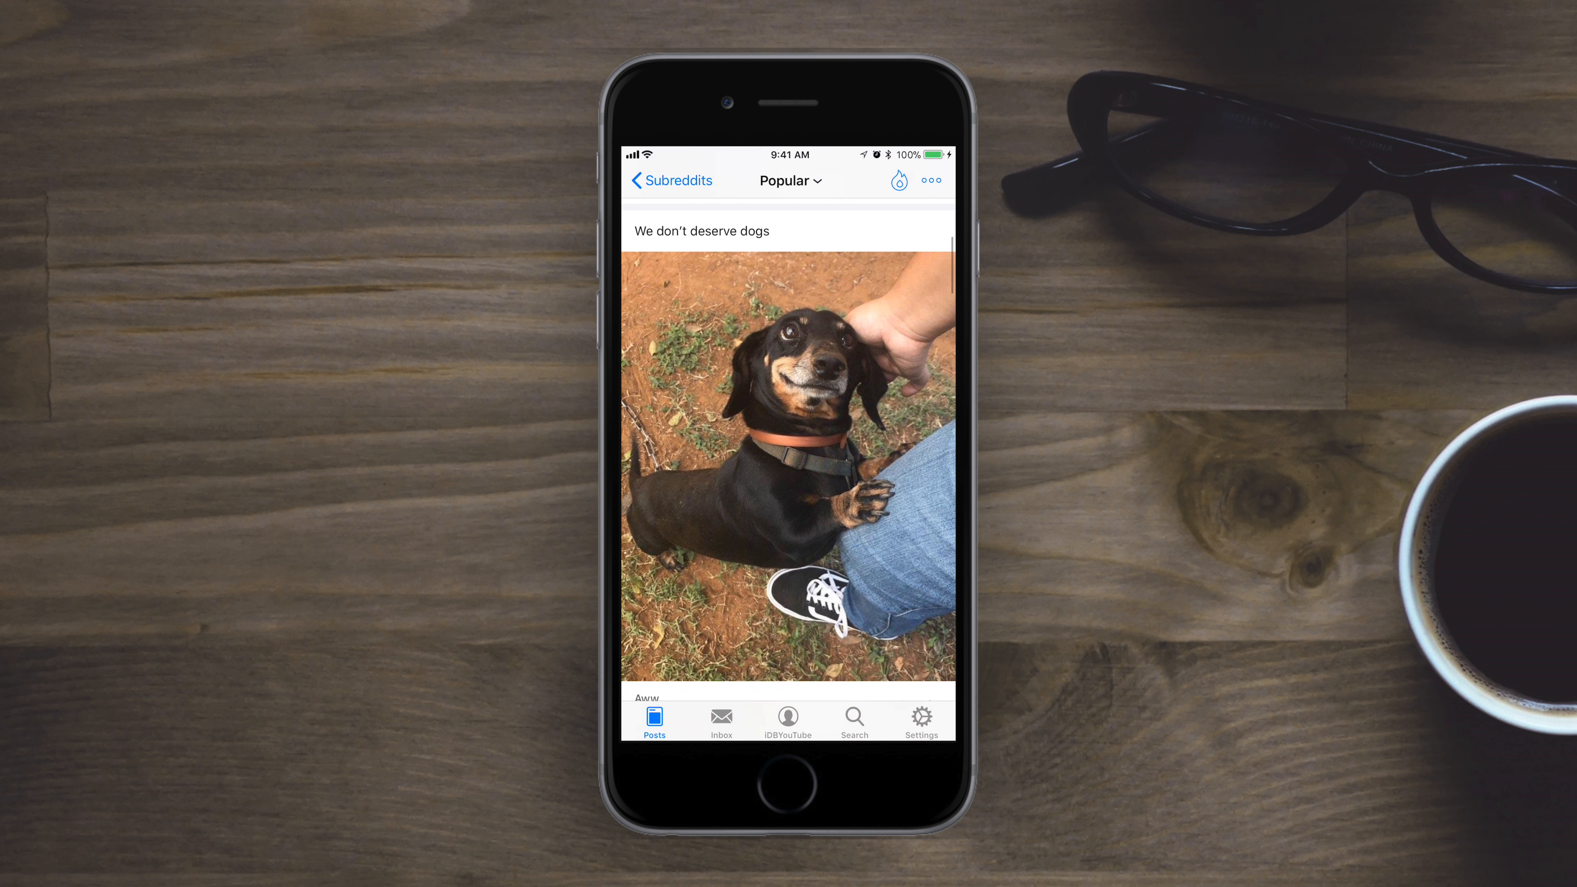
pyautogui.scroll(-3)
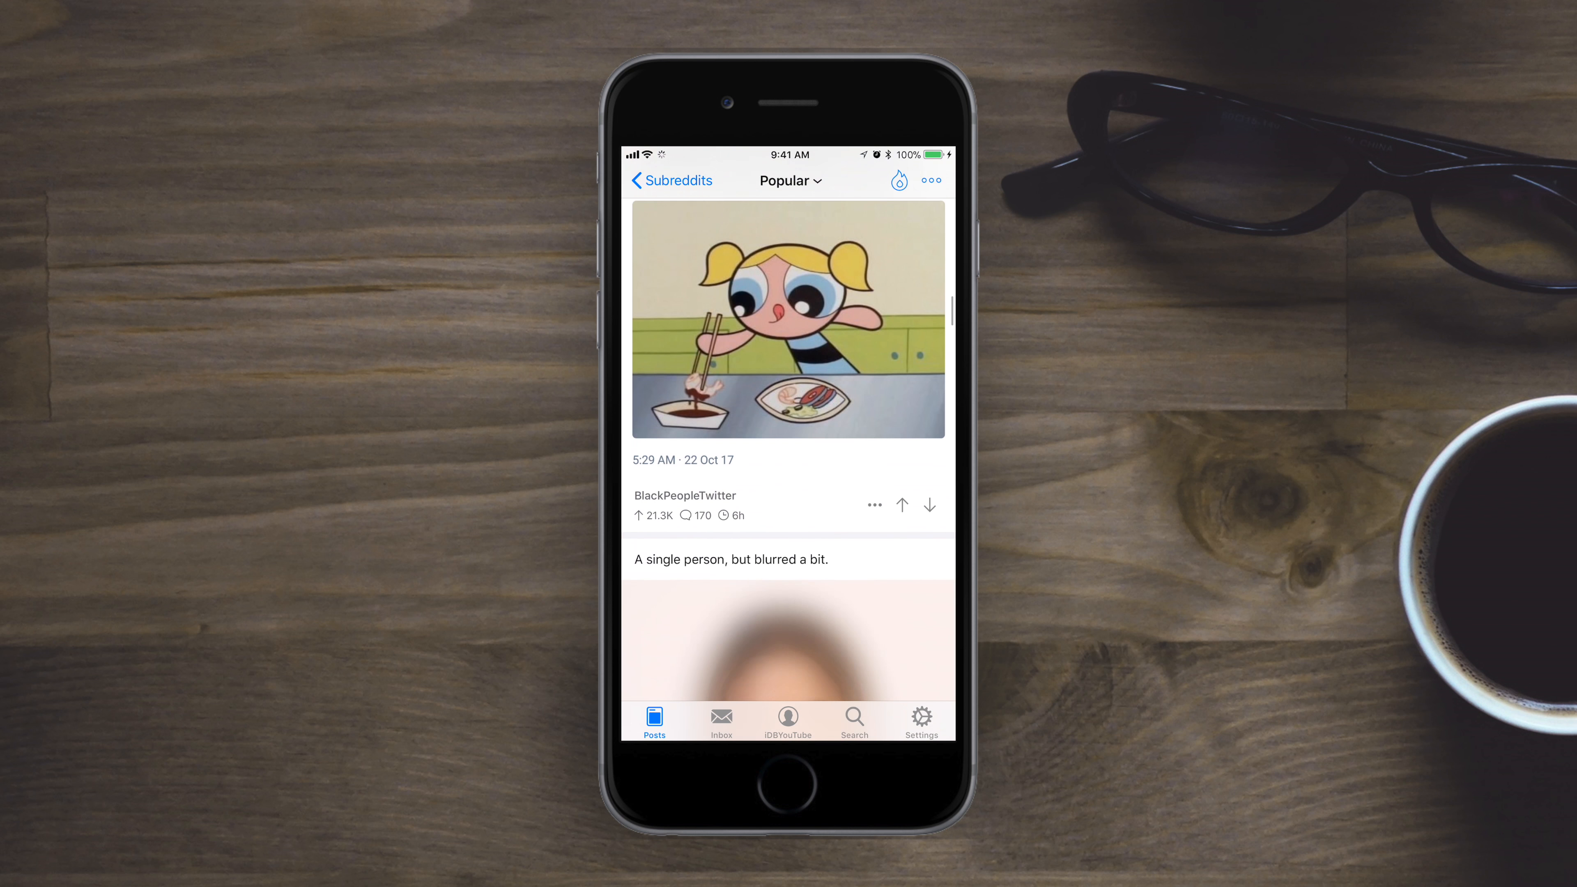
pyautogui.scroll(-3)
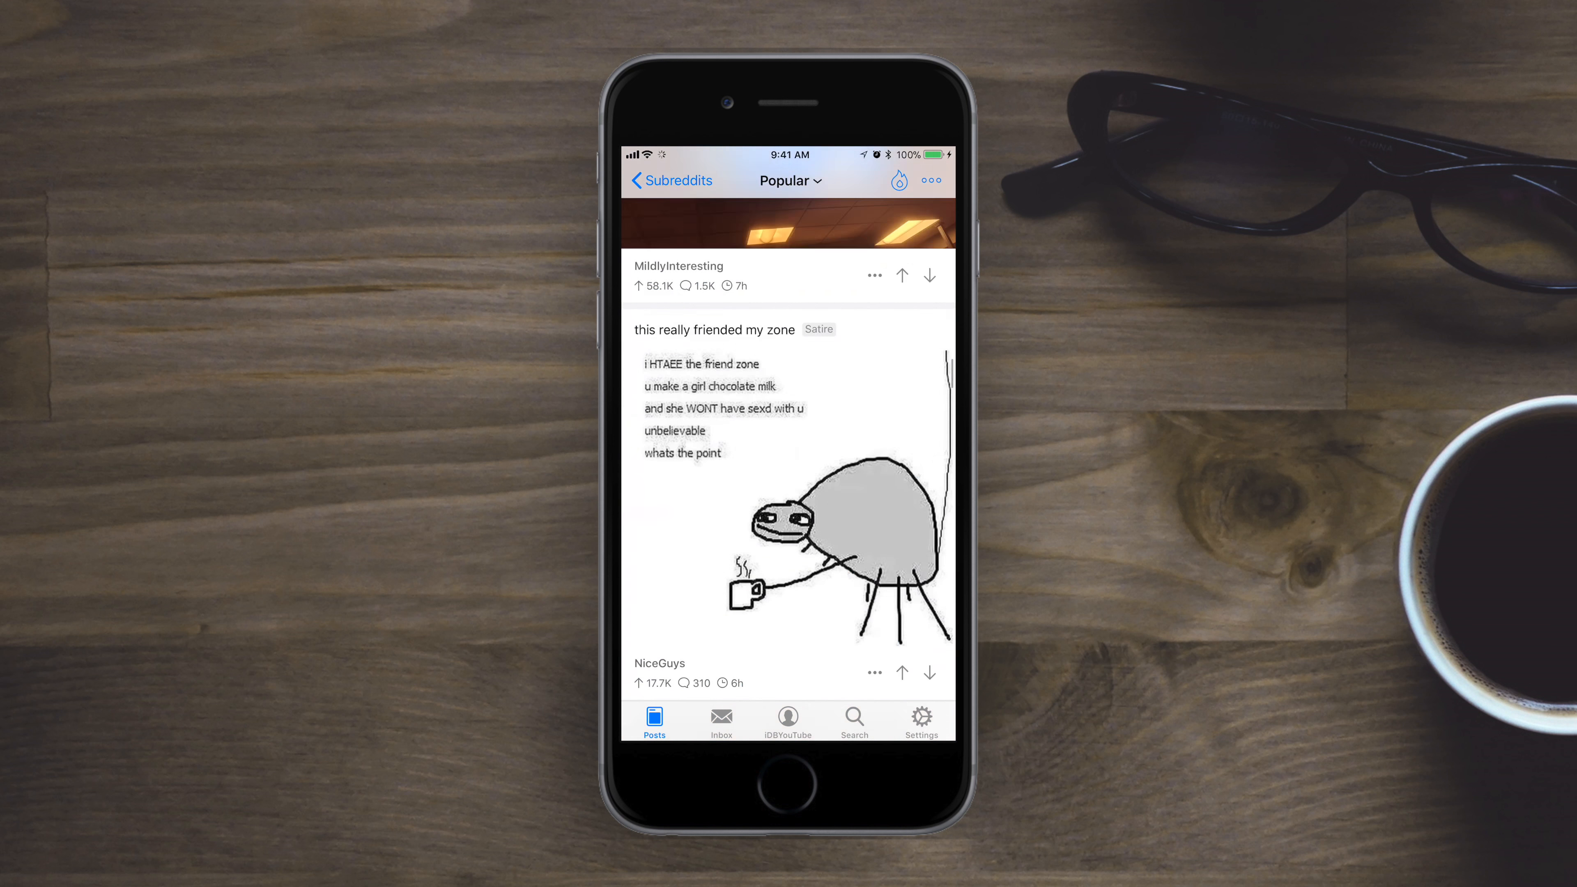
pyautogui.click(722, 720)
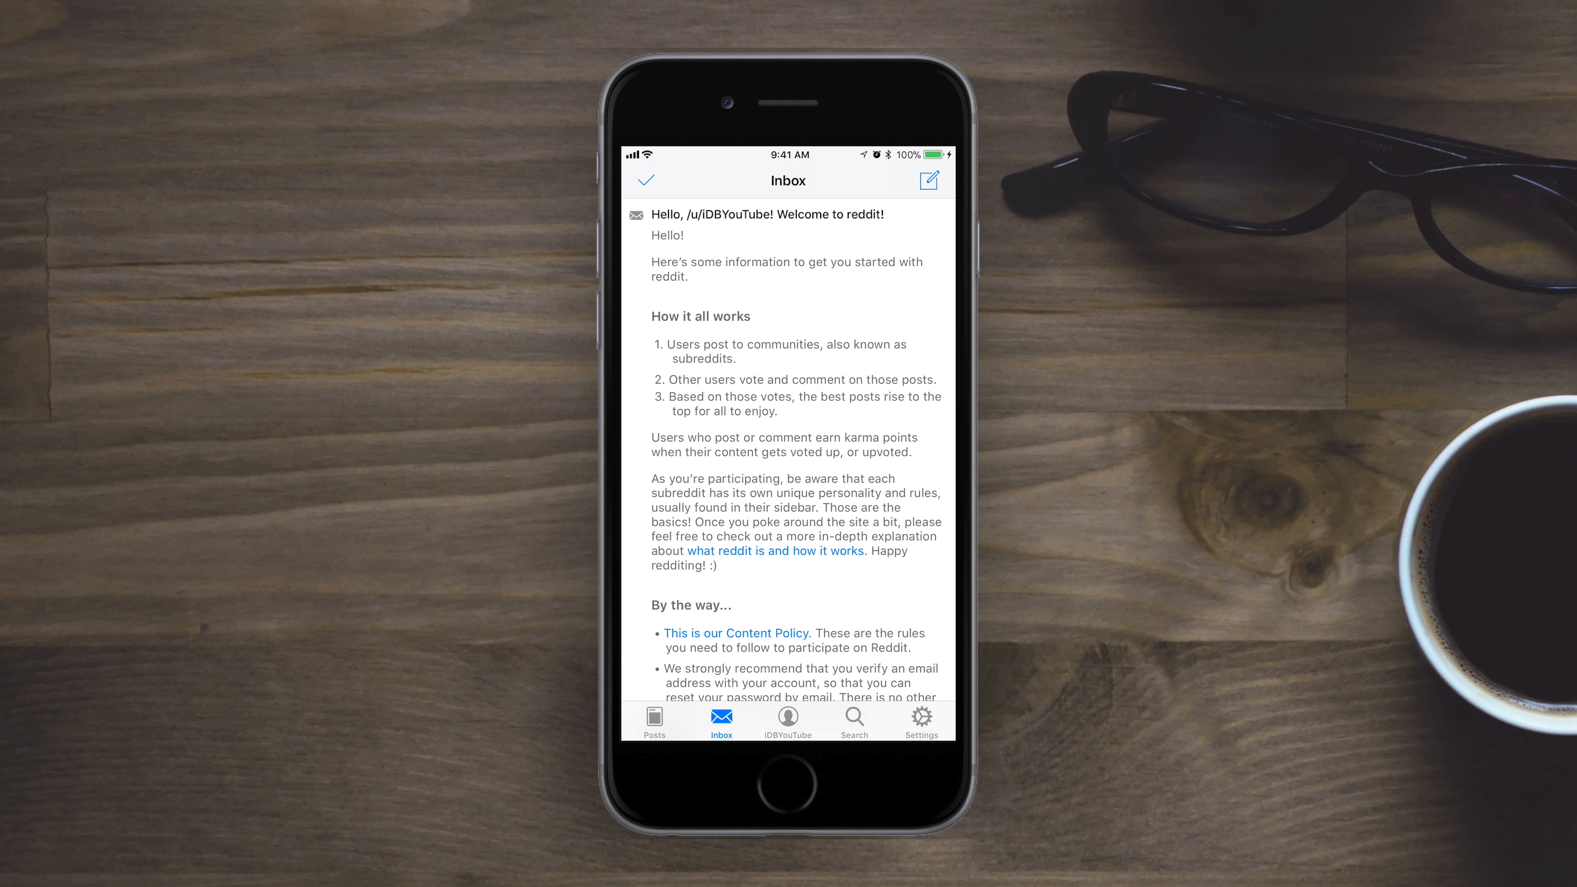
# View the account's Upvoted posts, browse PatientGamers, and return to the trending subreddits list.
pyautogui.click(788, 721)
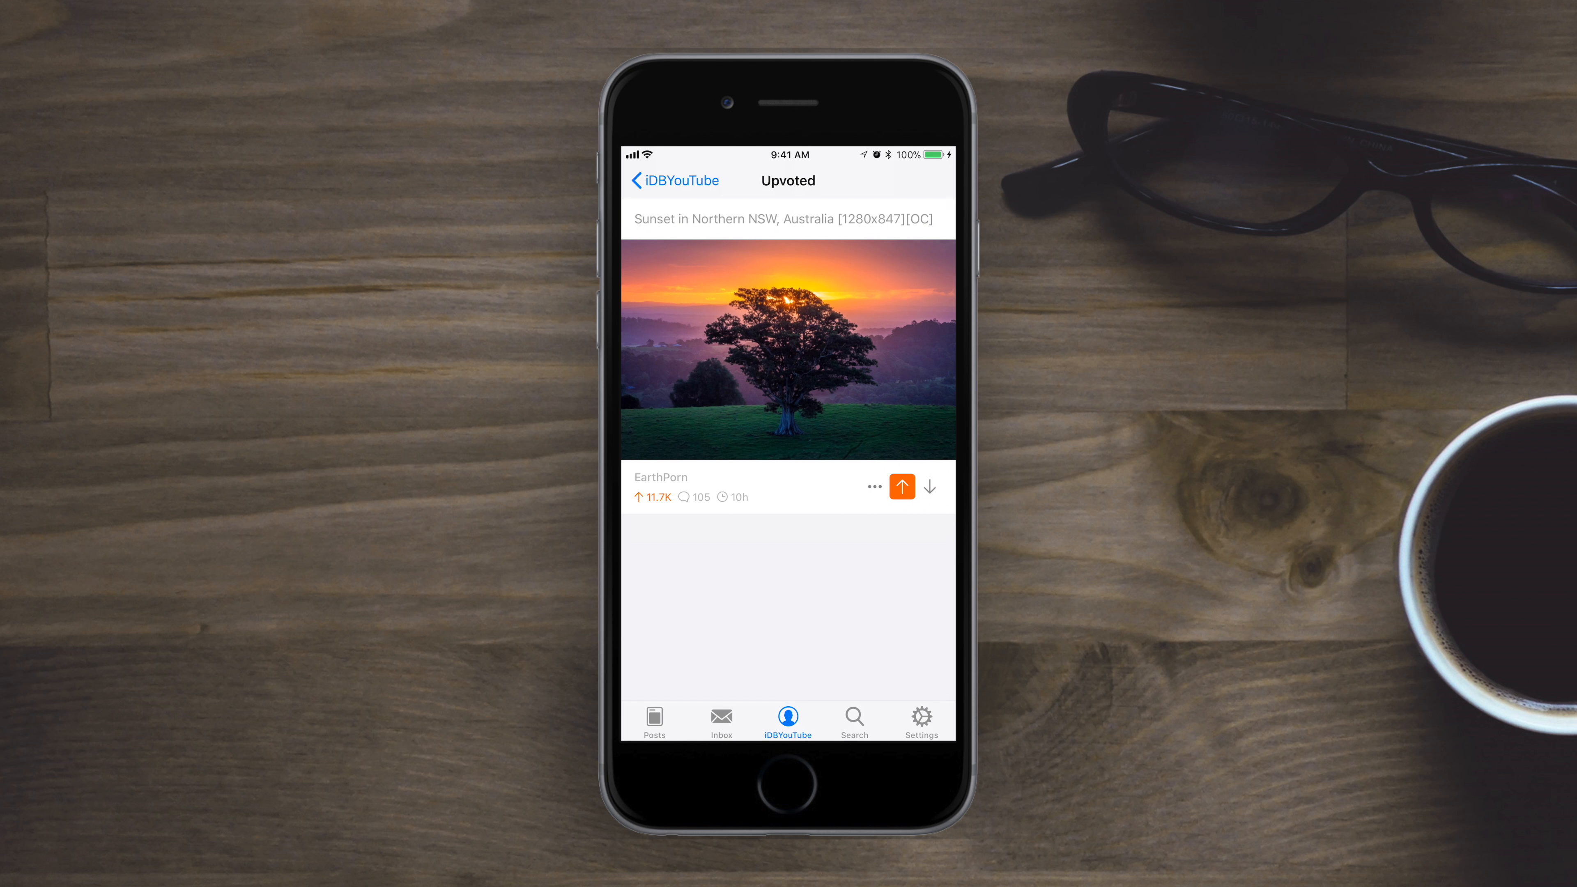
pyautogui.click(854, 716)
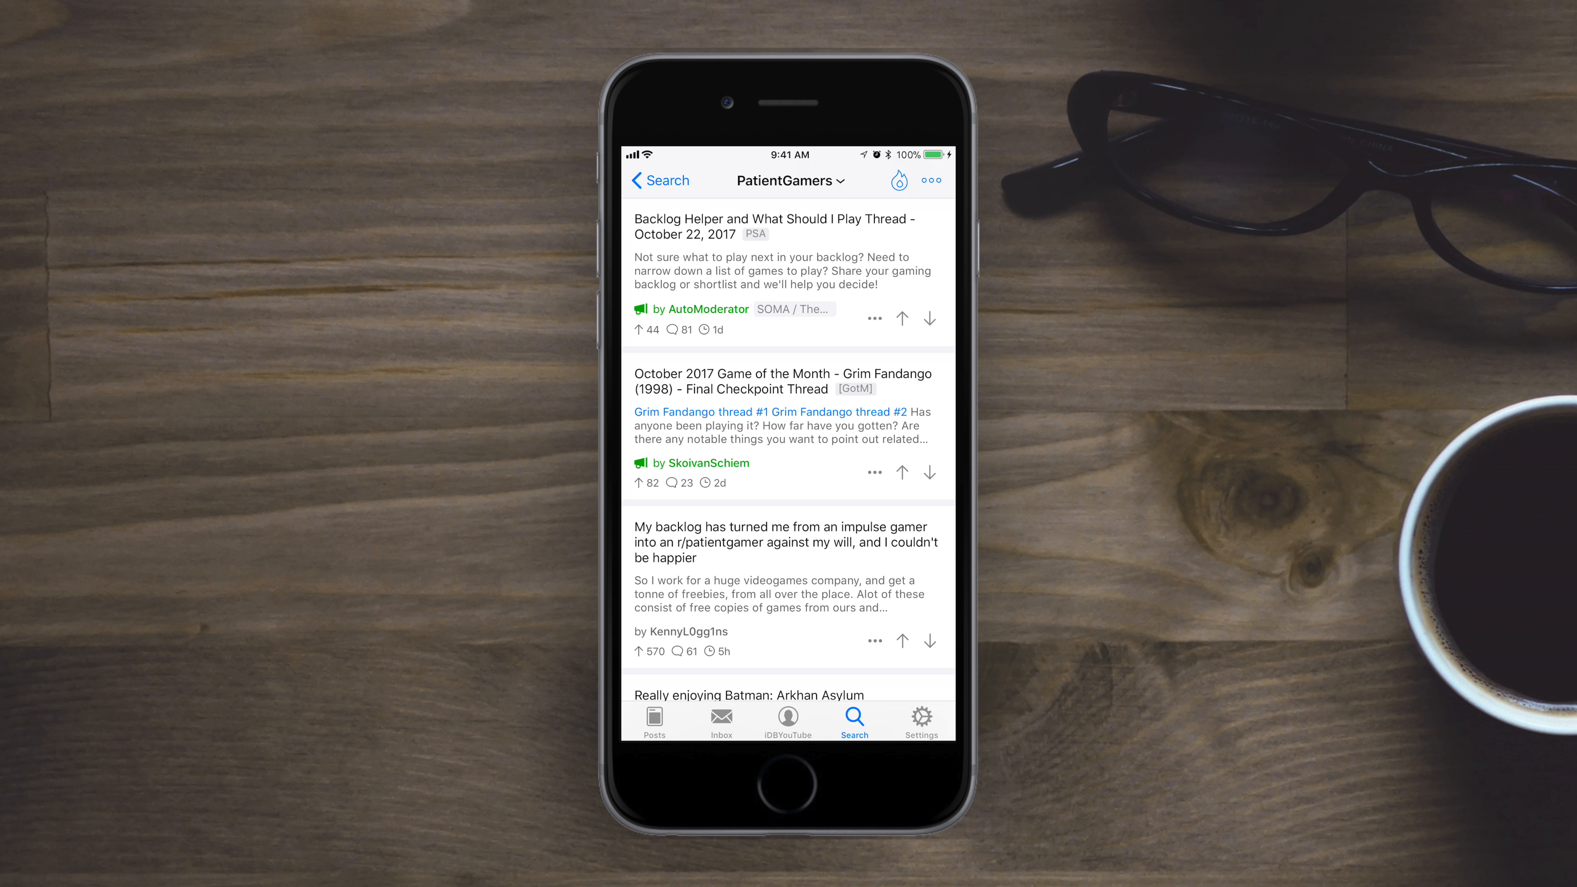
pyautogui.click(660, 180)
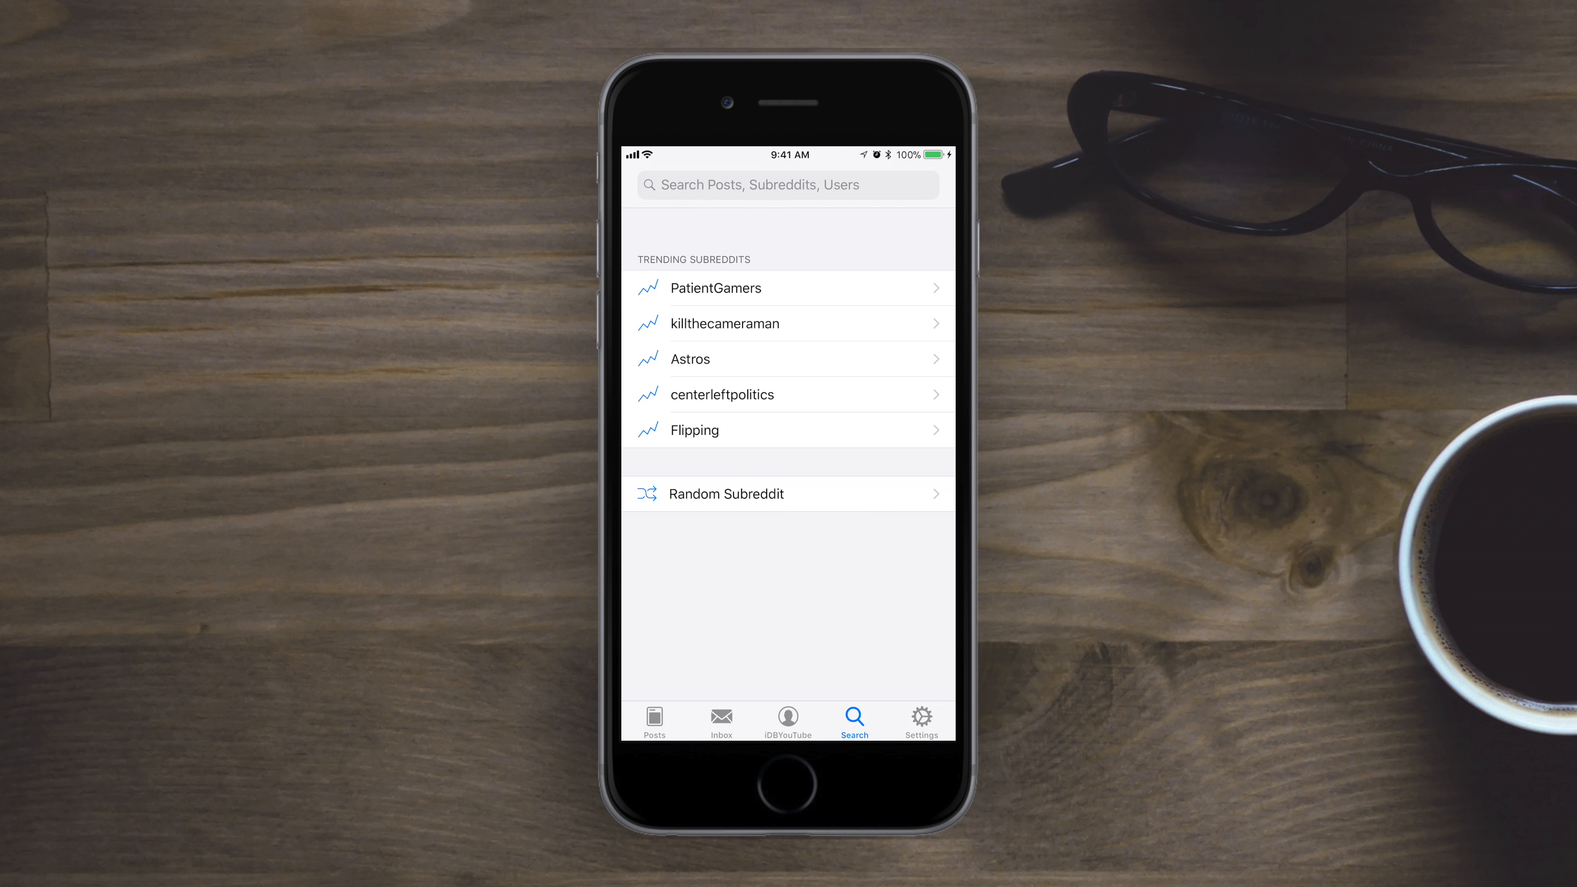
# Browse Apollo's General, Appearance and Theme settings pages from the Settings tab.
pyautogui.click(920, 721)
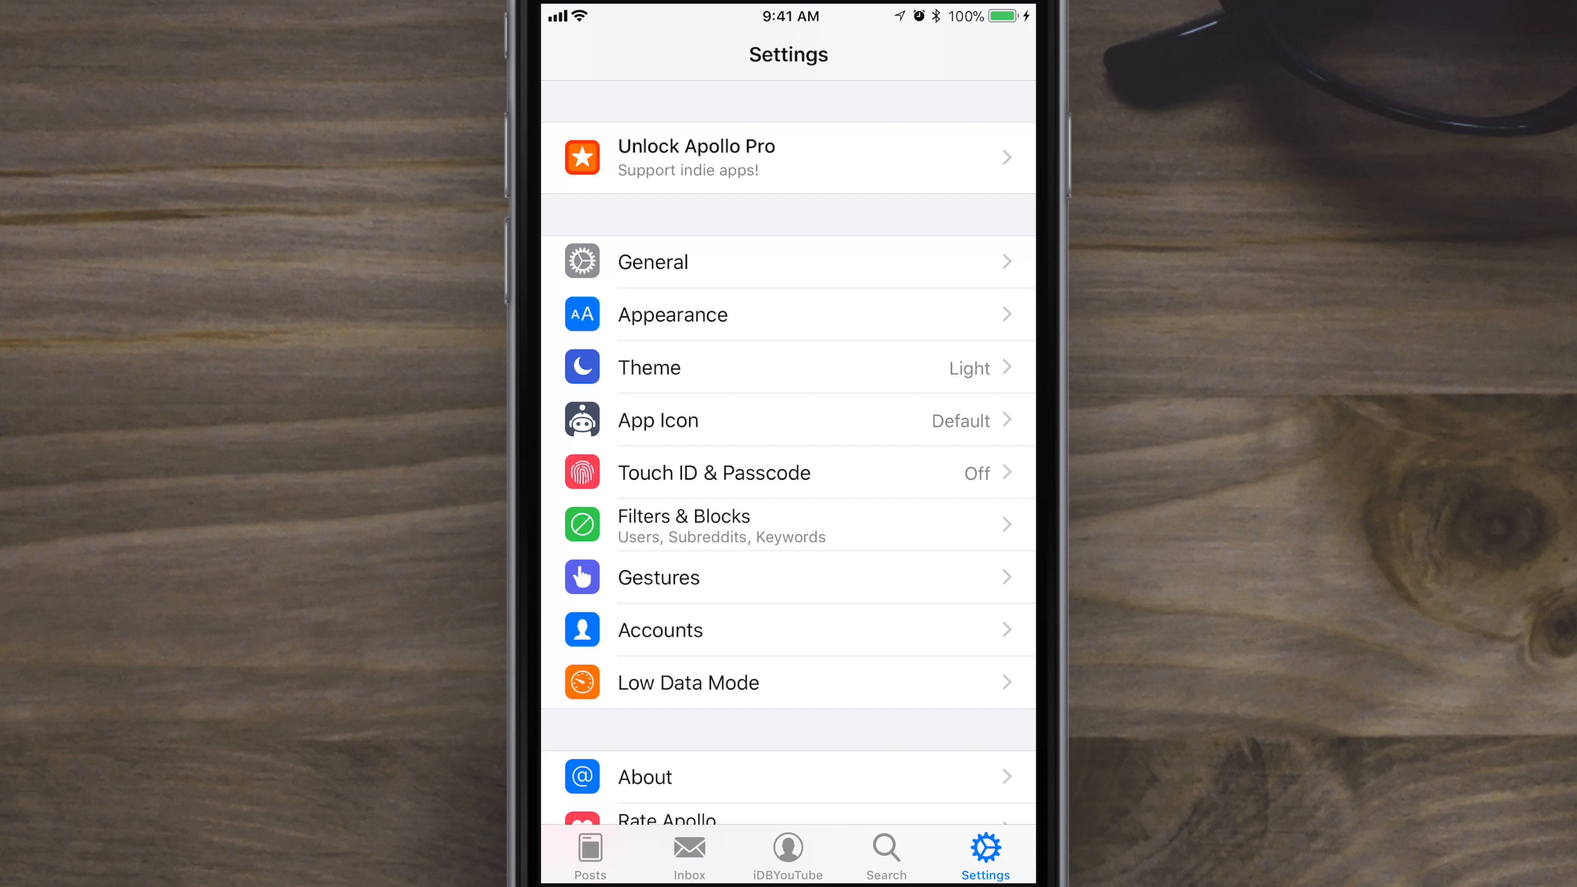
pyautogui.click(651, 263)
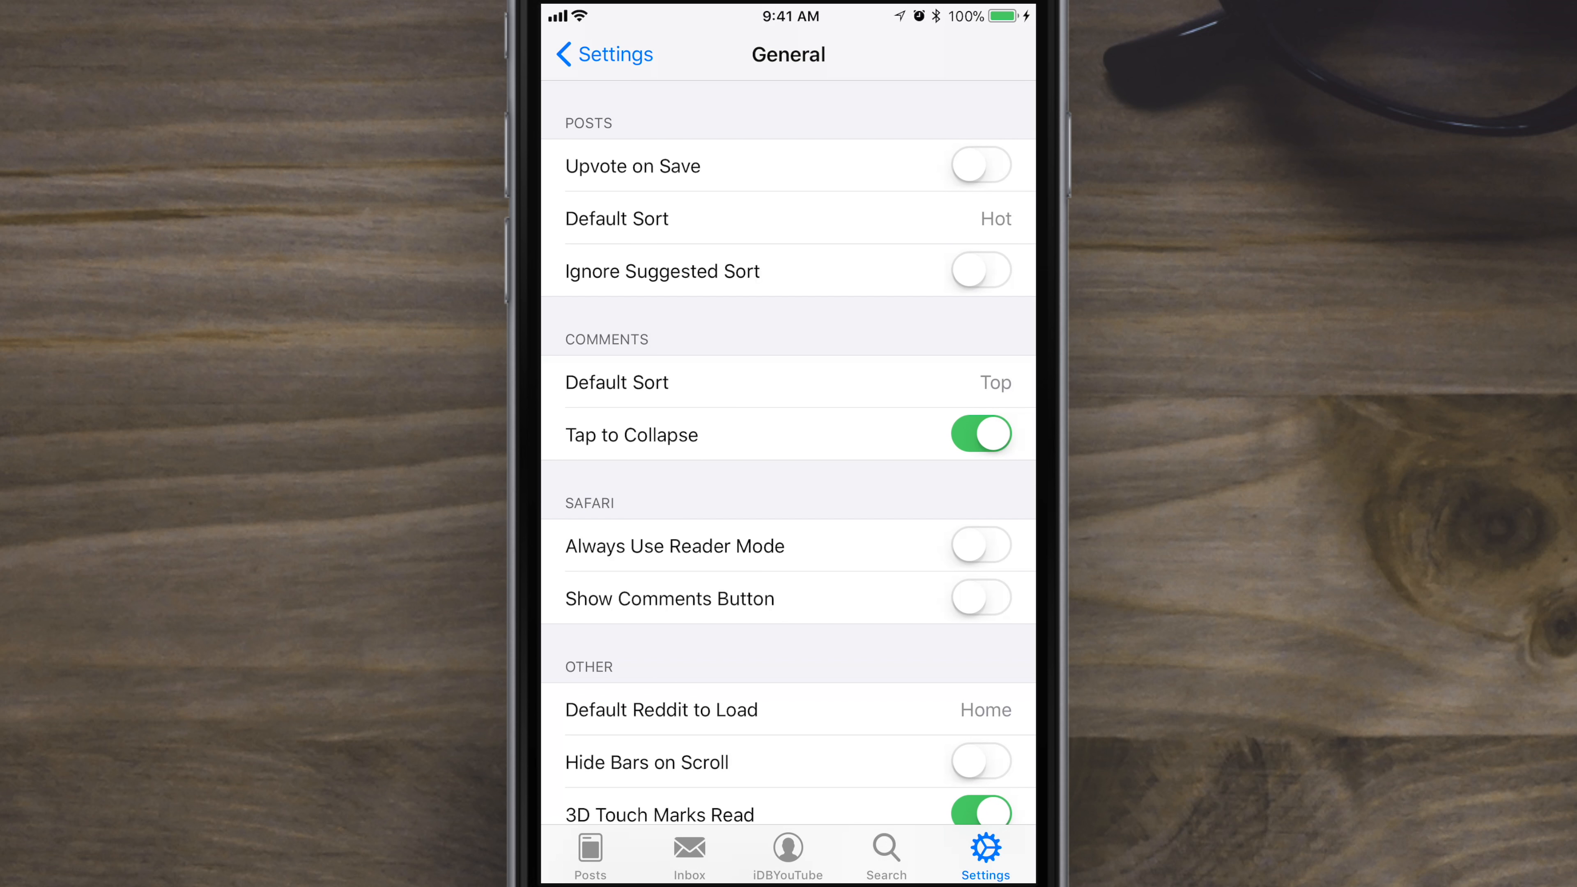
pyautogui.scroll(-3)
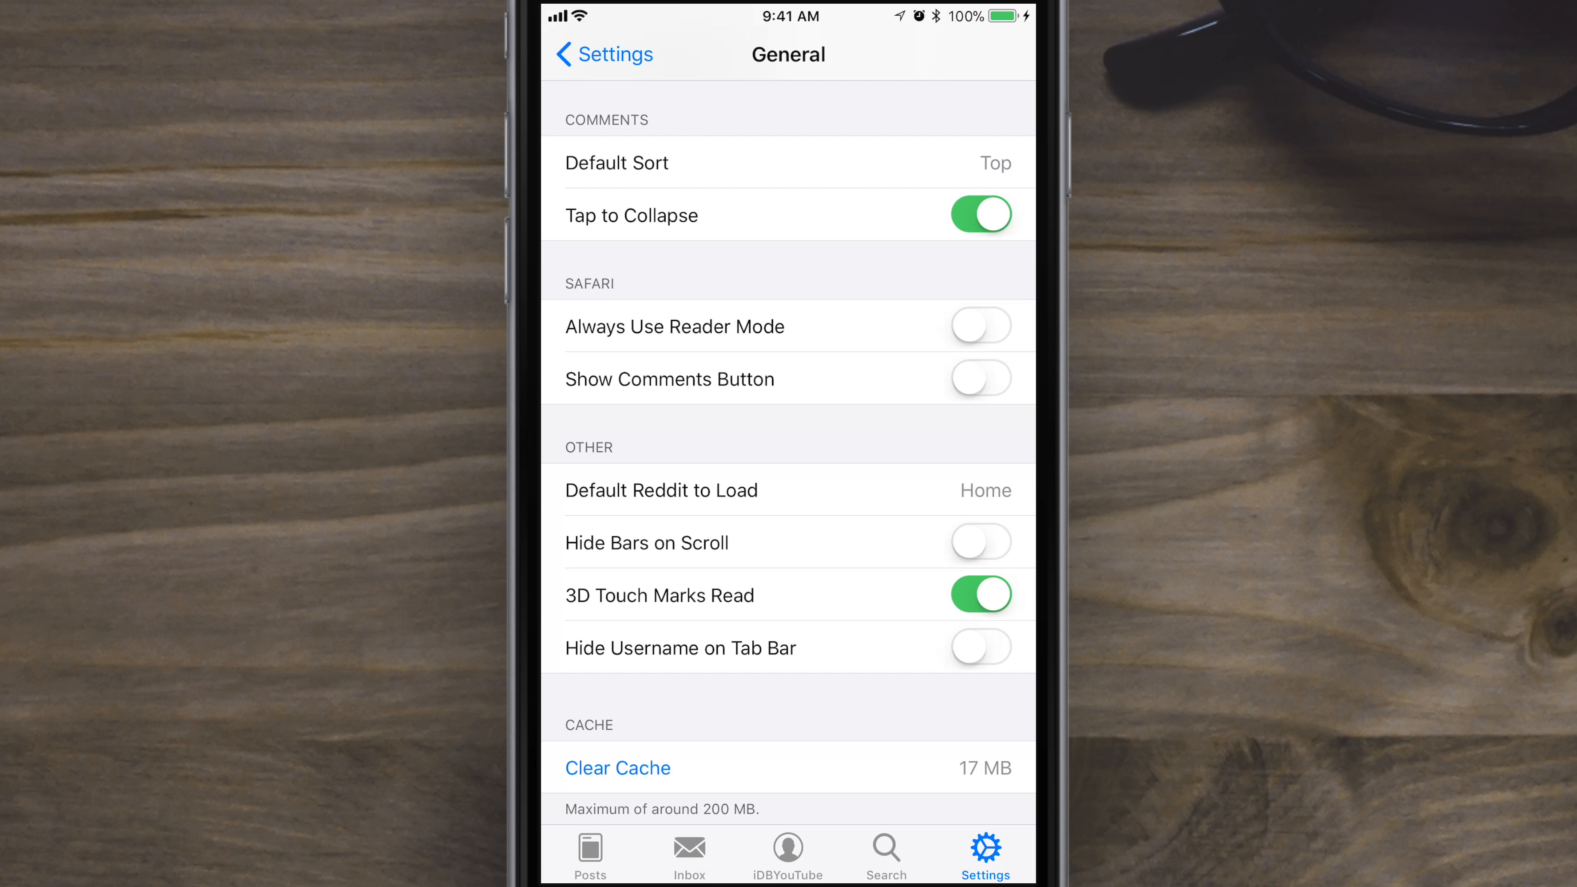
pyautogui.click(603, 54)
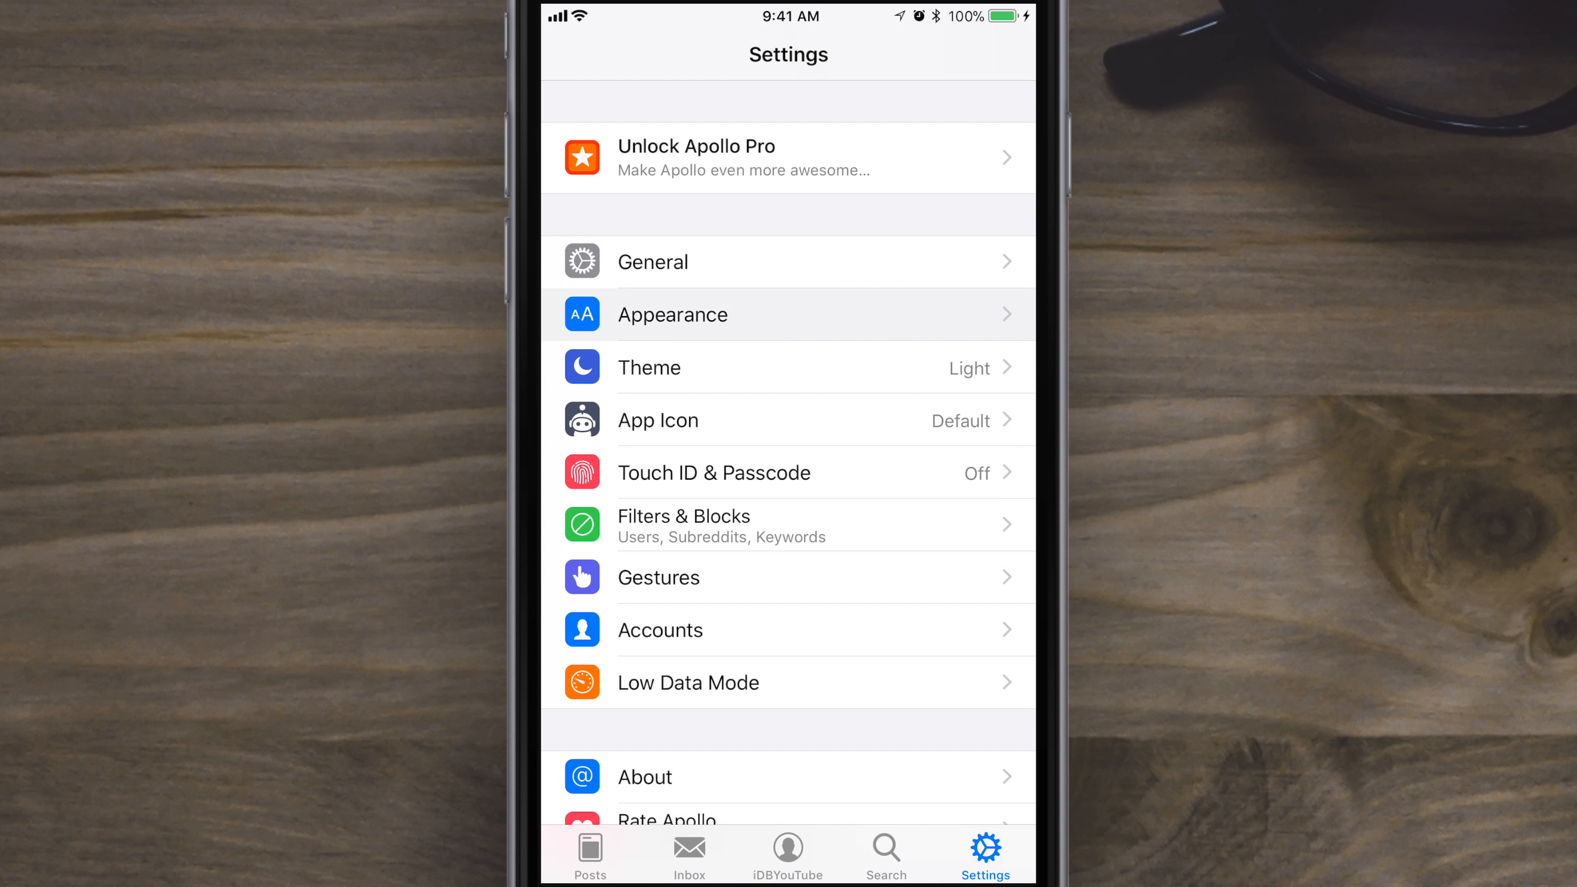
pyautogui.click(671, 314)
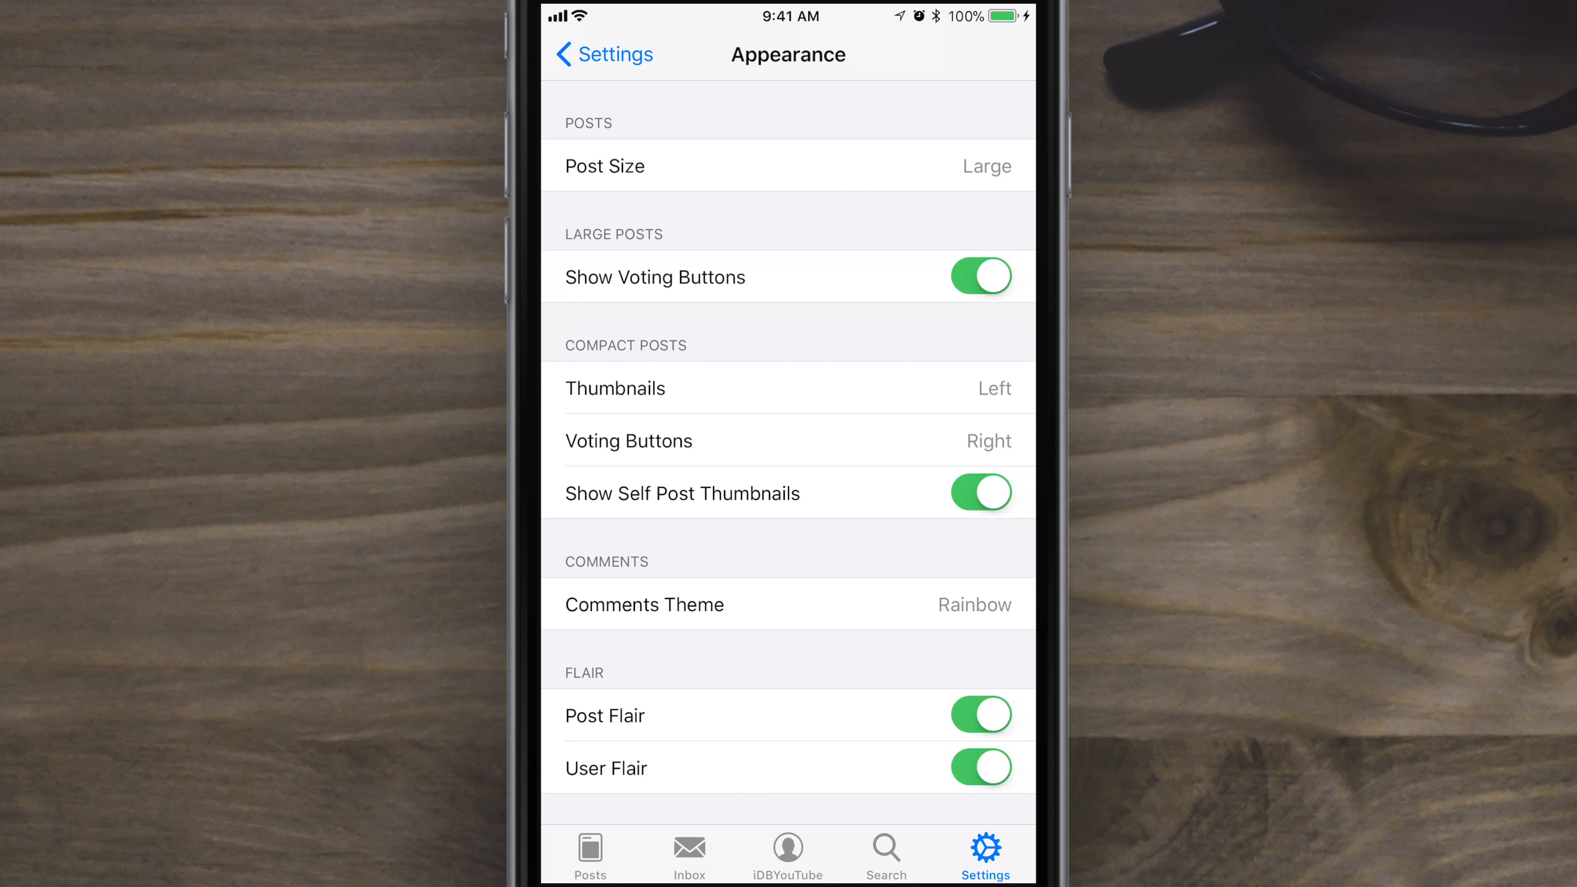
pyautogui.click(602, 55)
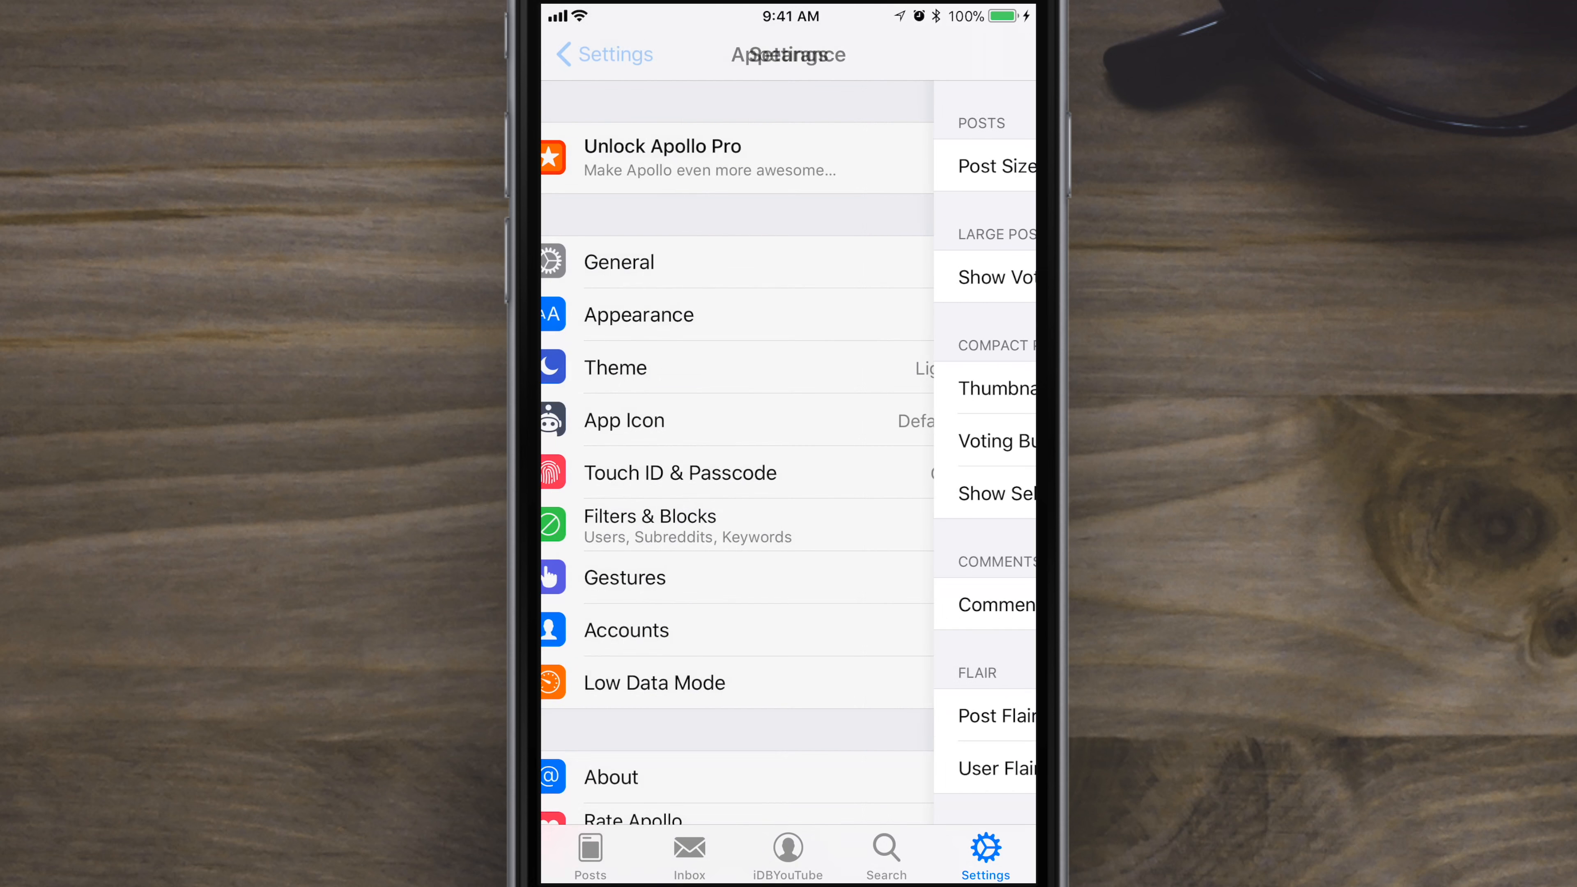
pyautogui.click(614, 367)
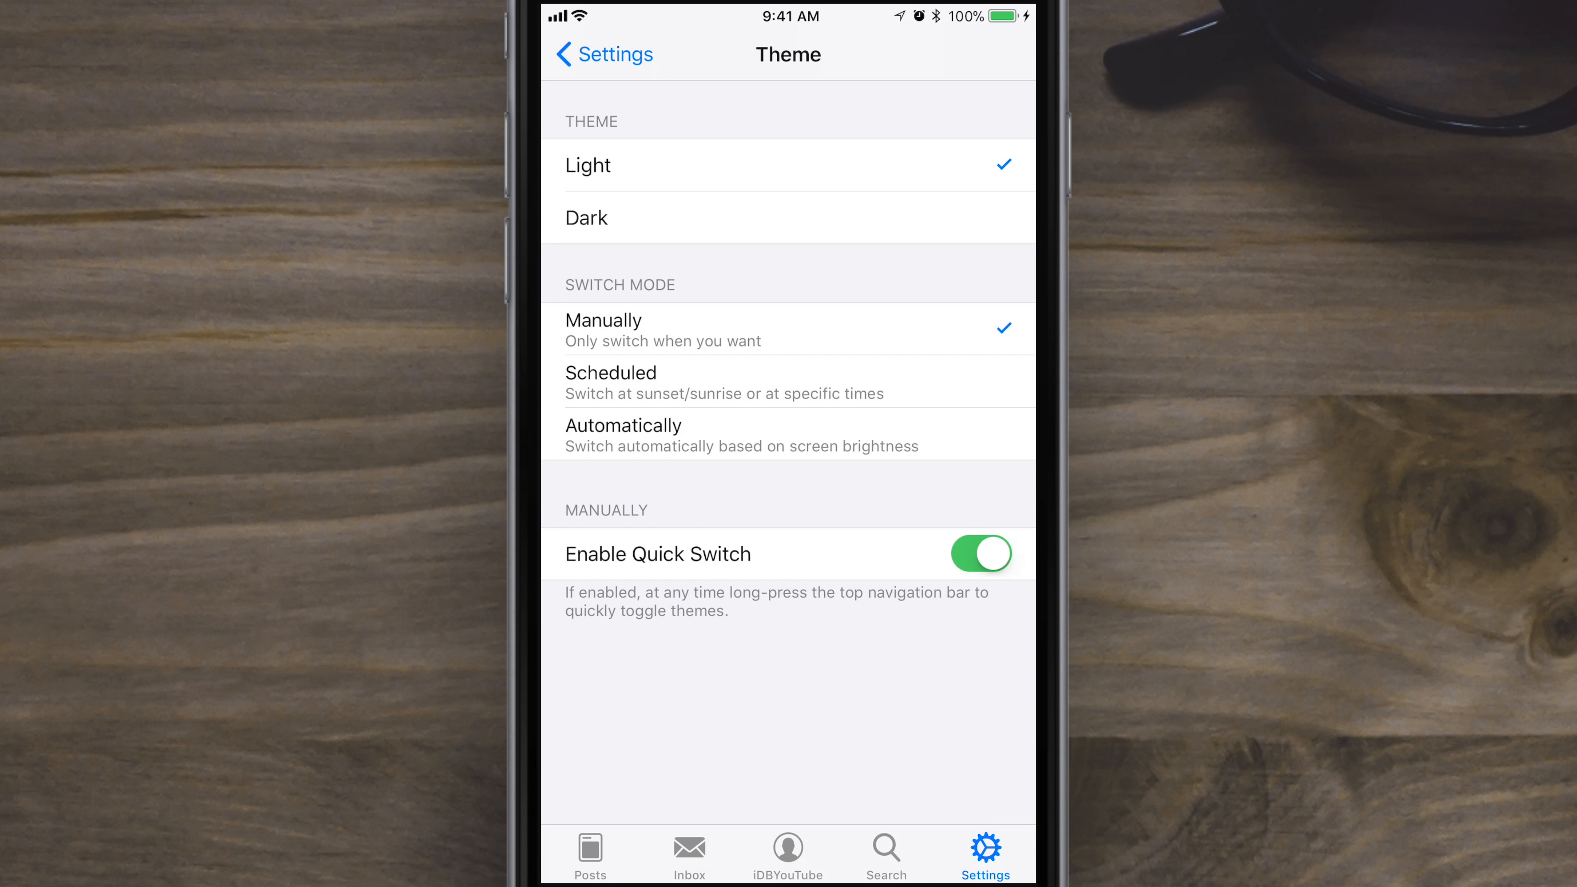
pyautogui.click(789, 217)
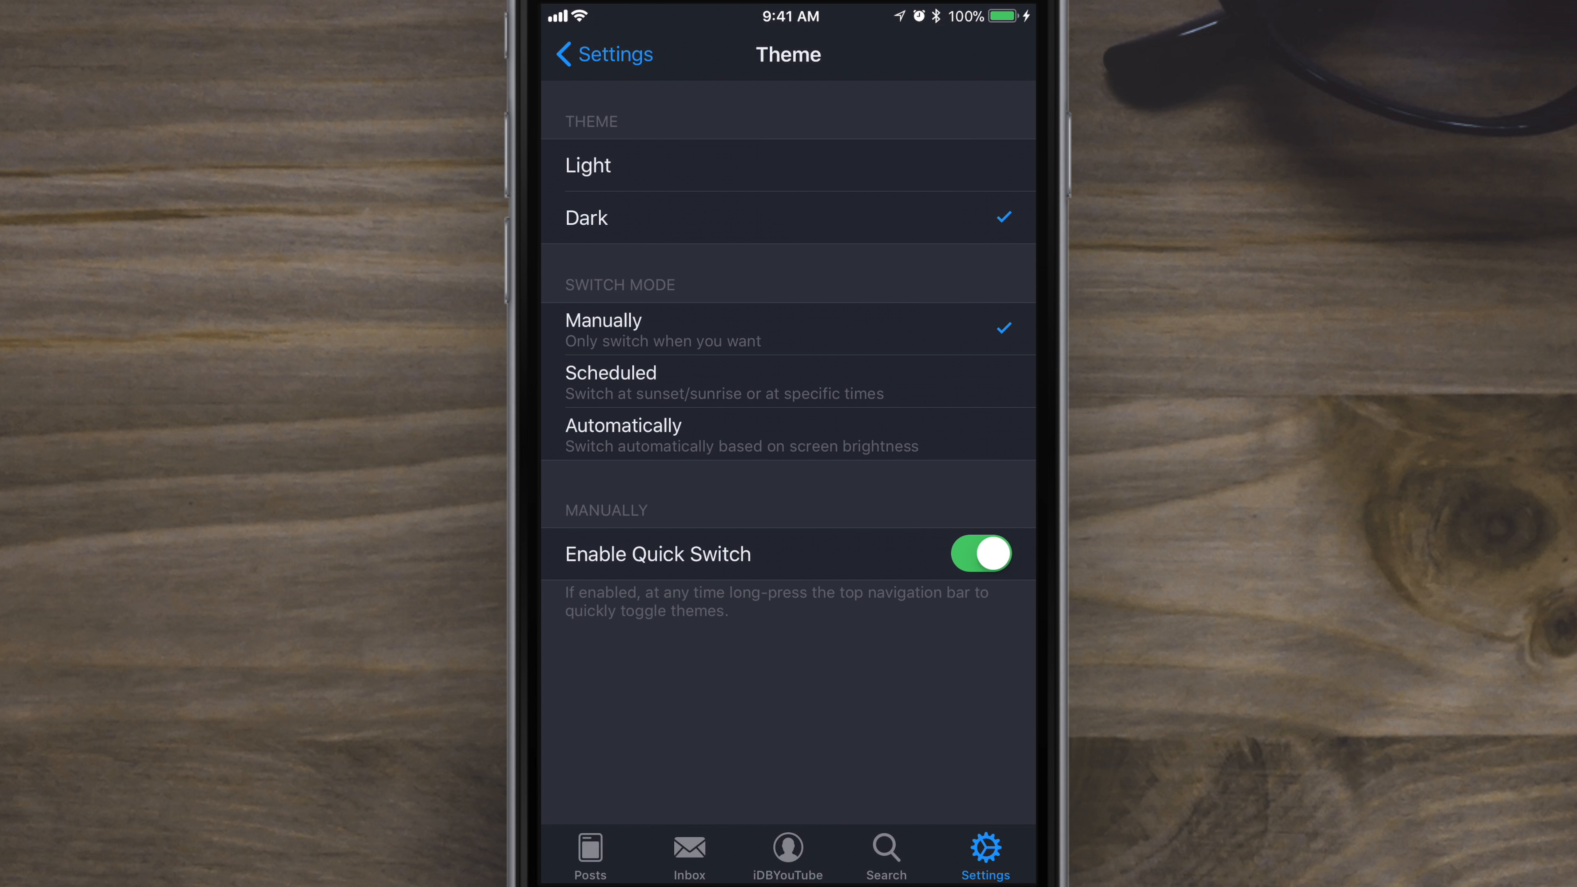
pyautogui.click(602, 54)
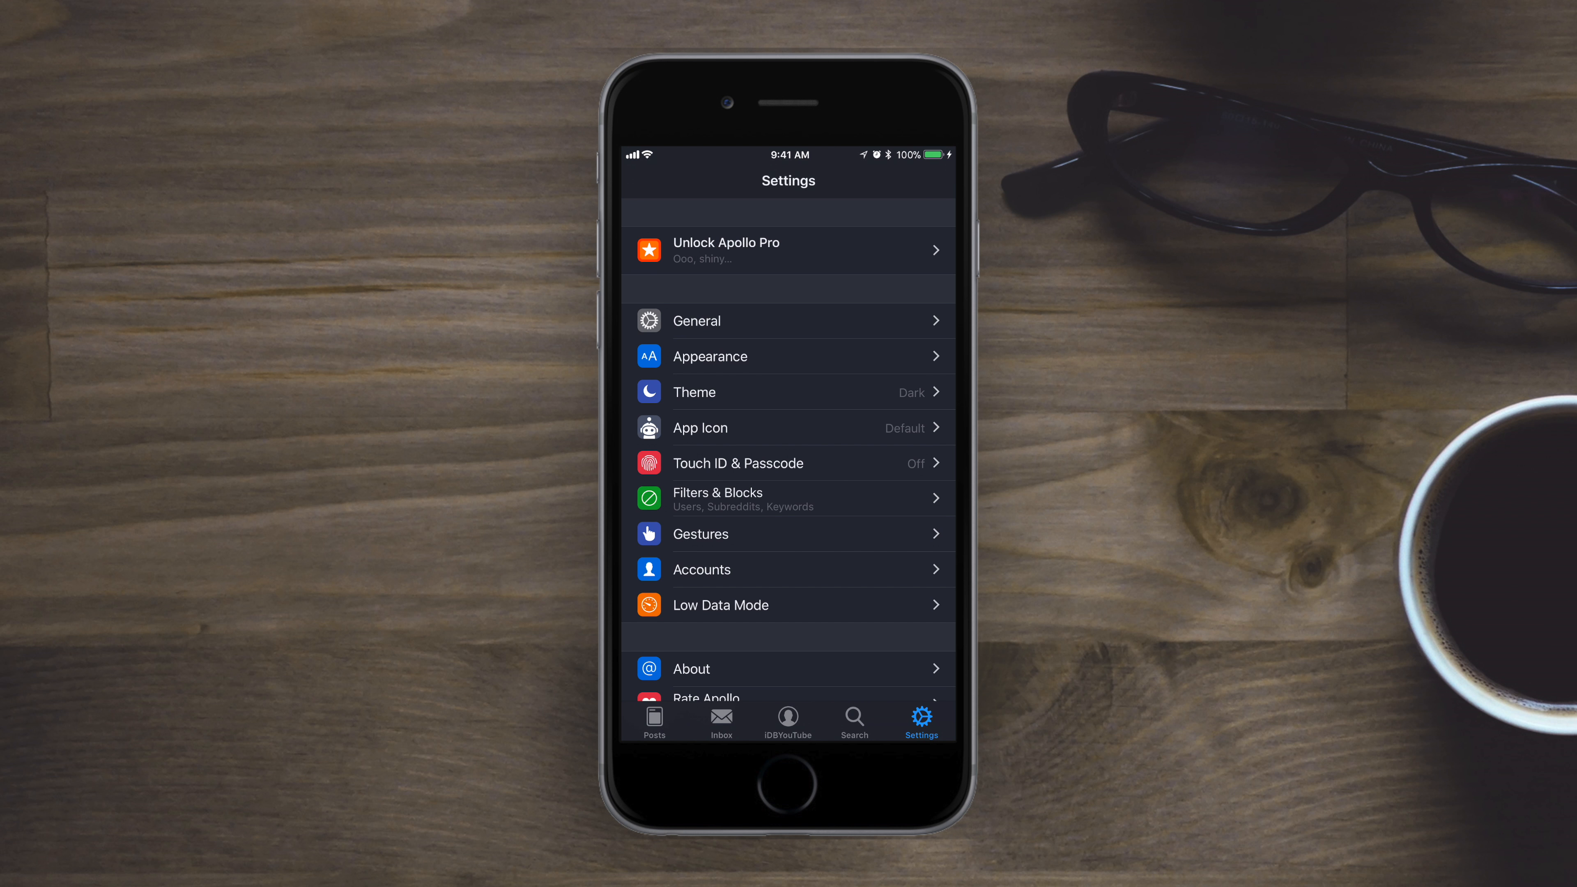
# Glance at Popular and the profile, then switch the theme from Dark to Light and view App Icons.
pyautogui.click(654, 718)
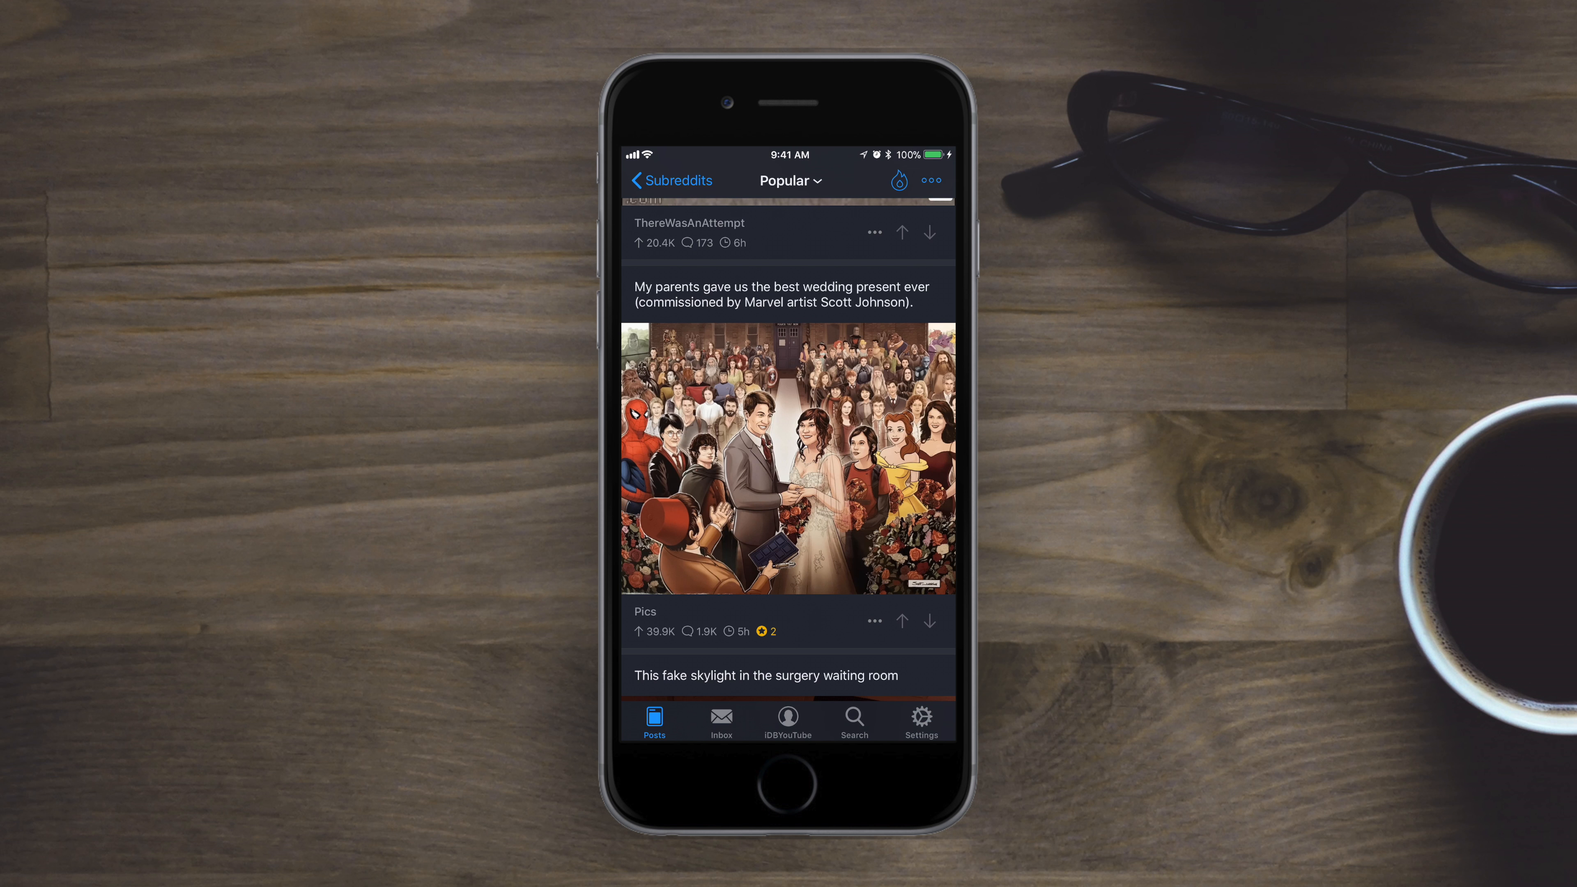
pyautogui.click(788, 721)
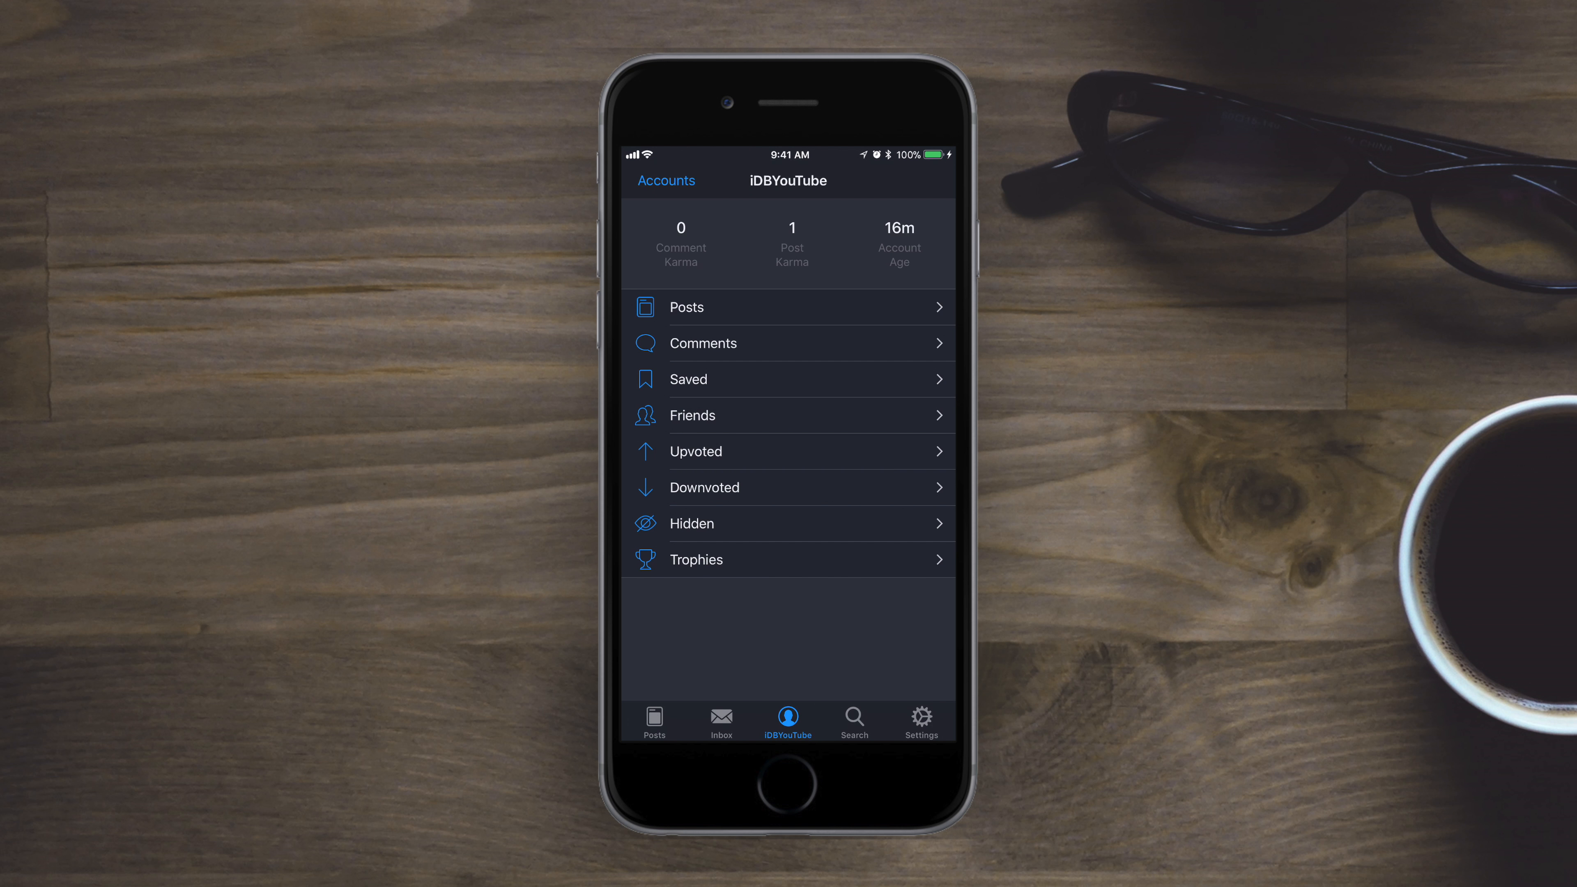
pyautogui.click(921, 720)
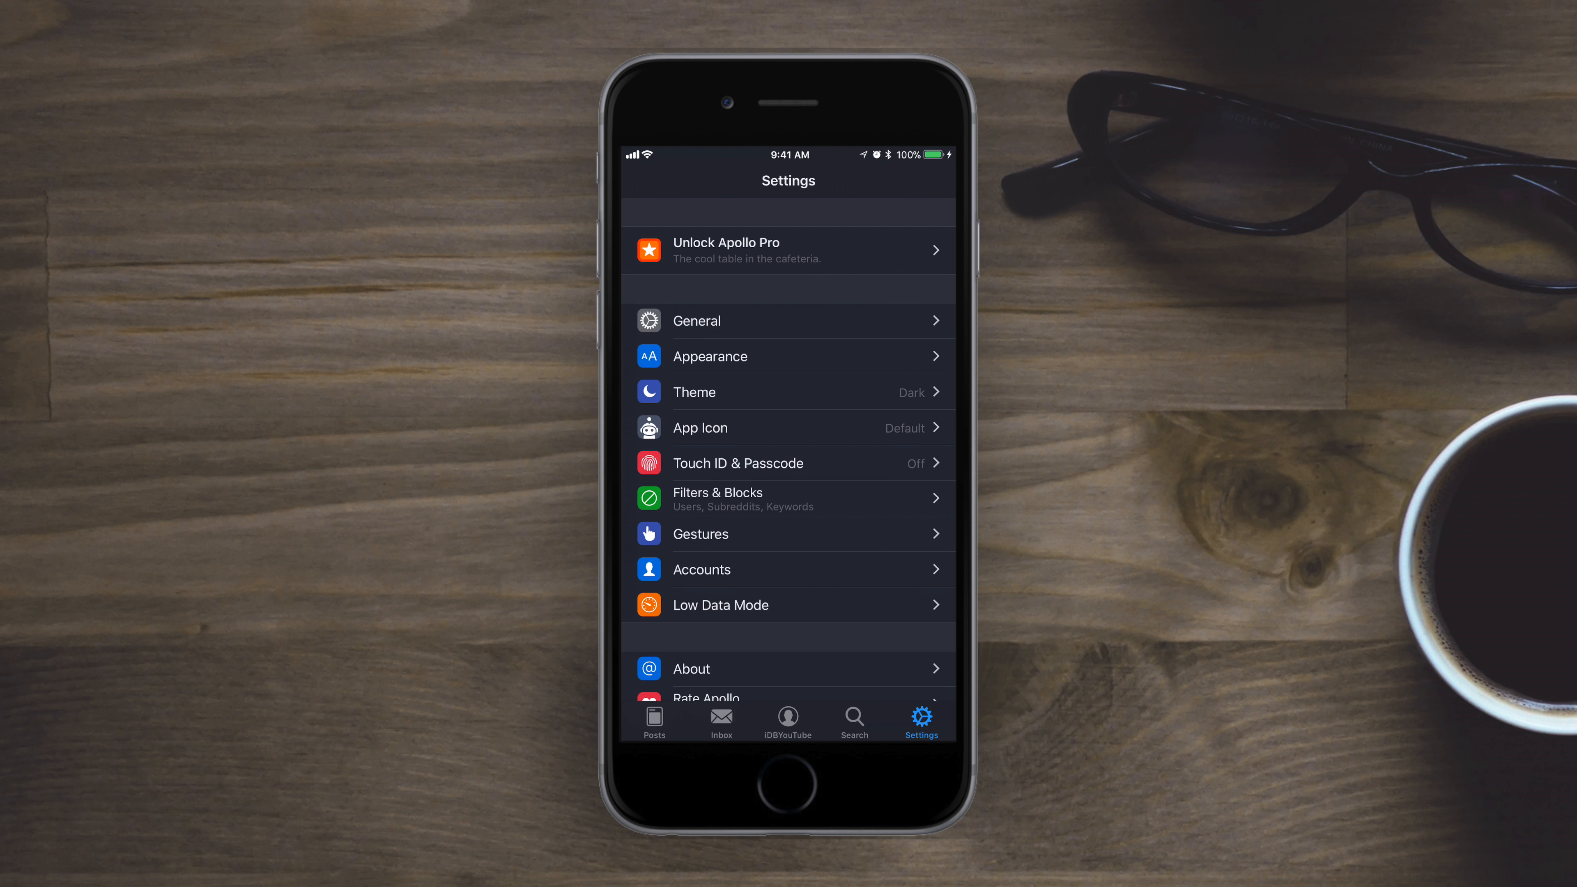
pyautogui.click(789, 391)
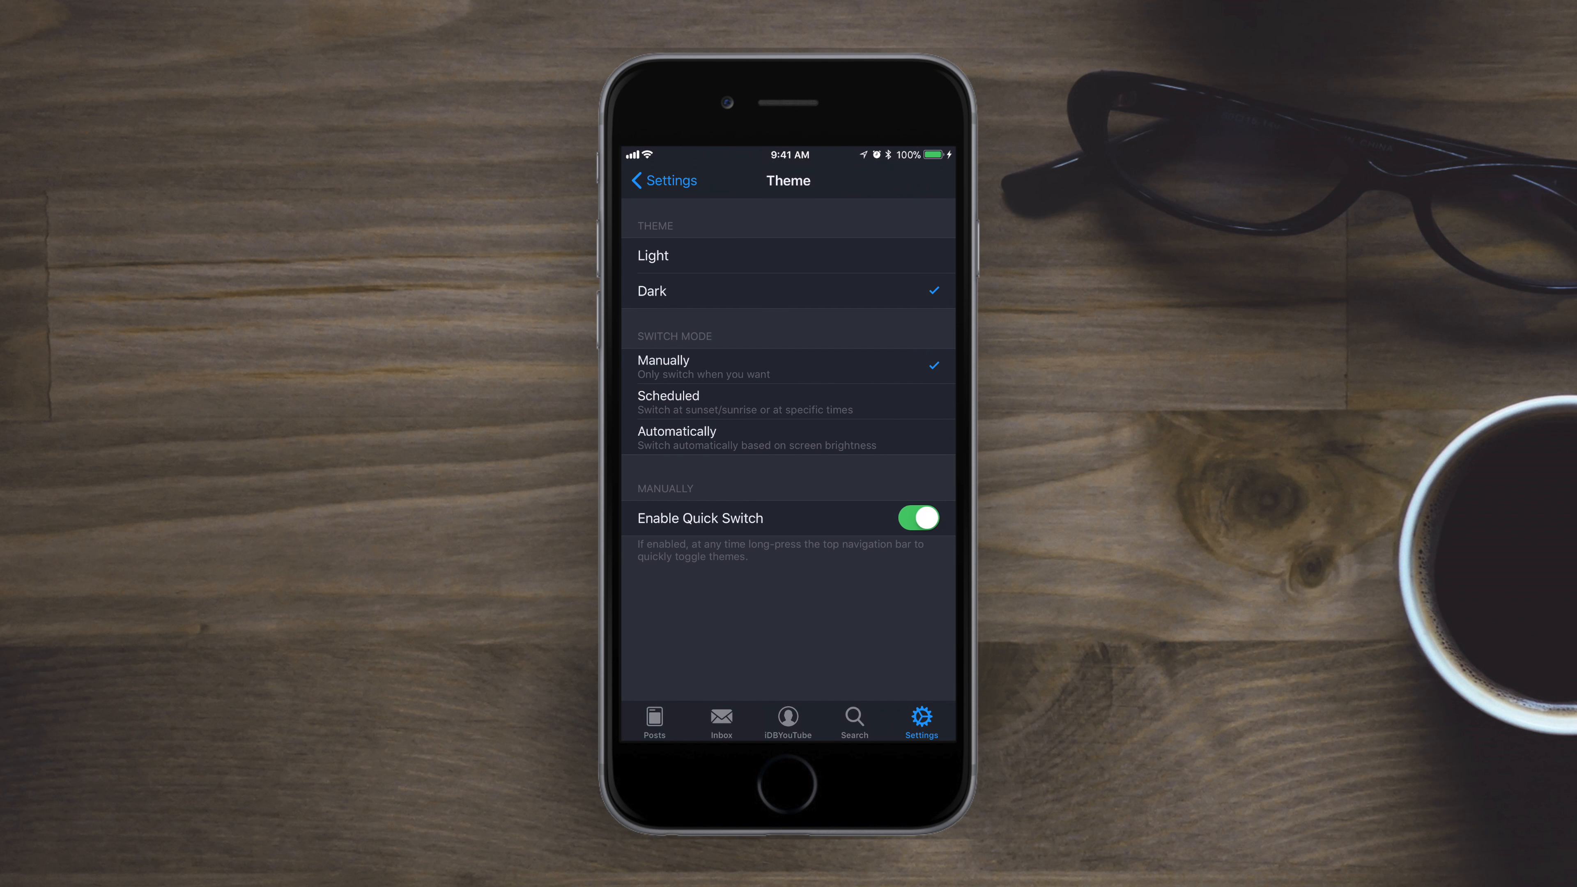
pyautogui.click(788, 255)
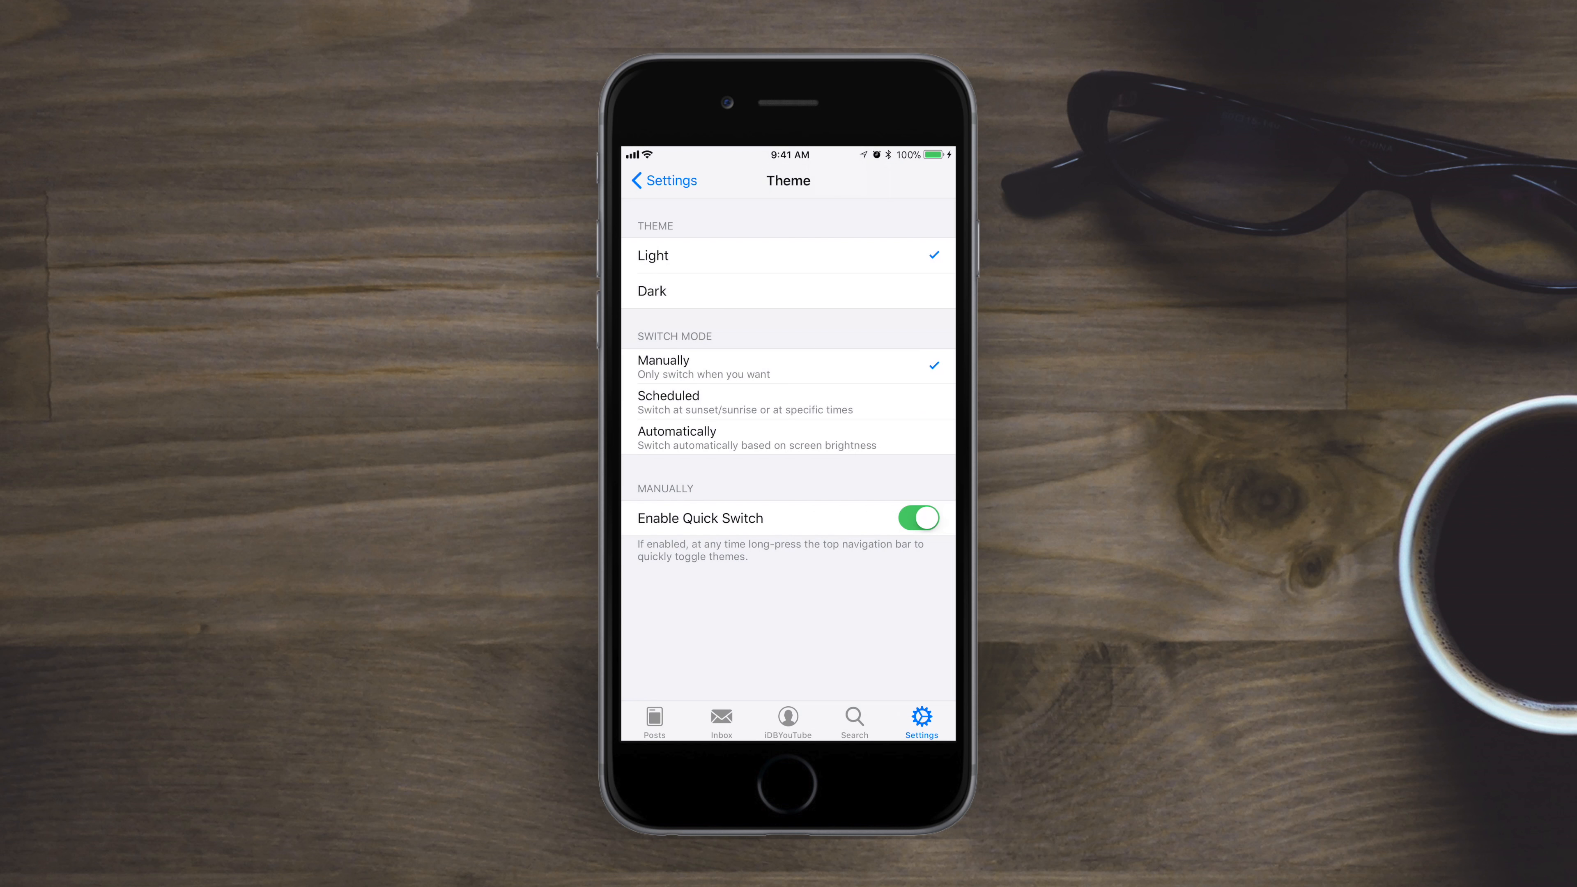
pyautogui.click(788, 437)
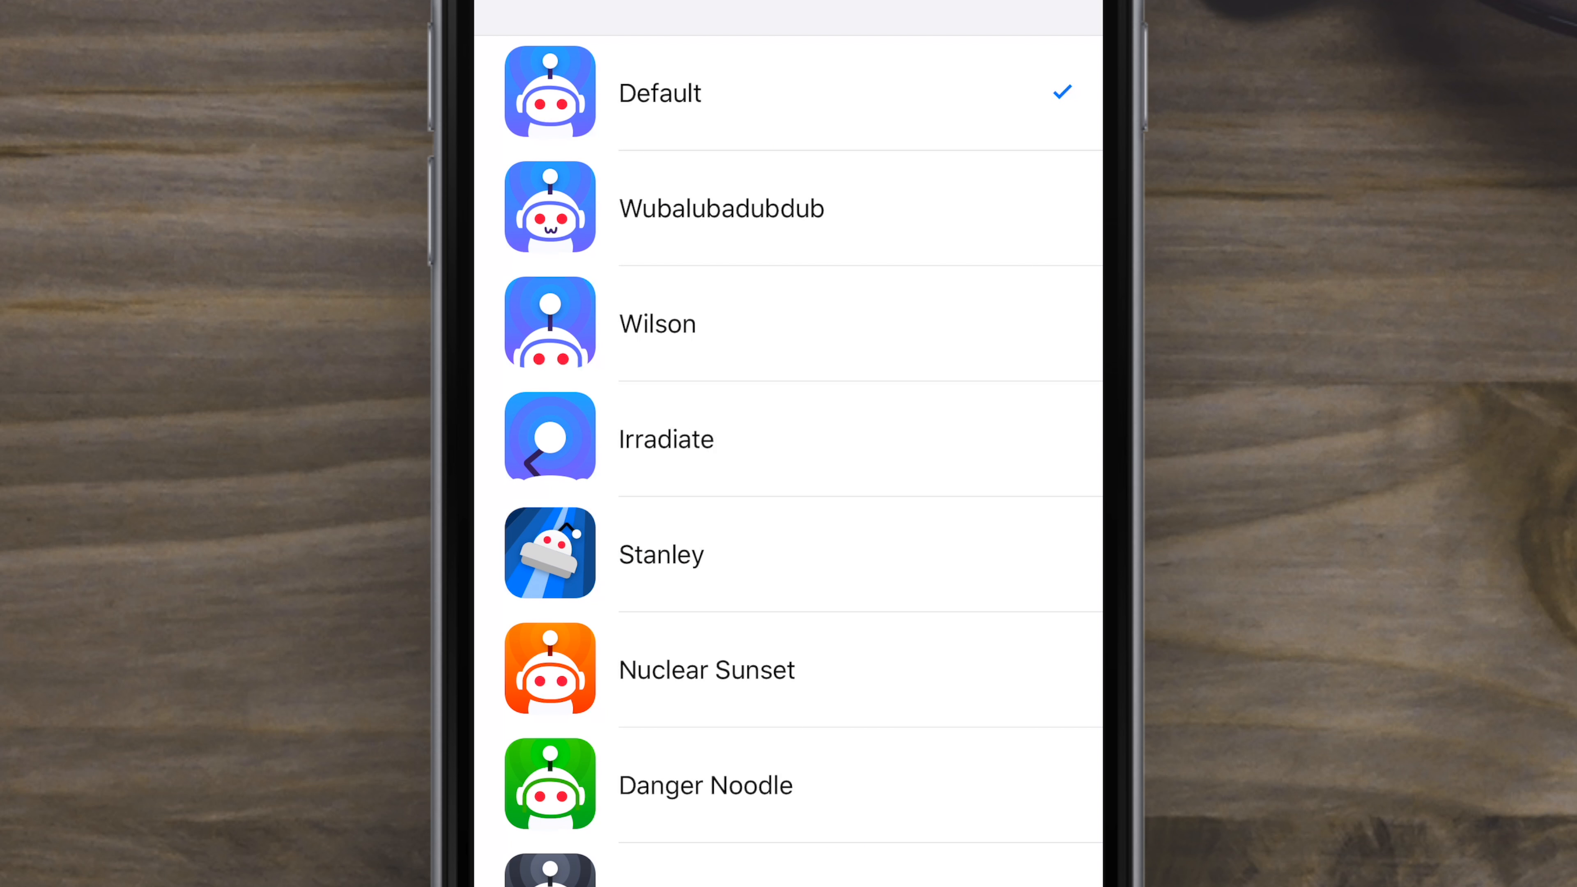
# Scroll through the alternative App Icon list before heading to Filters & Blocks.
pyautogui.scroll(-3)
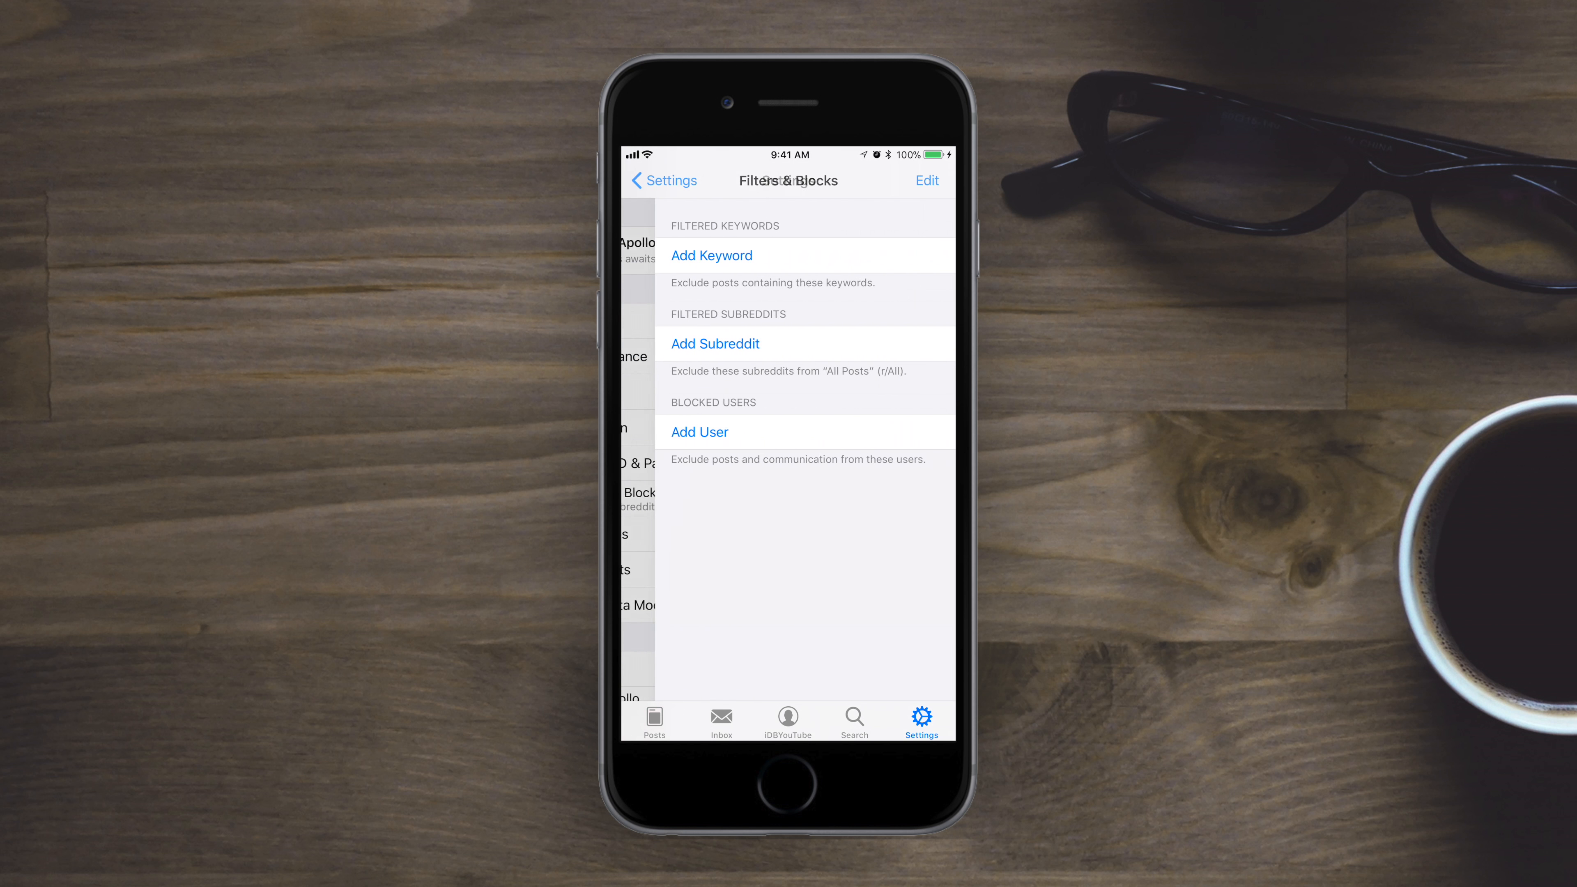
# Try adding a keyword filter, dismiss the Apollo Pro prompt, and move on to the Gestures settings.
pyautogui.click(711, 255)
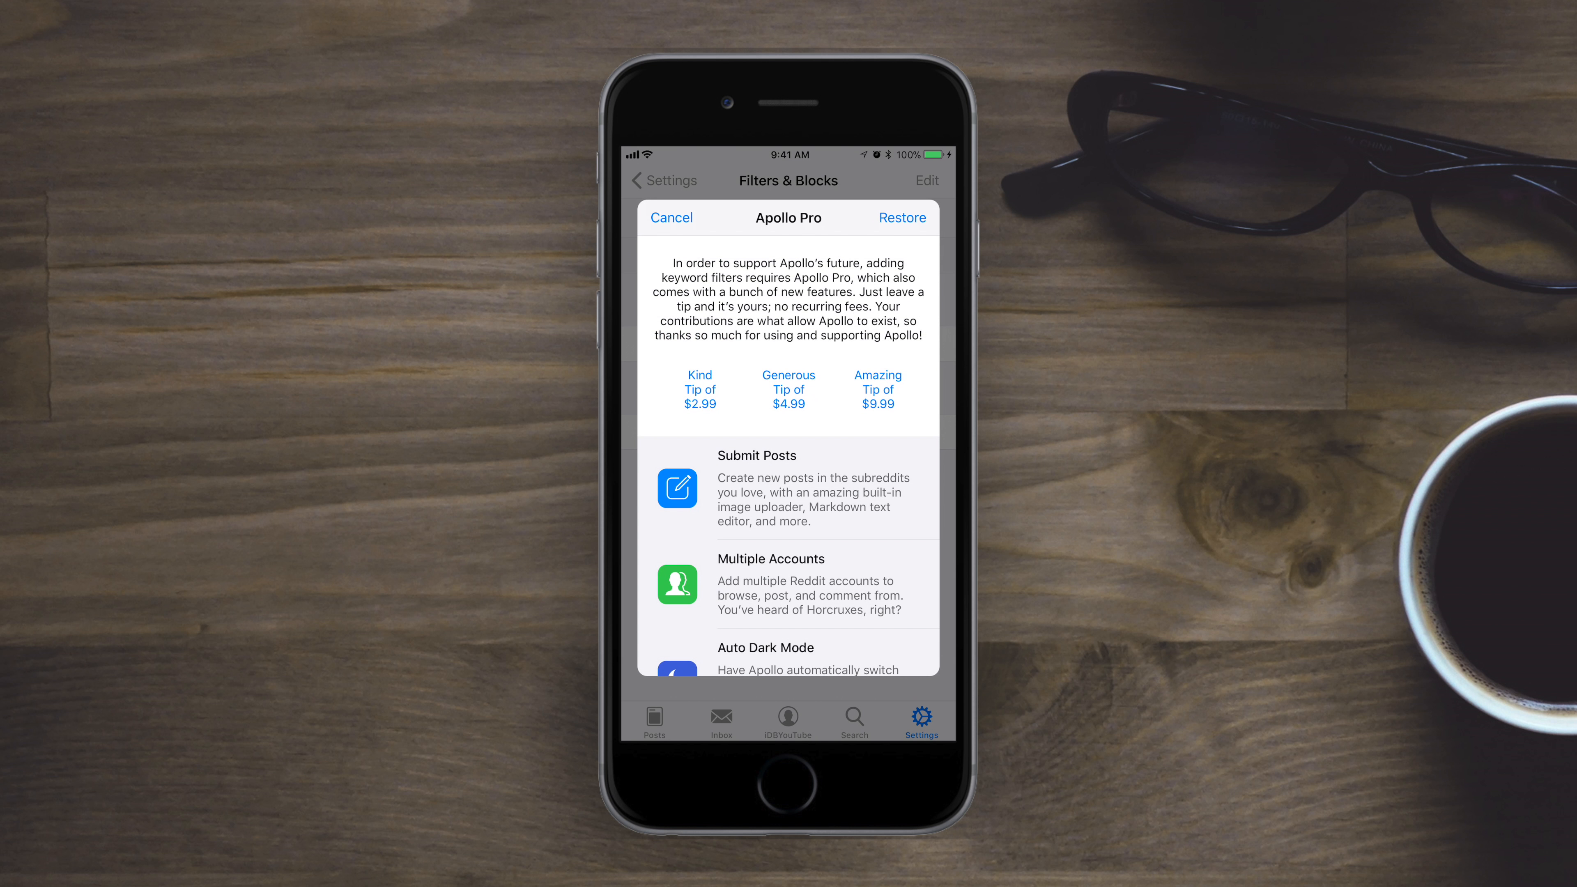
pyautogui.click(670, 216)
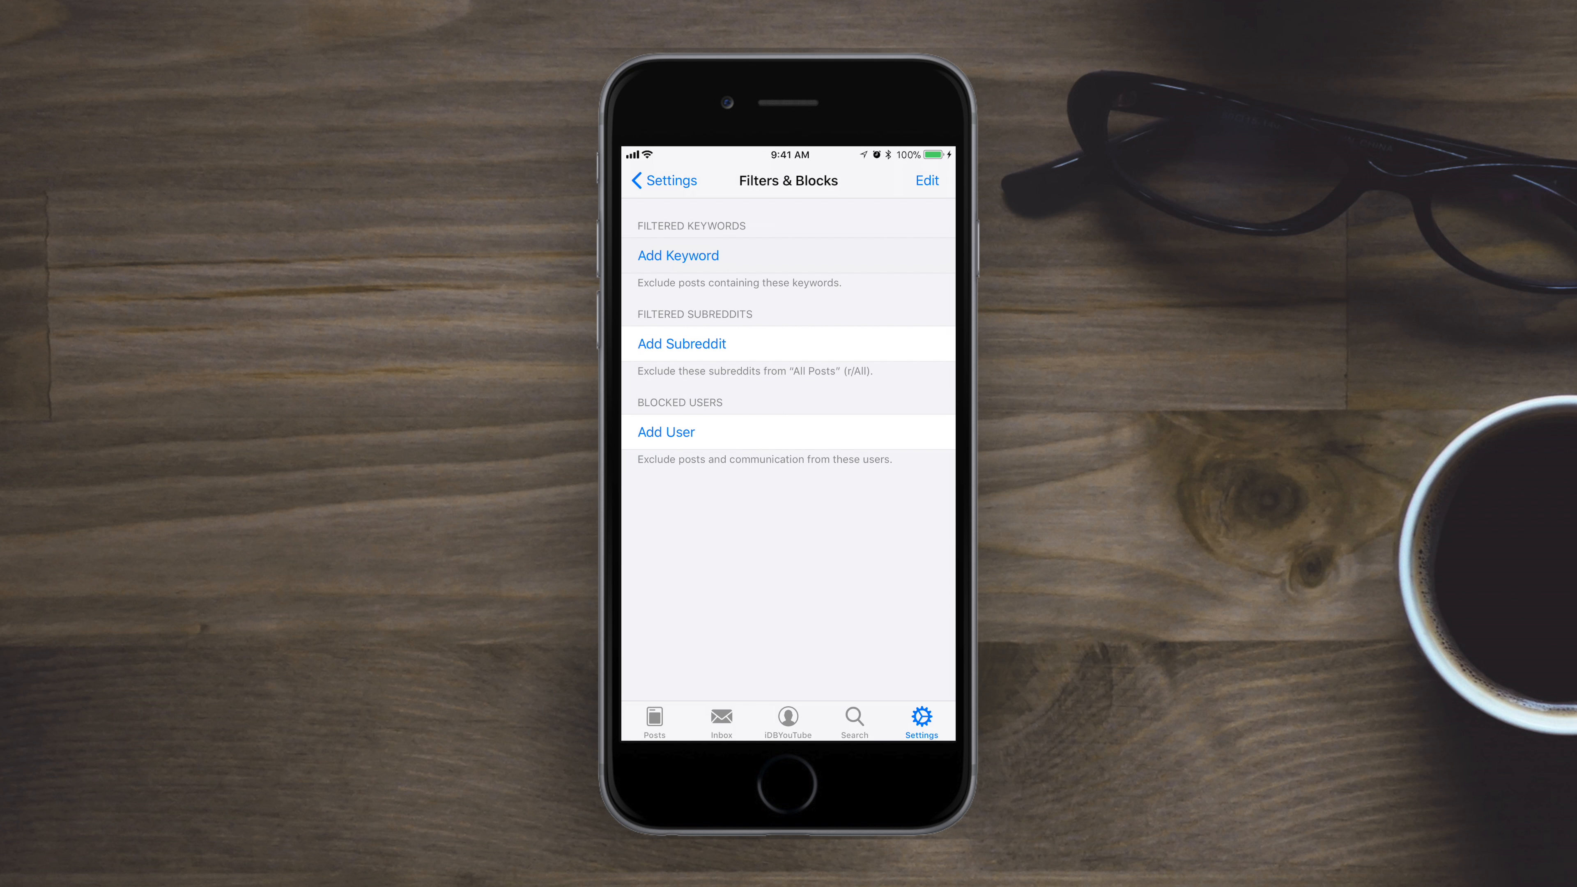
pyautogui.click(663, 180)
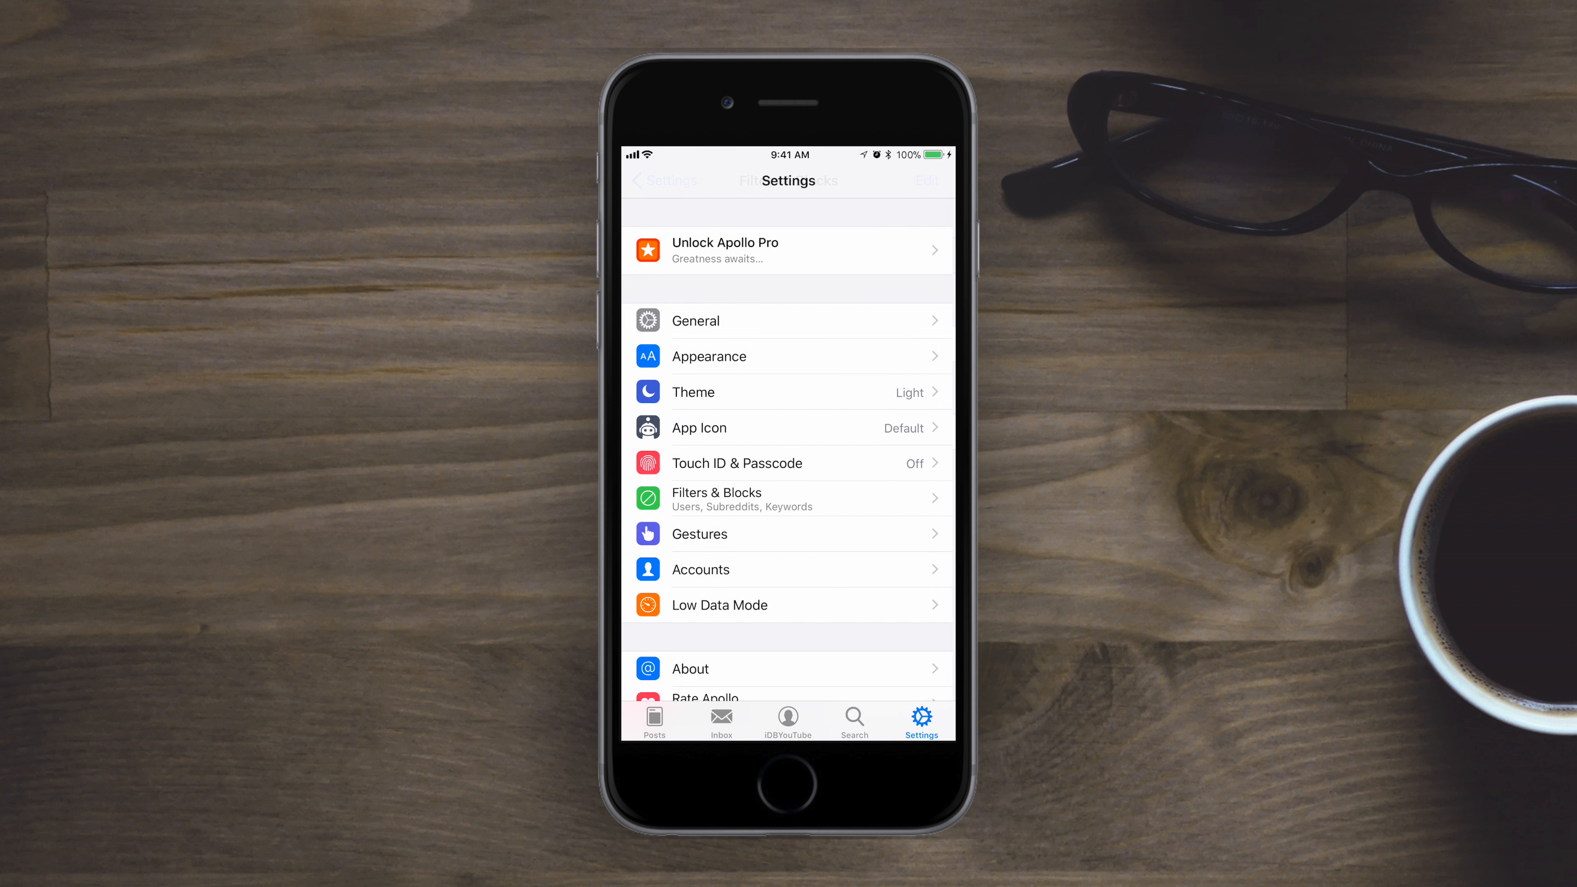
pyautogui.click(717, 498)
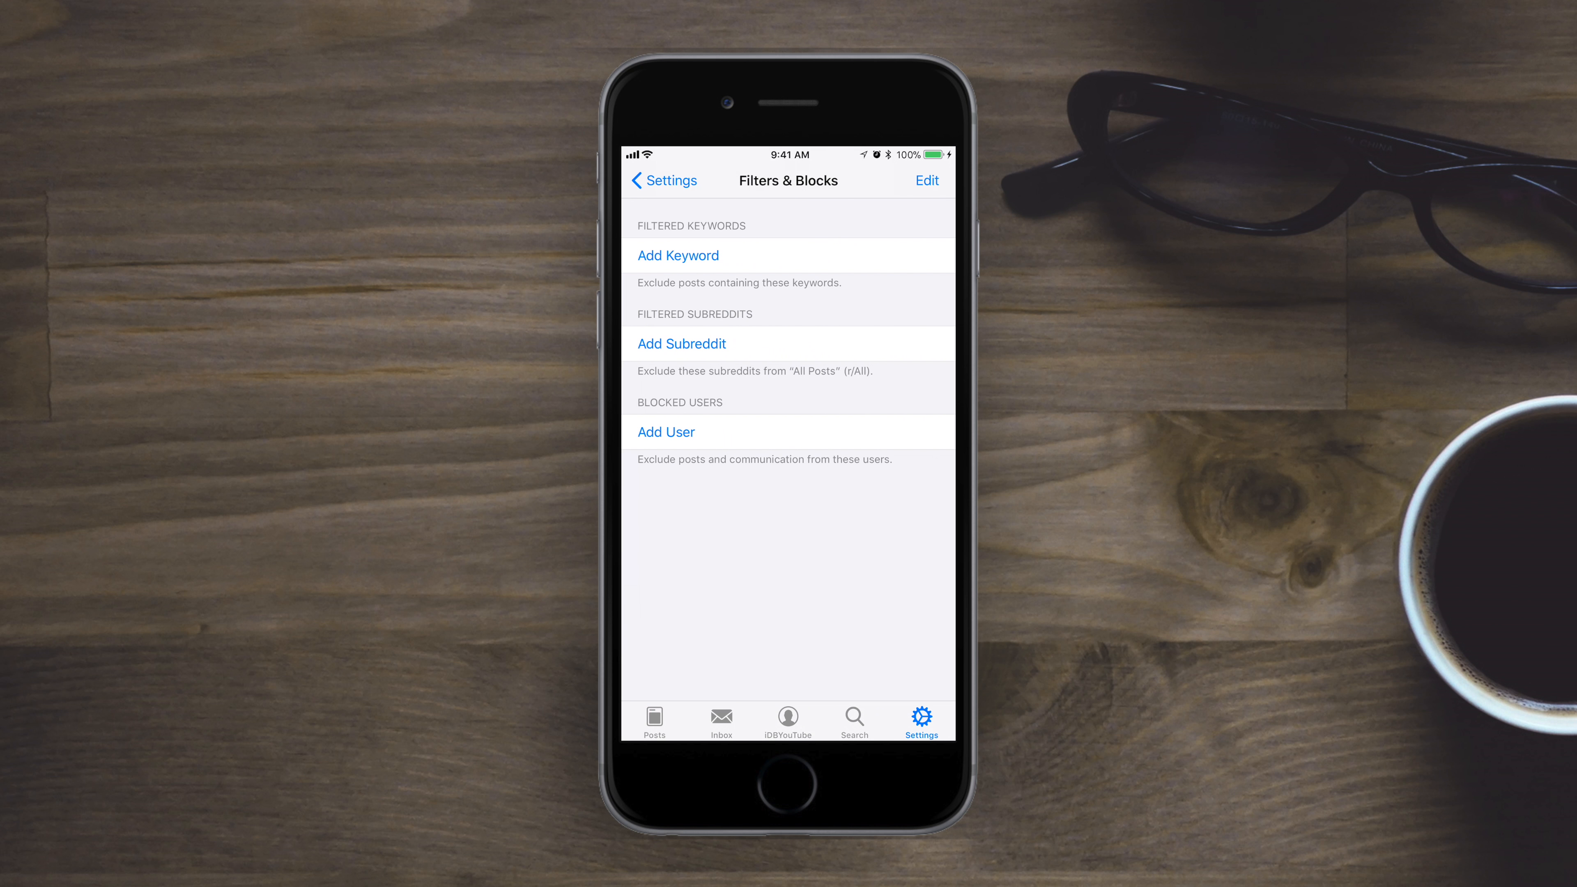
pyautogui.click(662, 180)
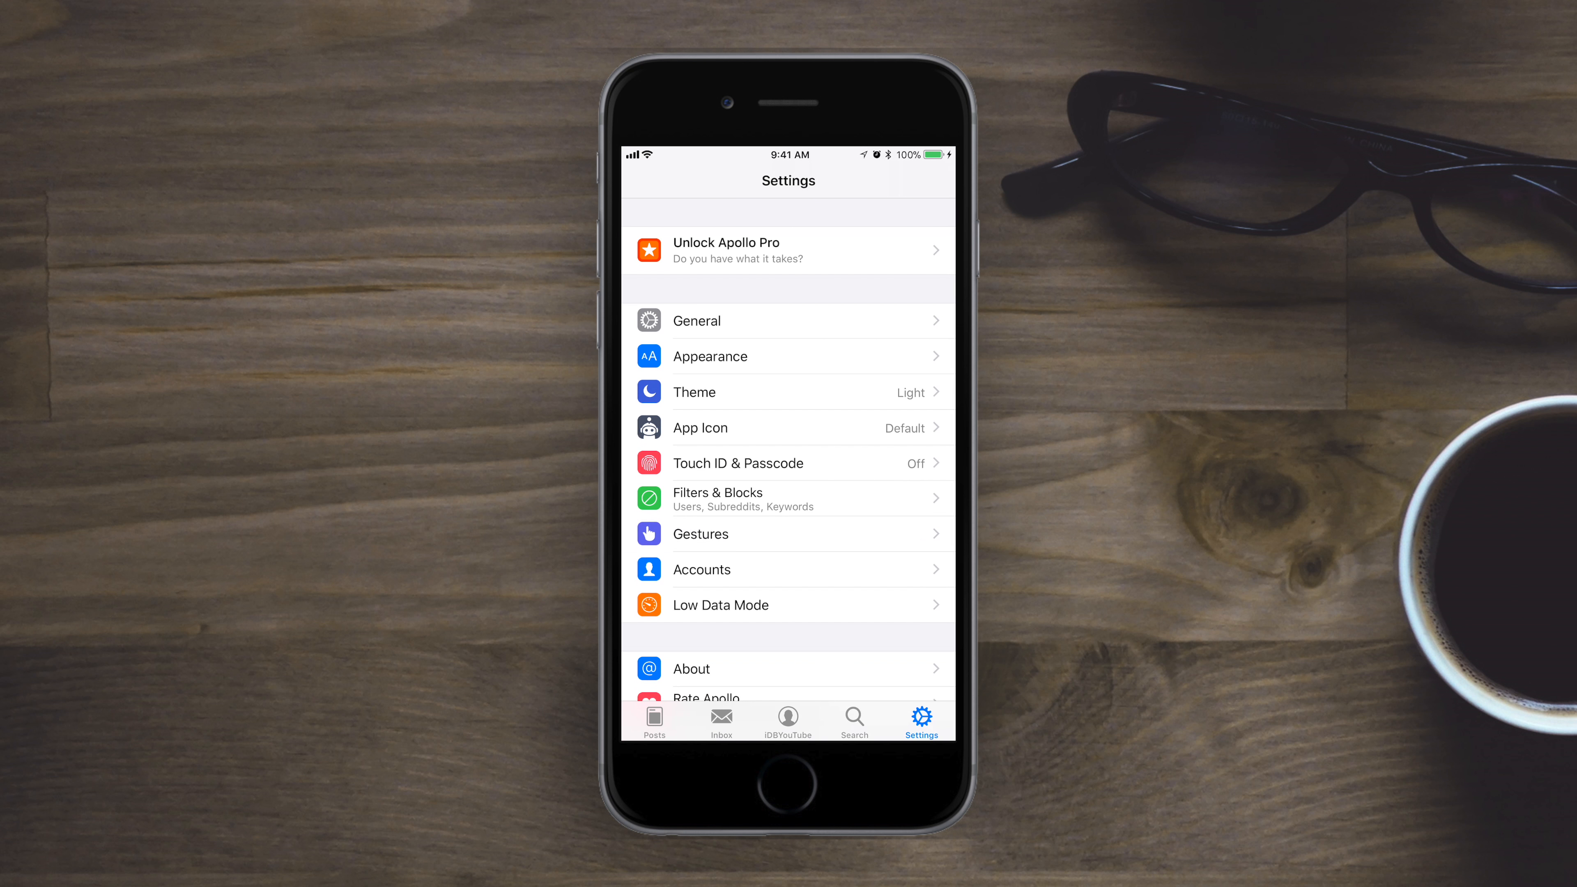
pyautogui.click(700, 534)
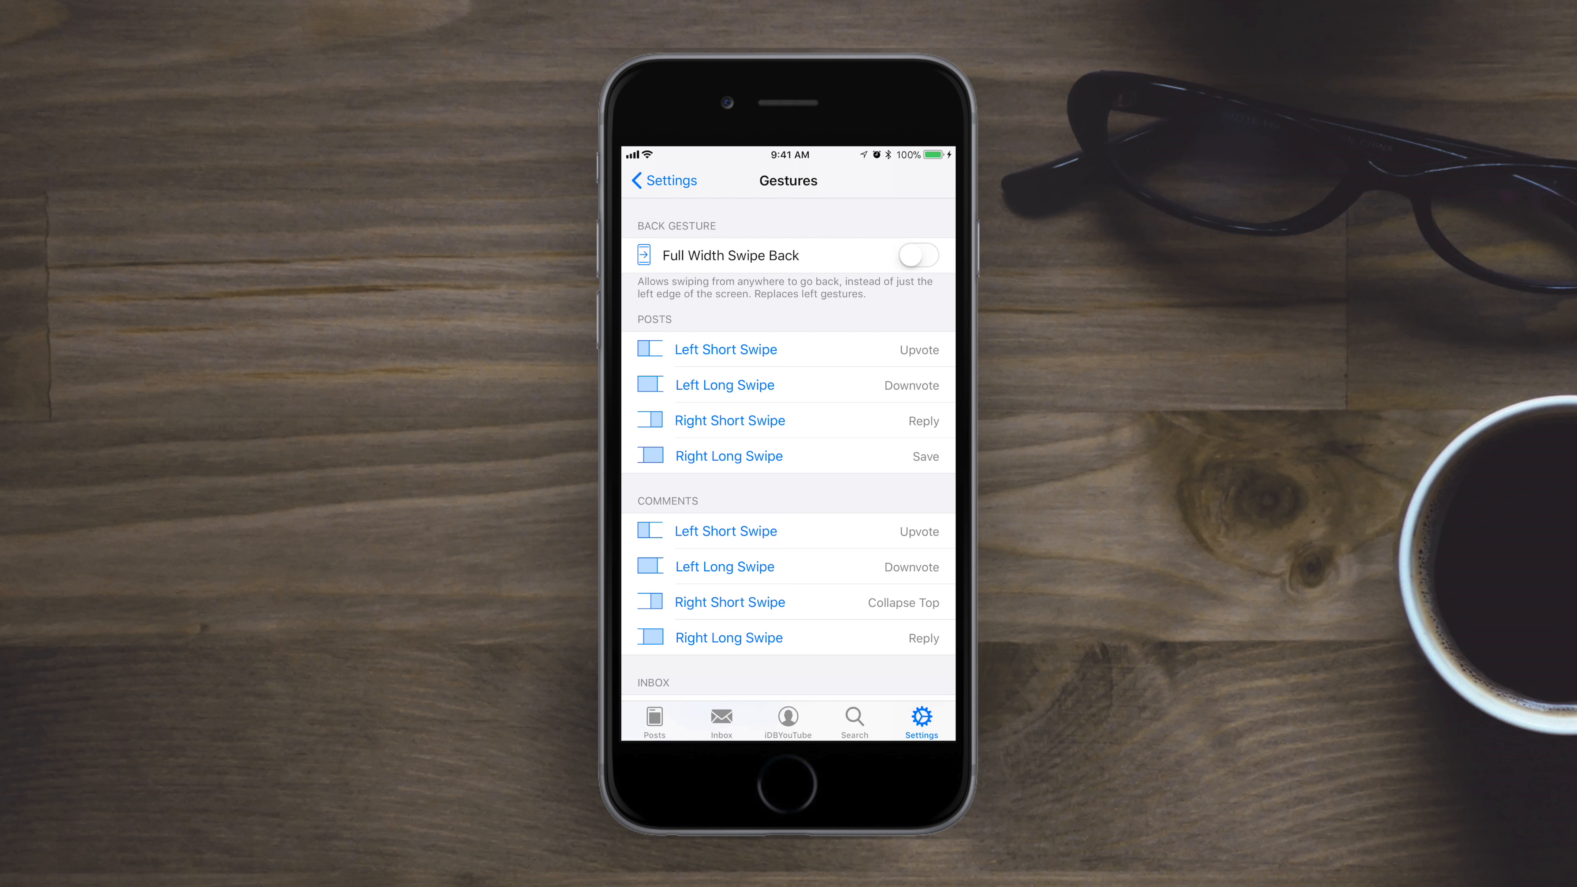
# Scroll through the Gestures swipe actions and leave for the Unlock Apollo Pro page.
pyautogui.scroll(-3)
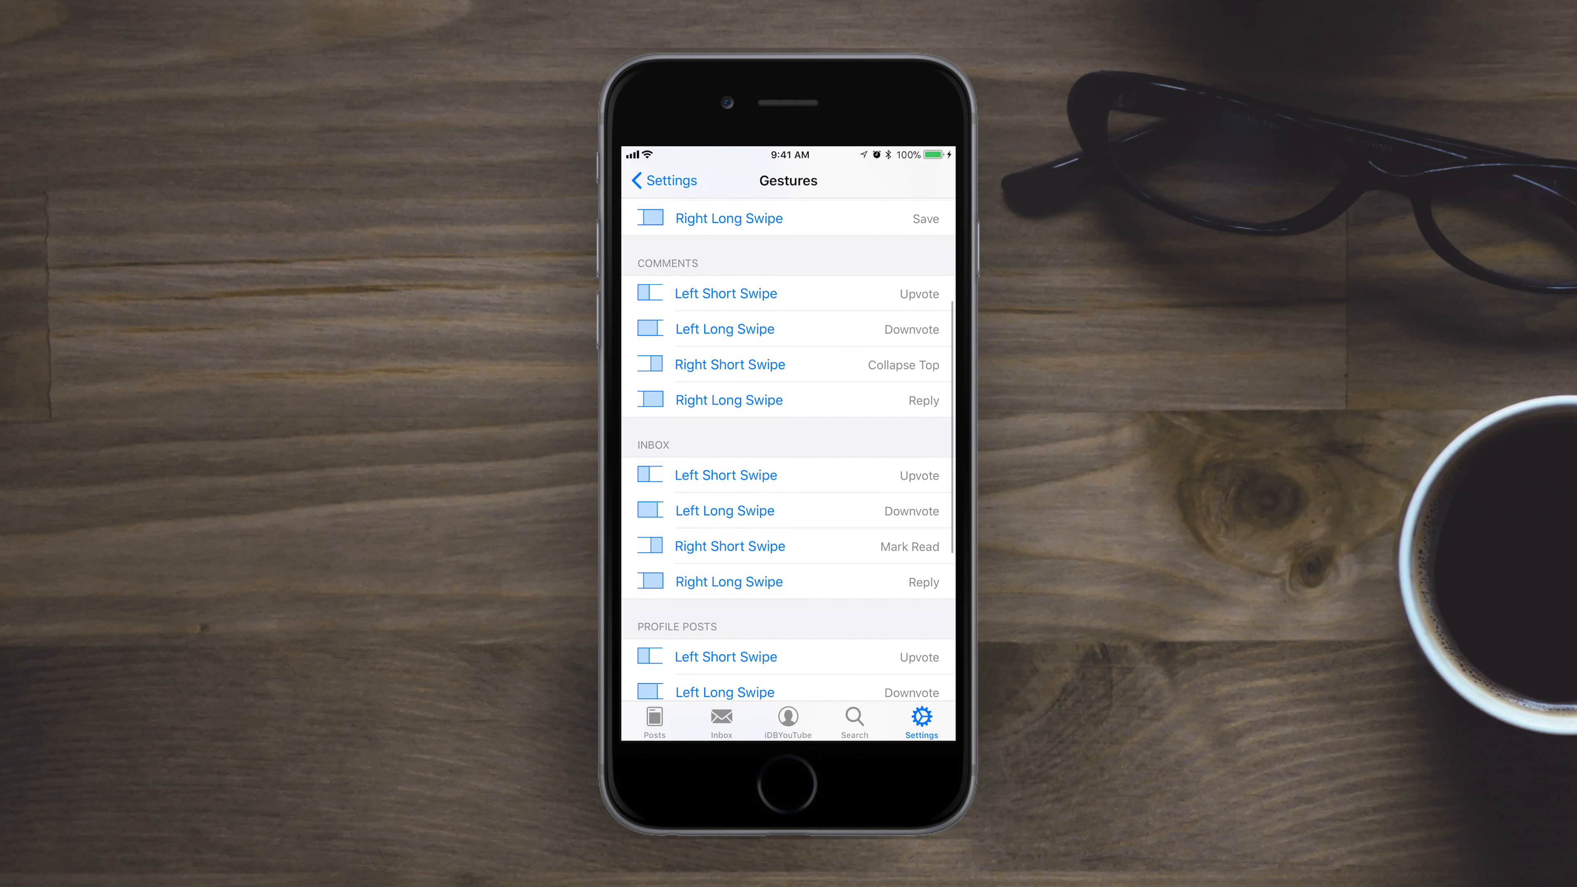
pyautogui.scroll(-3)
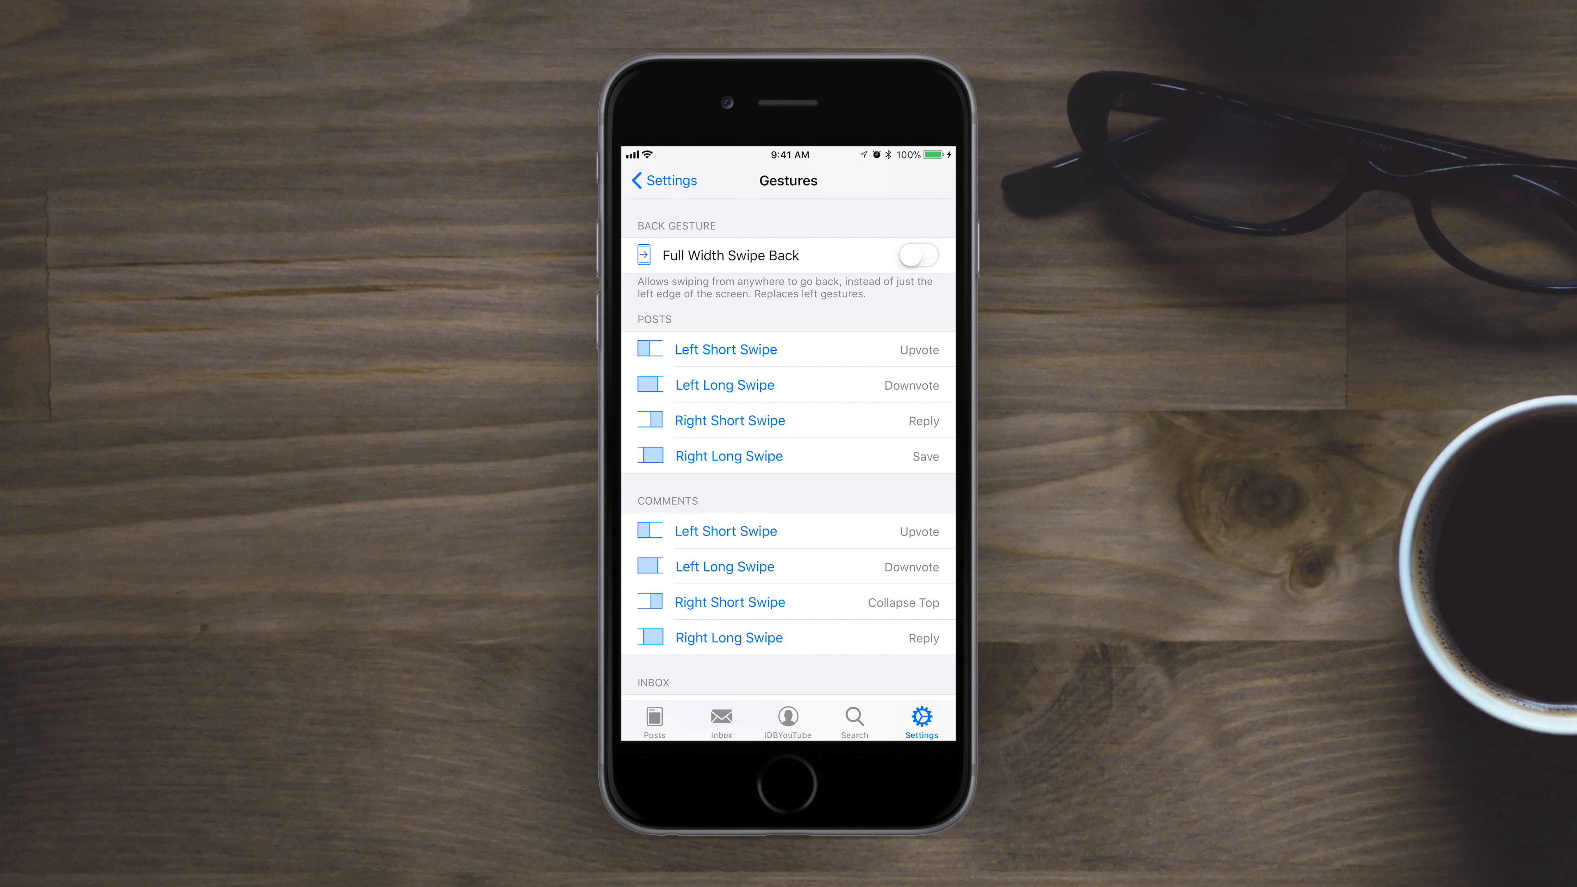
pyautogui.click(661, 181)
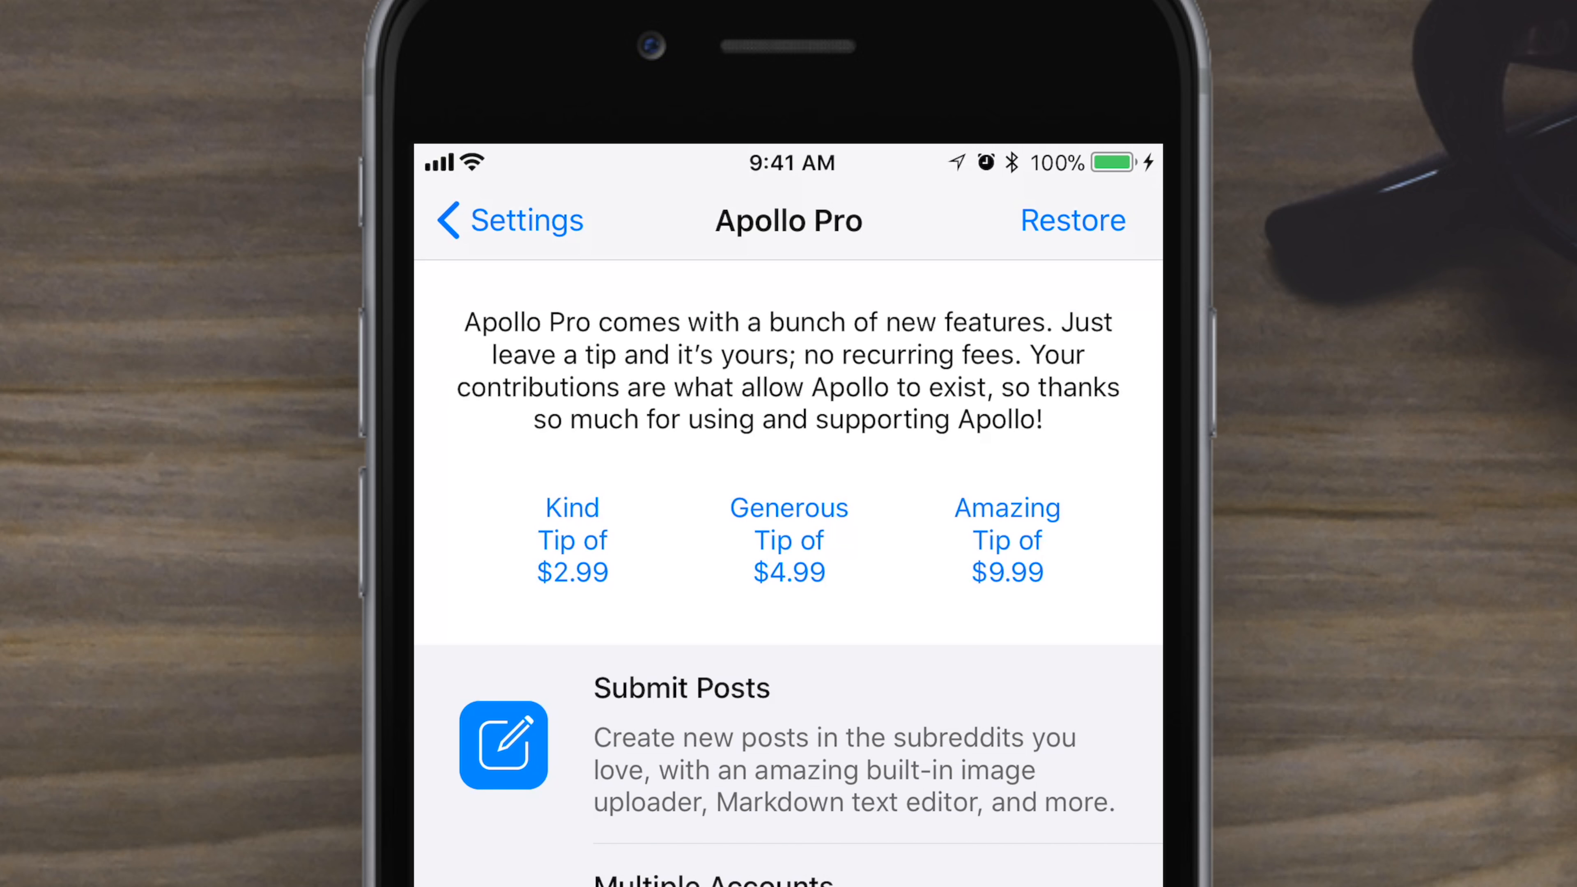
# Leave the $9.99 Amazing Tip to unlock Apollo Pro and confirm the purchase.
pyautogui.click(1005, 539)
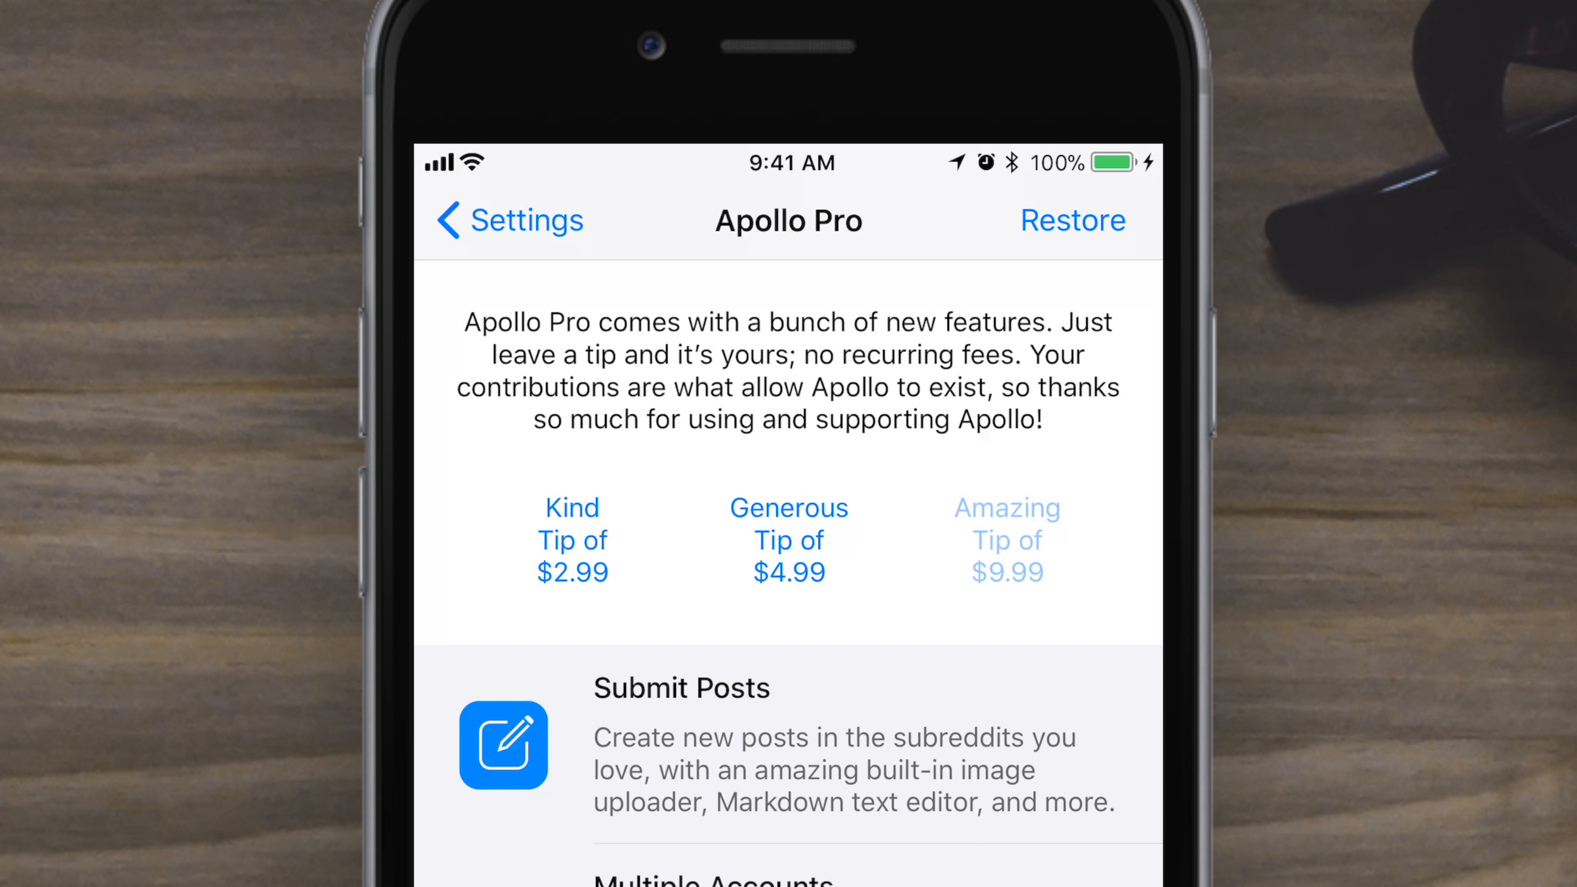
pyautogui.scroll(-3)
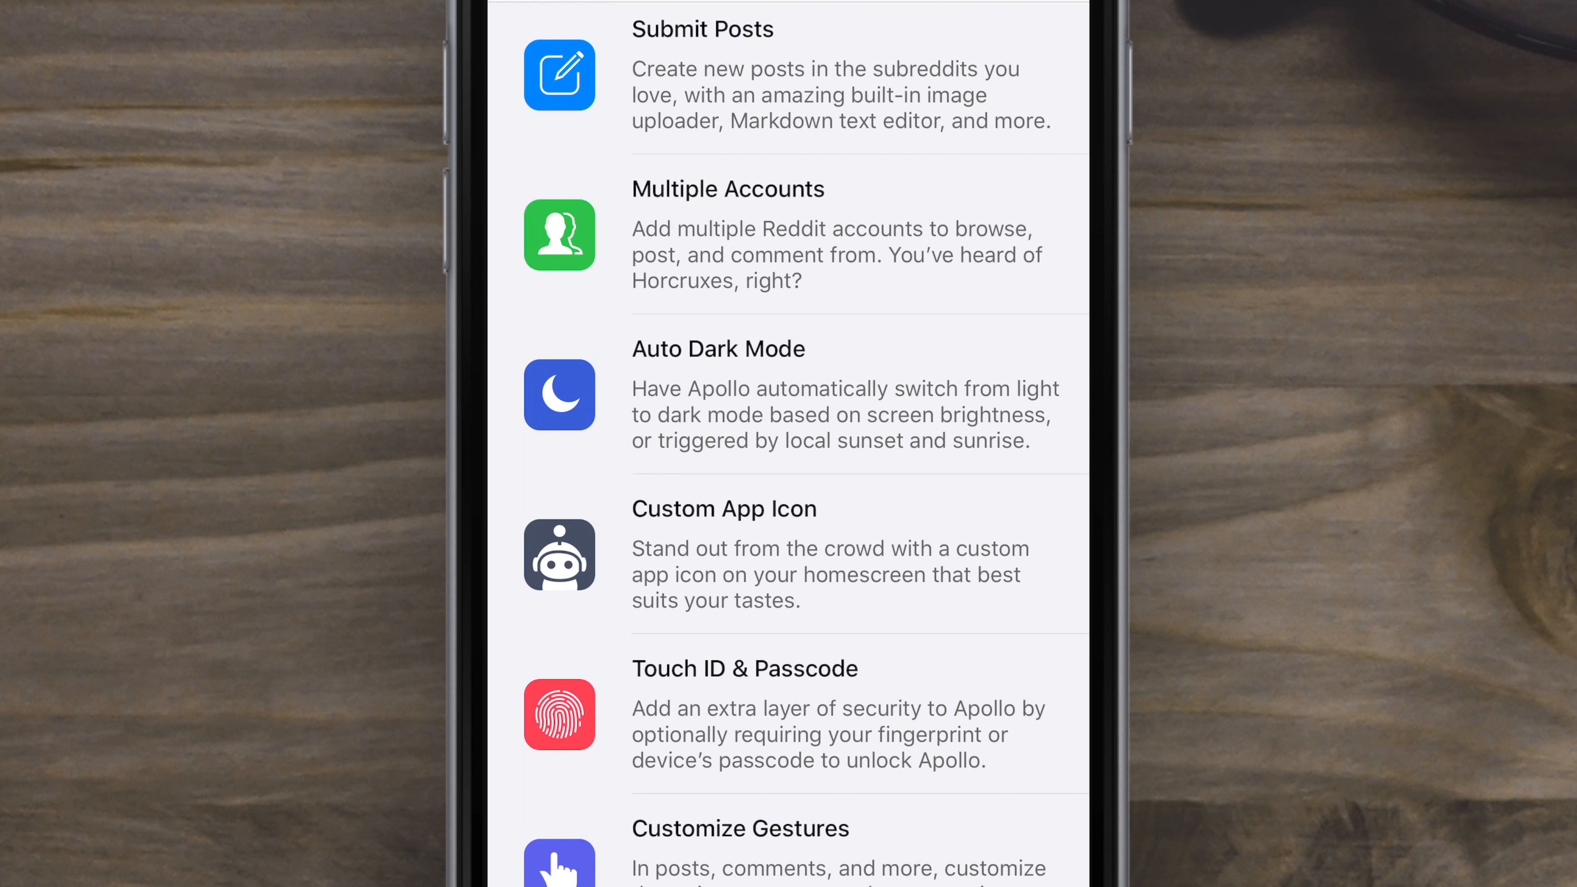
pyautogui.scroll(-3)
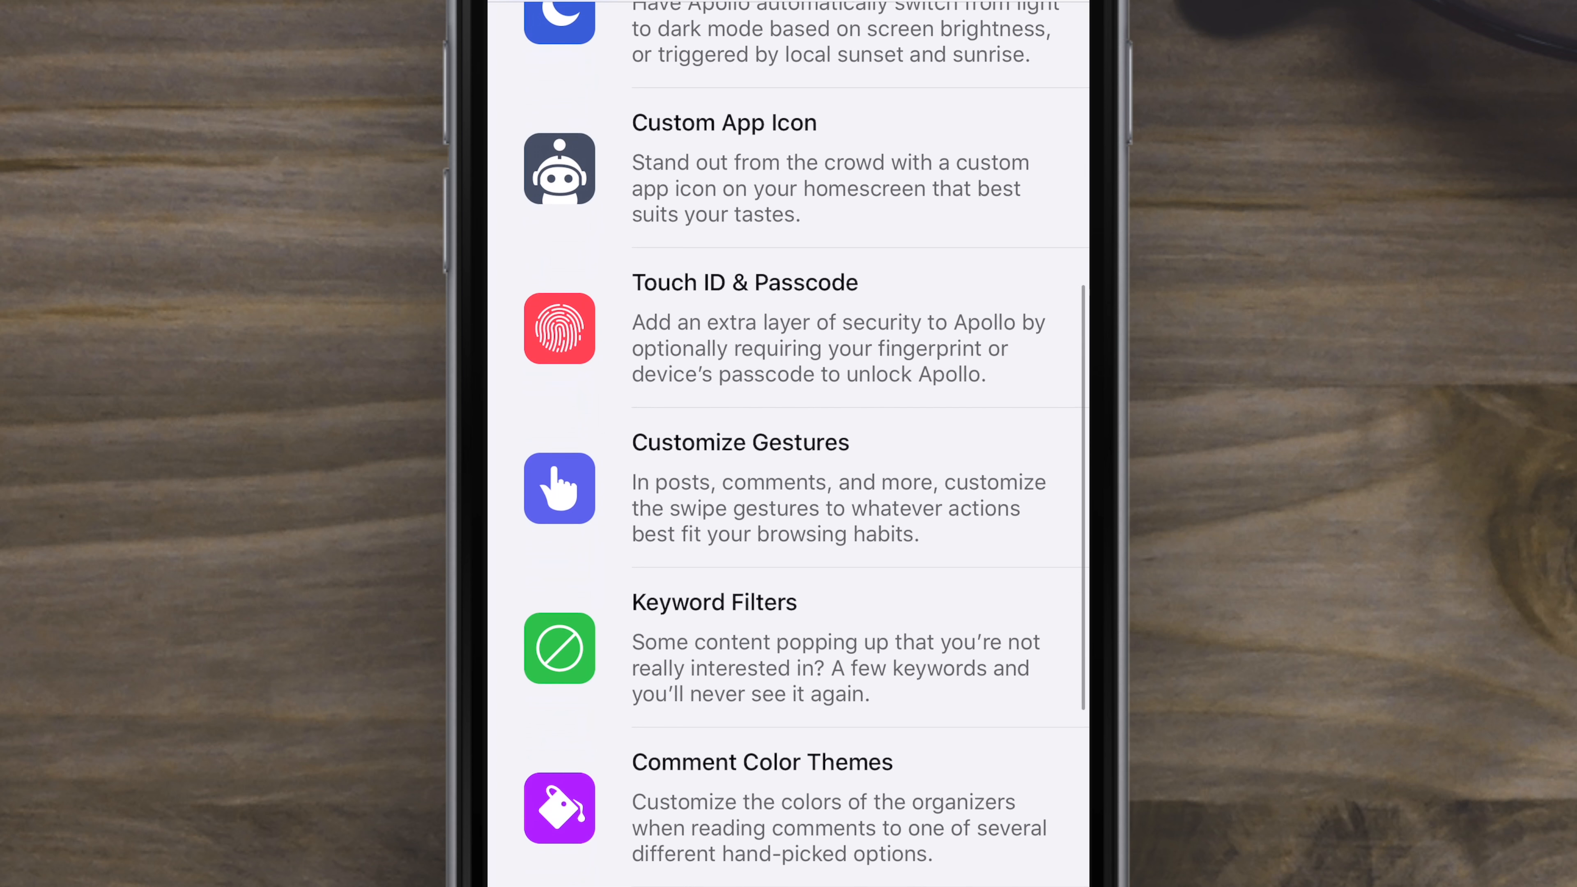
pyautogui.scroll(-3)
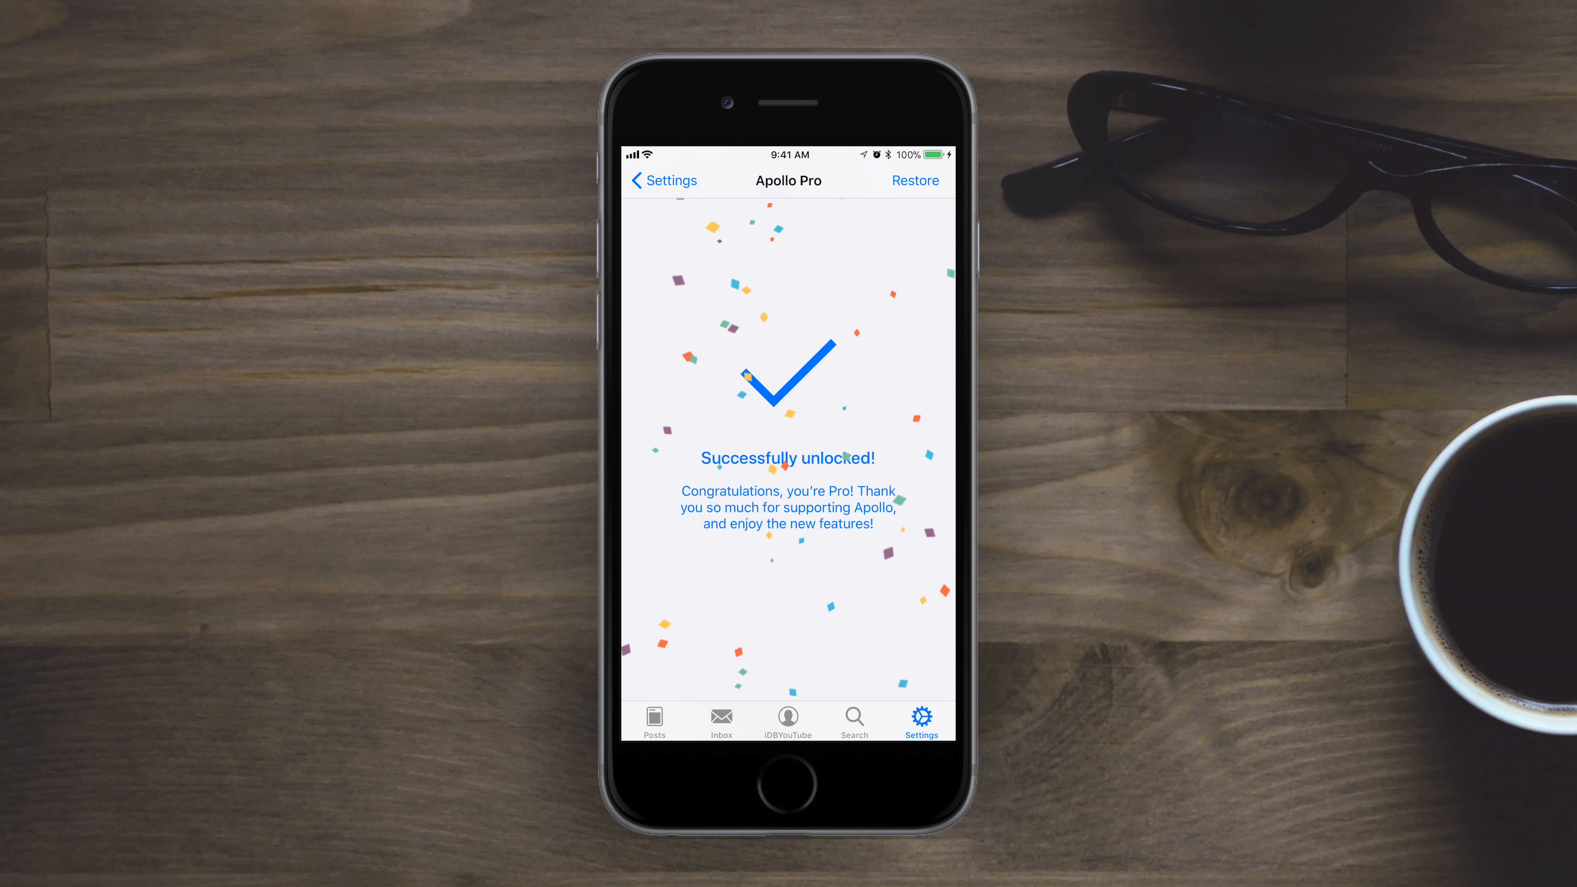
# Return to Settings showing Pro status, then switch to the r/GIFs subreddit feed.
pyautogui.click(663, 180)
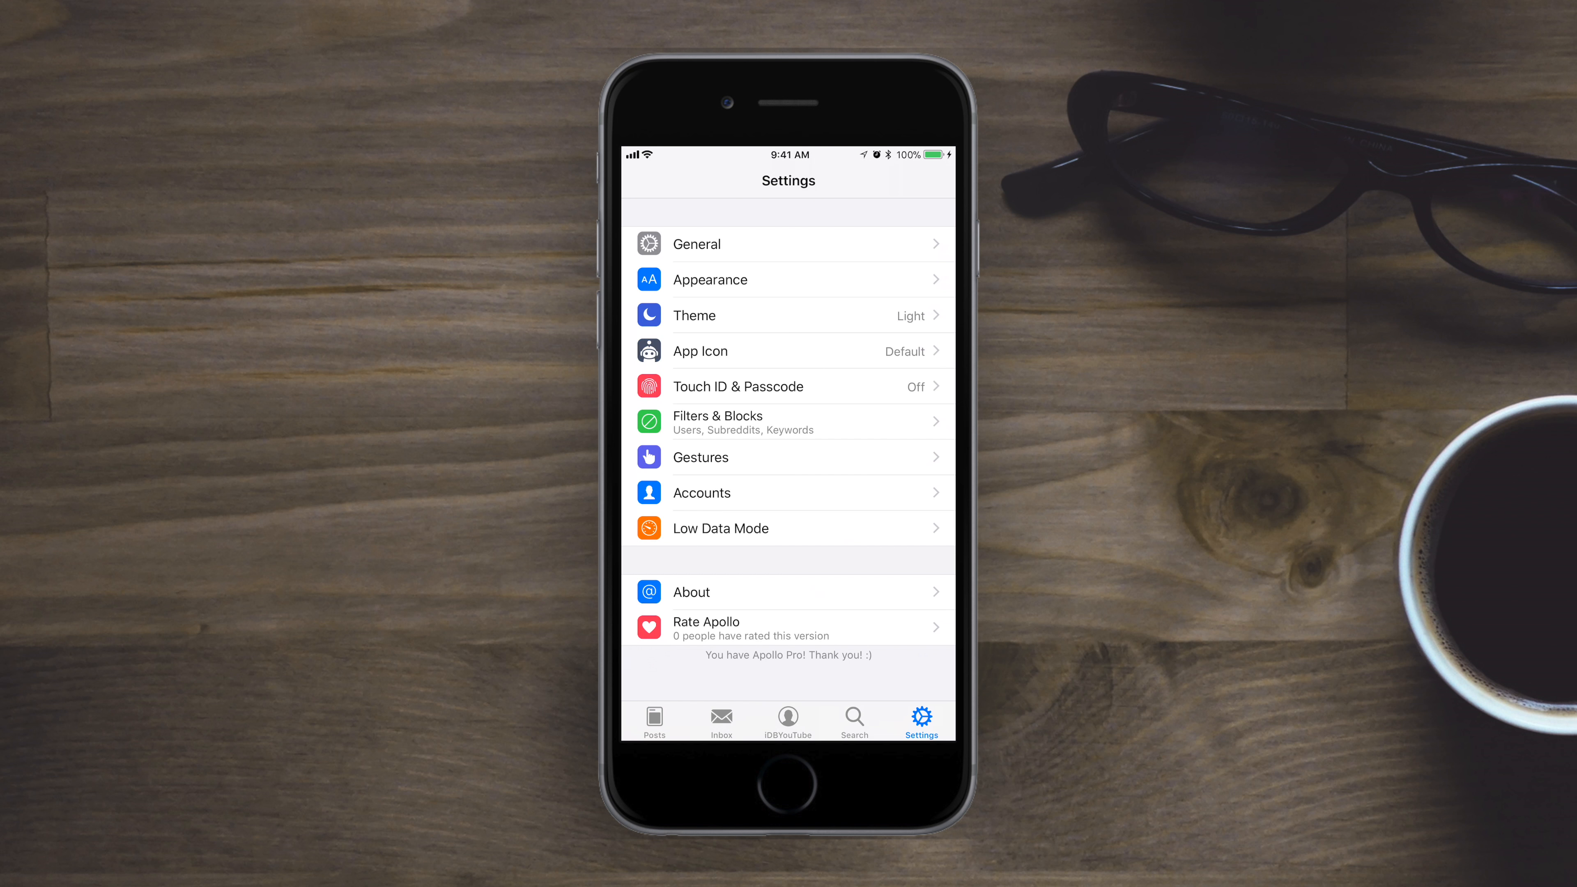
pyautogui.click(854, 721)
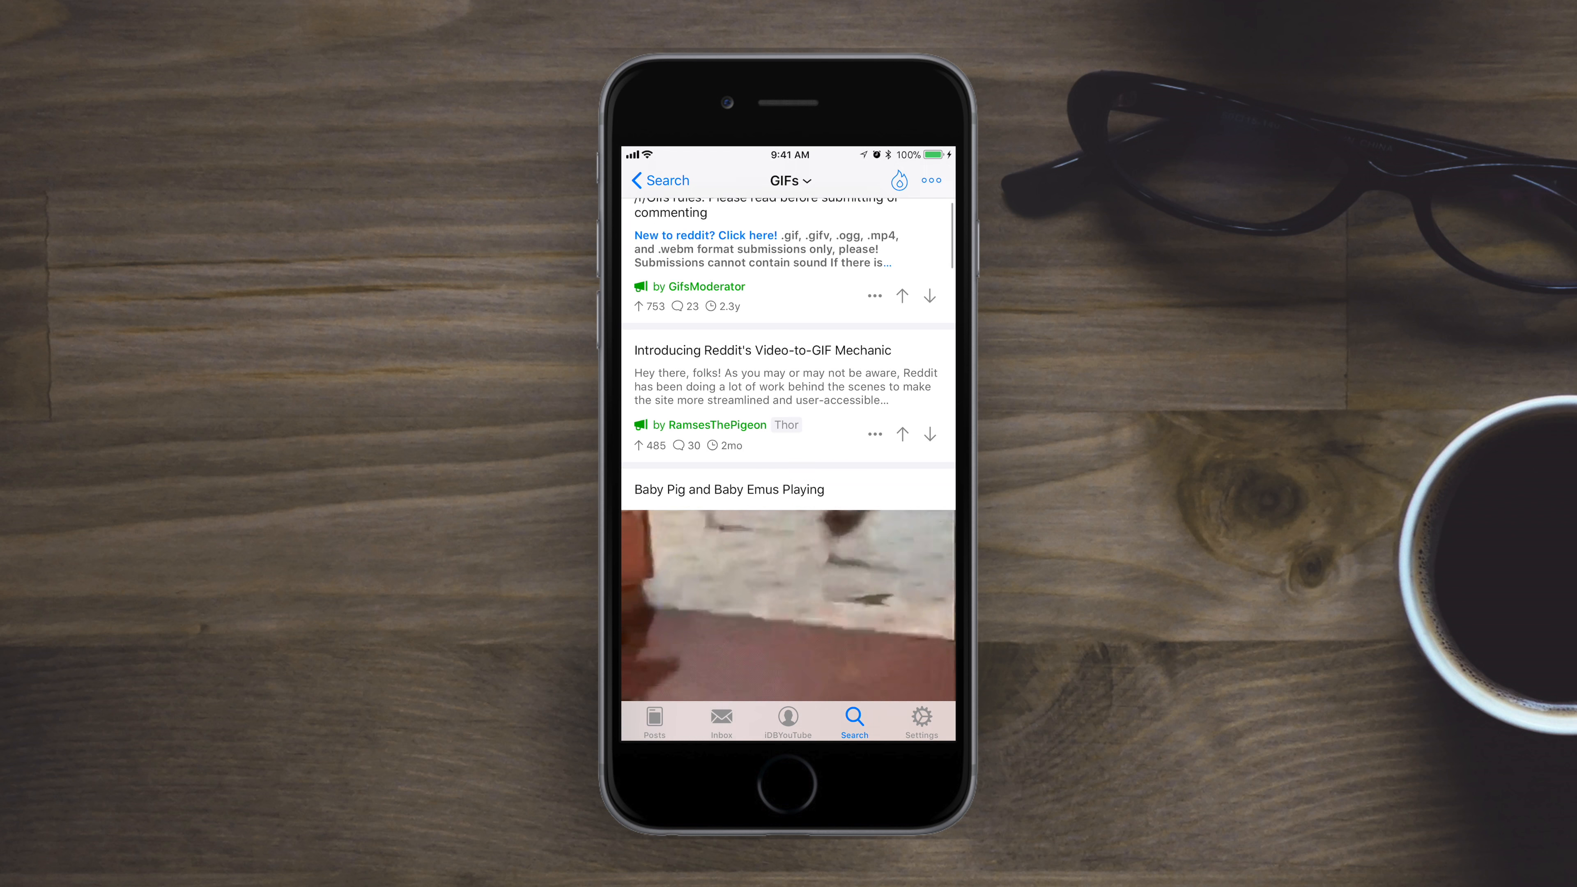
# Scrub a GIF in the feed, then view 'From an Eagle's point of view' full screen.
pyautogui.scroll(-3)
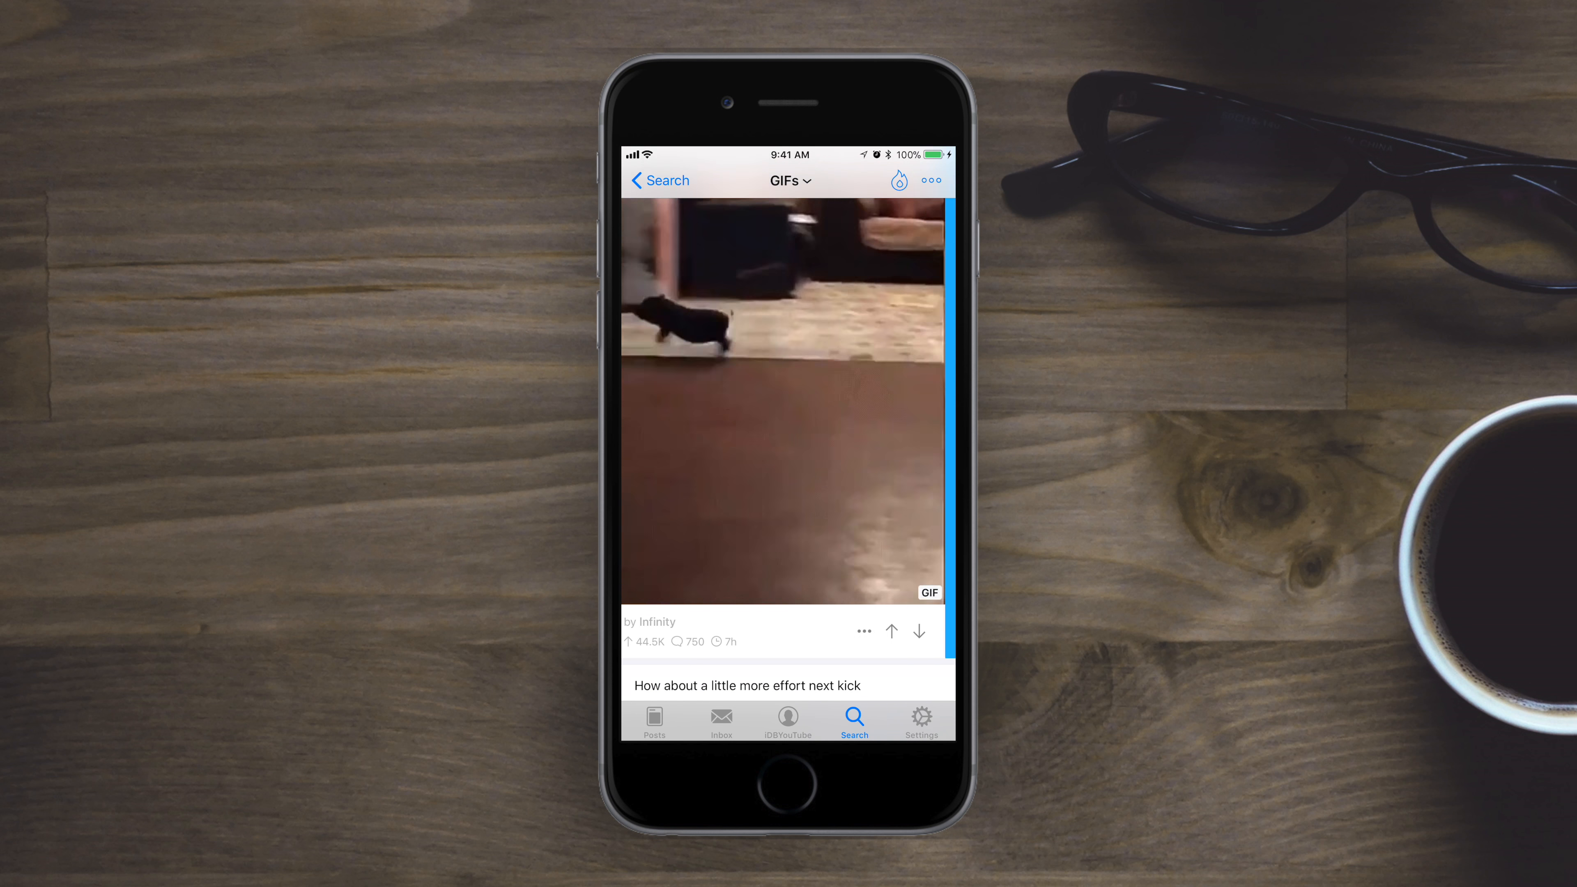
pyautogui.click(788, 403)
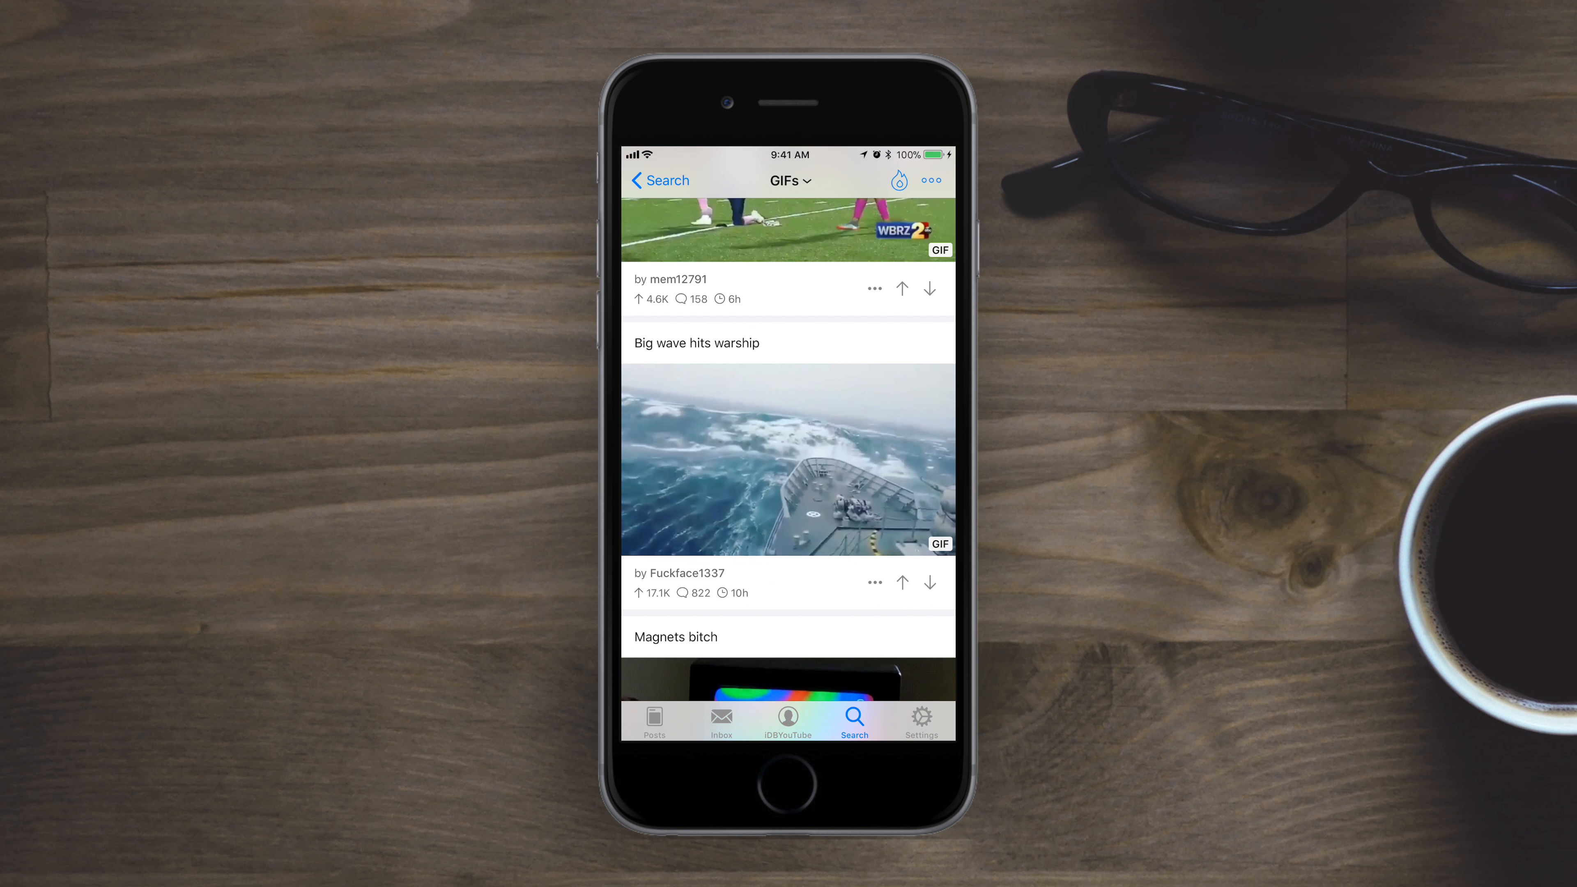
pyautogui.scroll(-3)
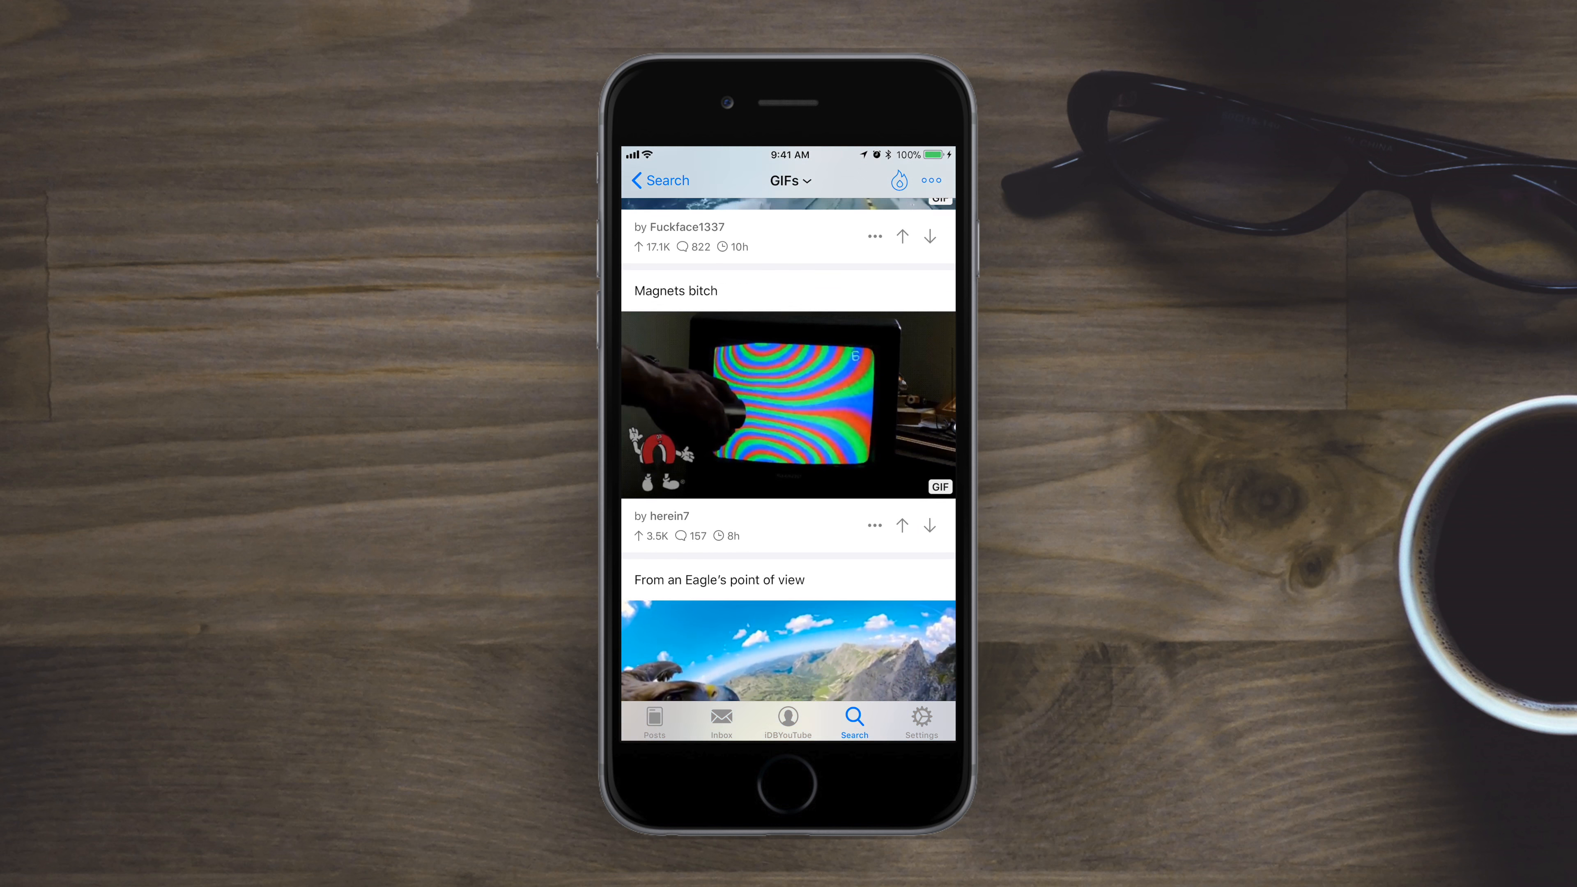
pyautogui.click(788, 646)
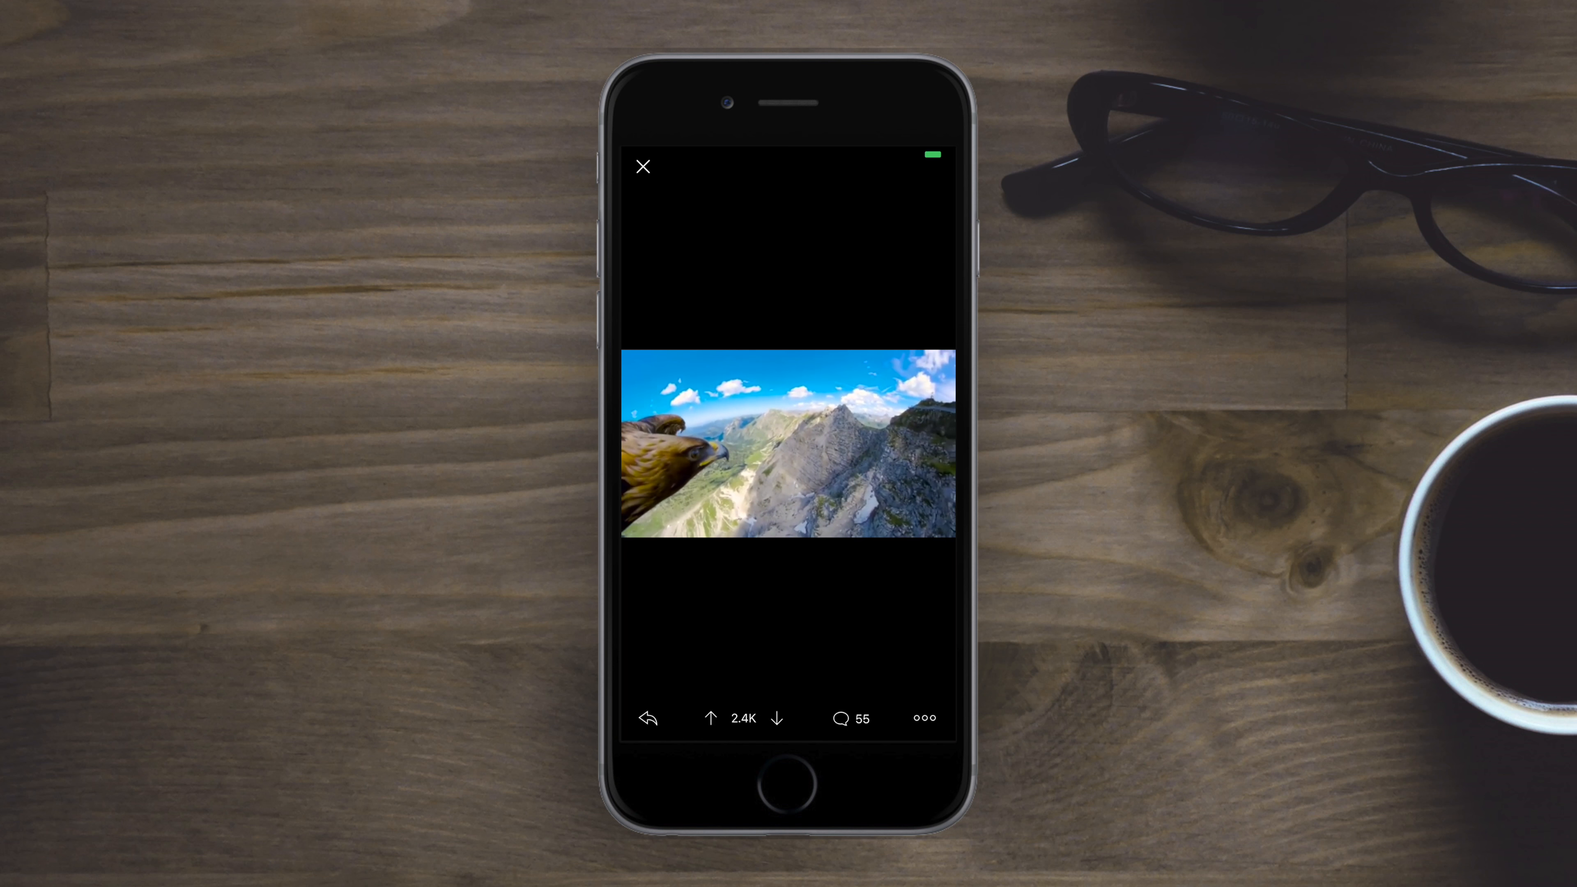
# Close the eagle GIF, return to the Home posts feed, and exit to the iPhone home screen.
pyautogui.click(642, 166)
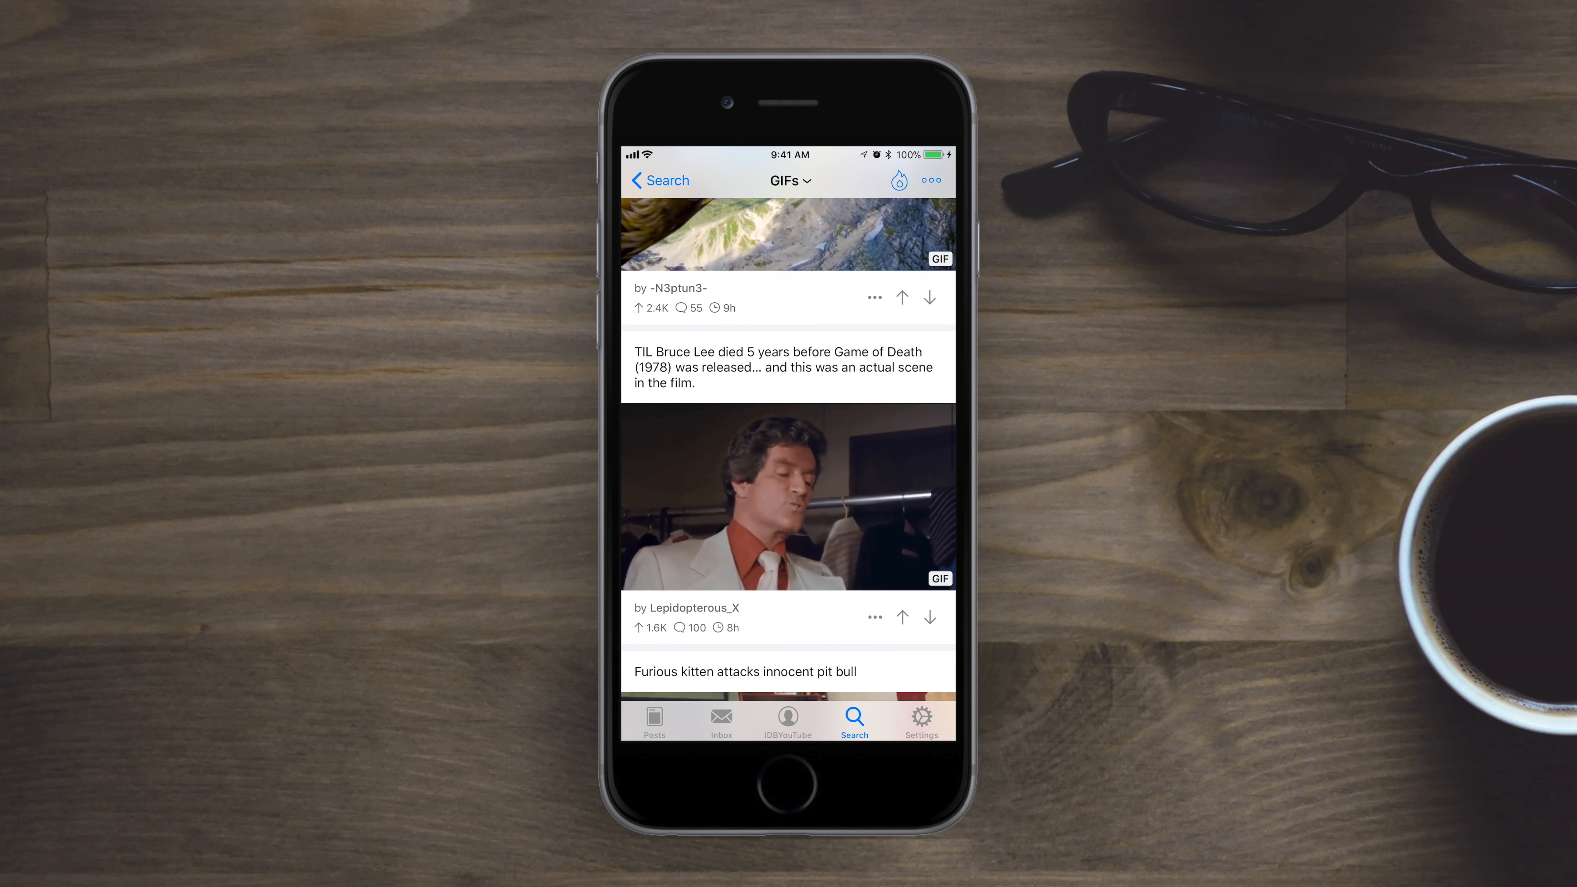
pyautogui.click(788, 498)
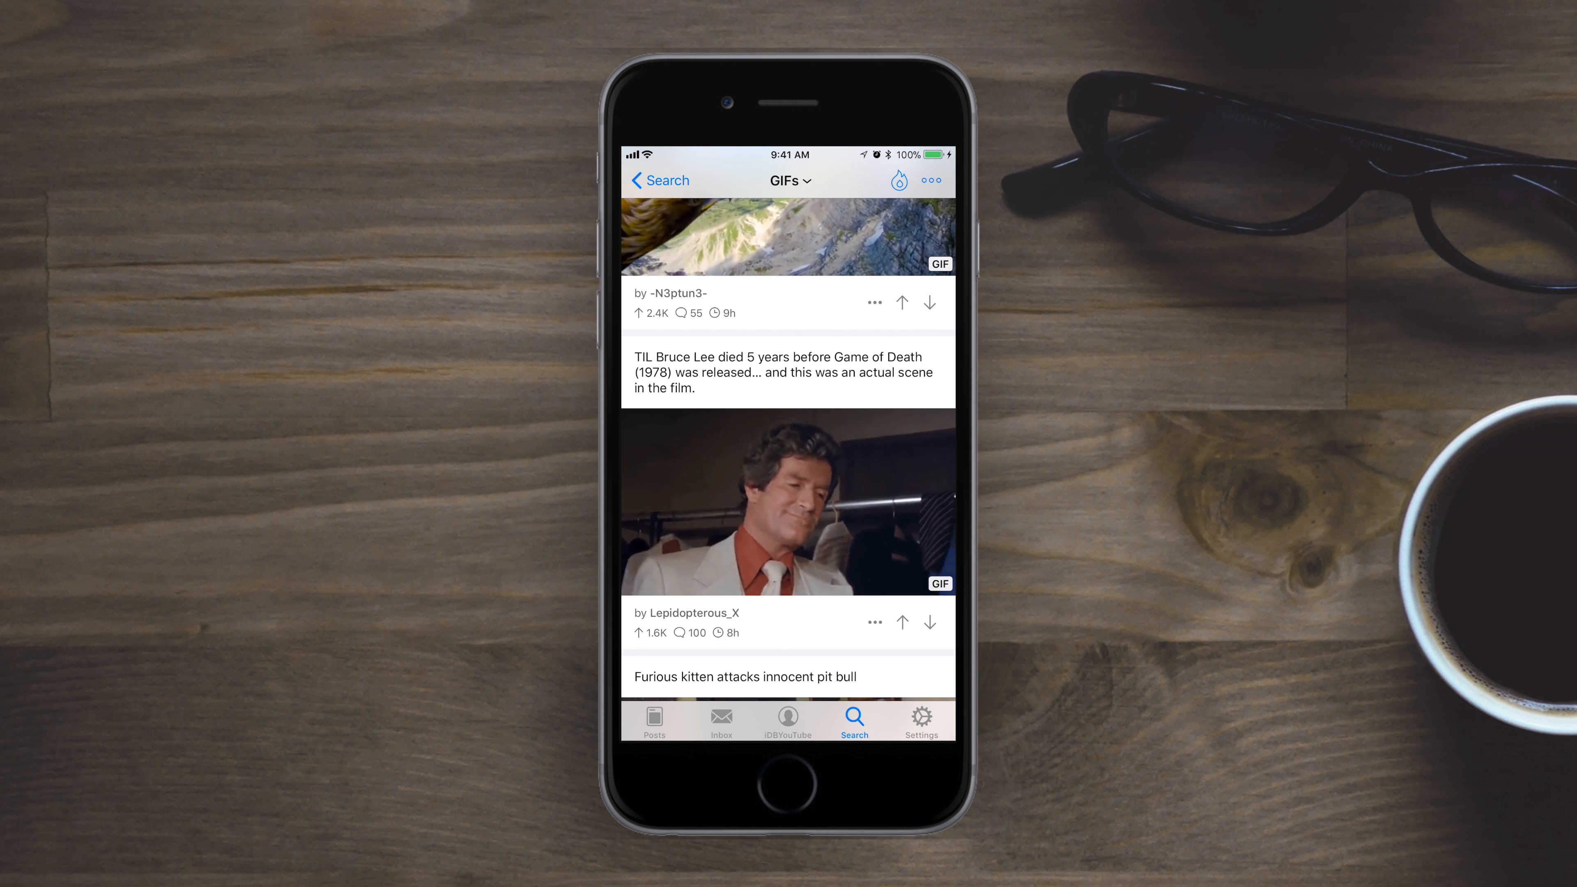
pyautogui.click(654, 721)
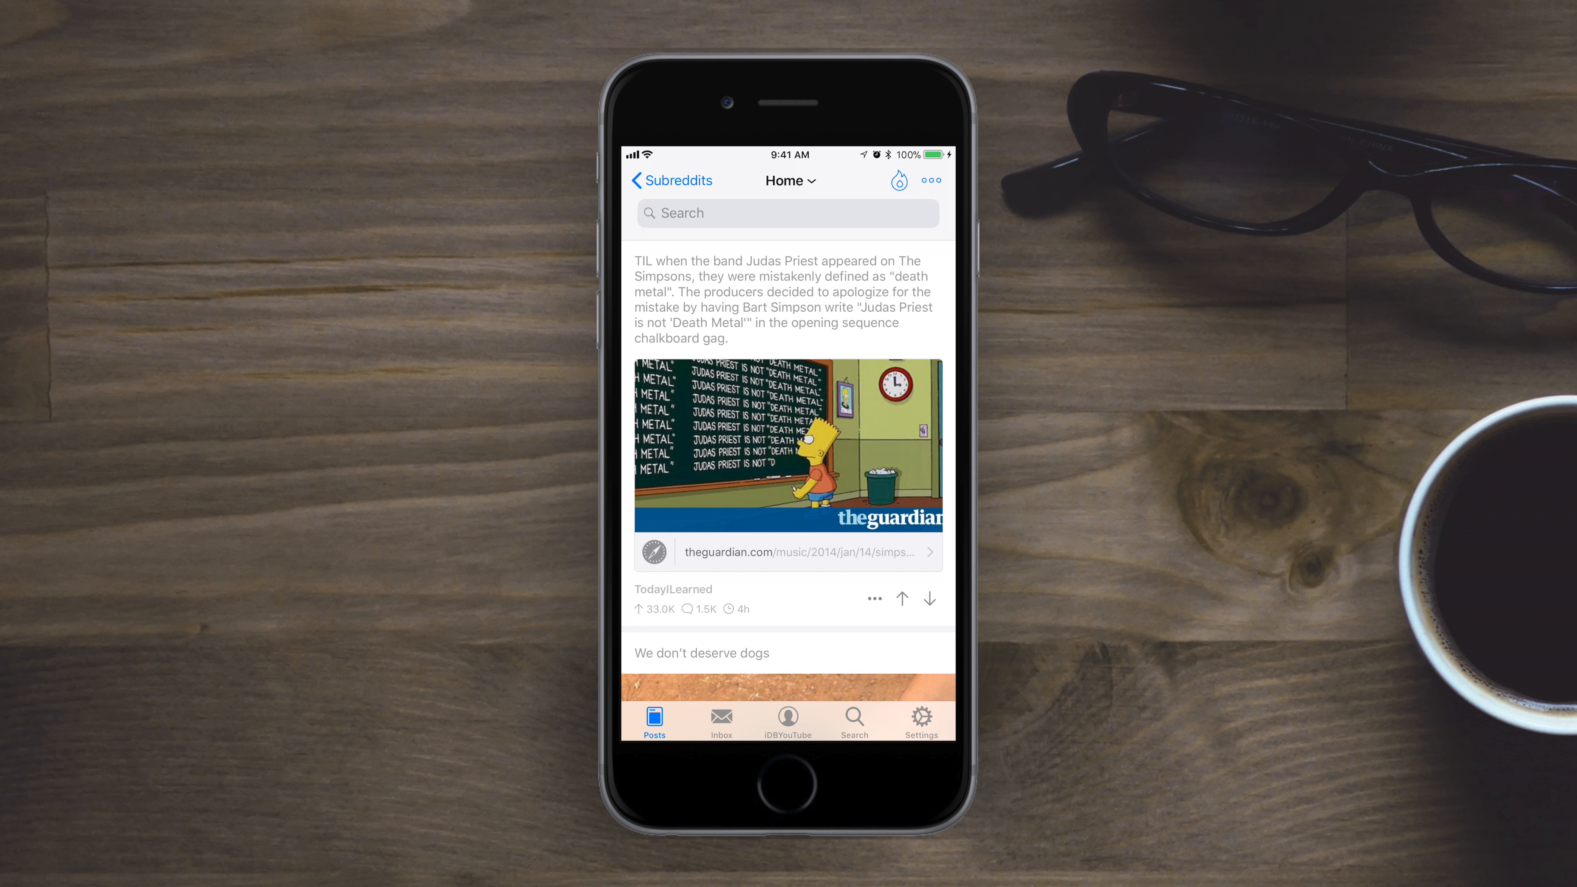
pyautogui.press('home')
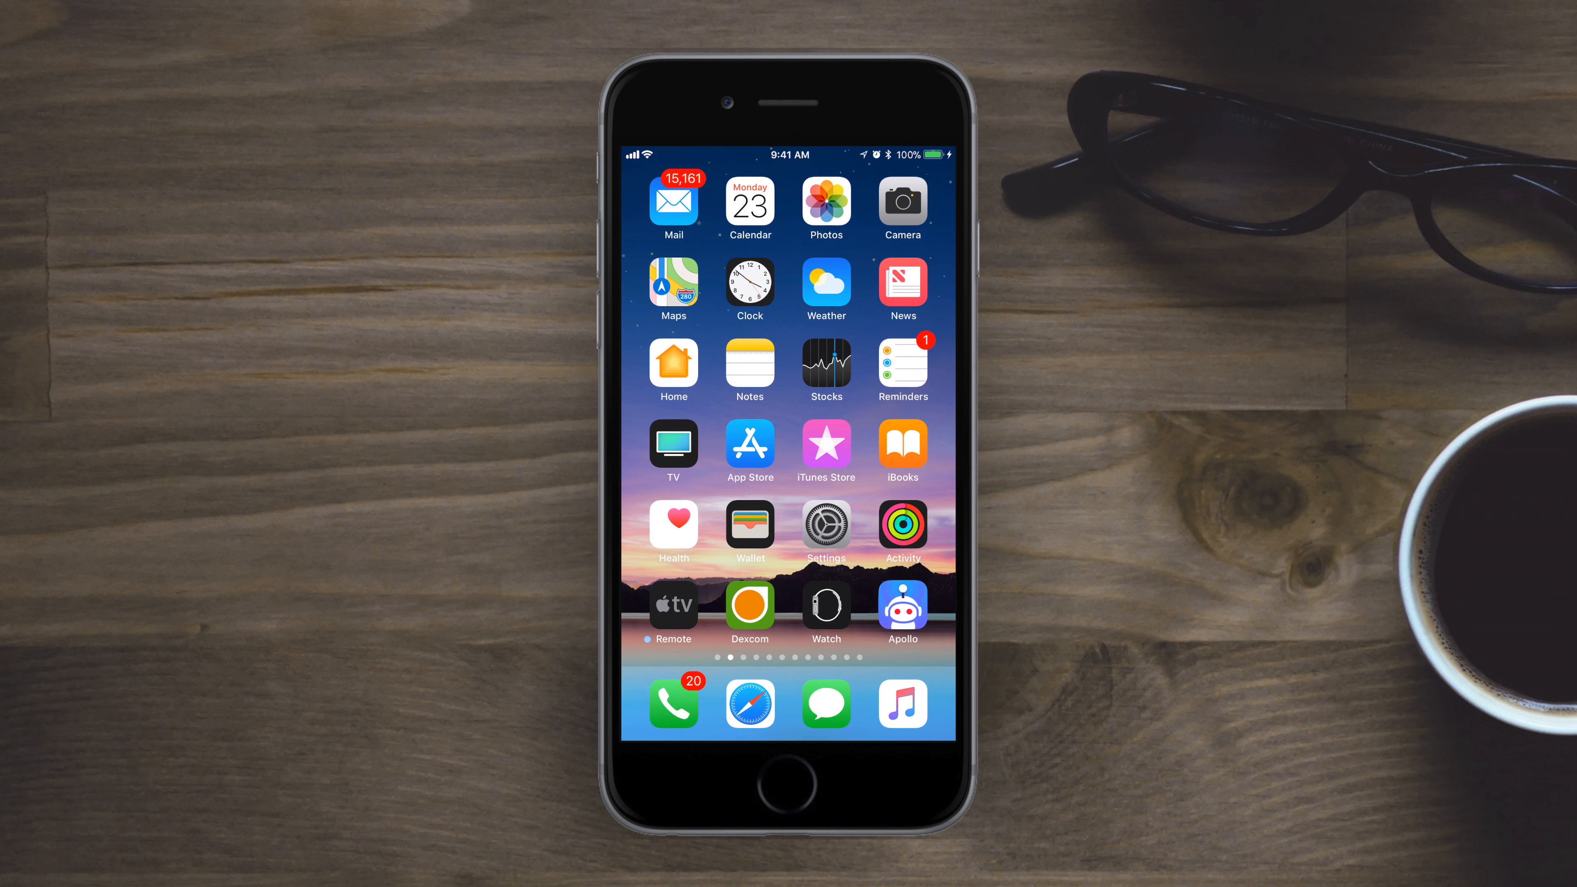